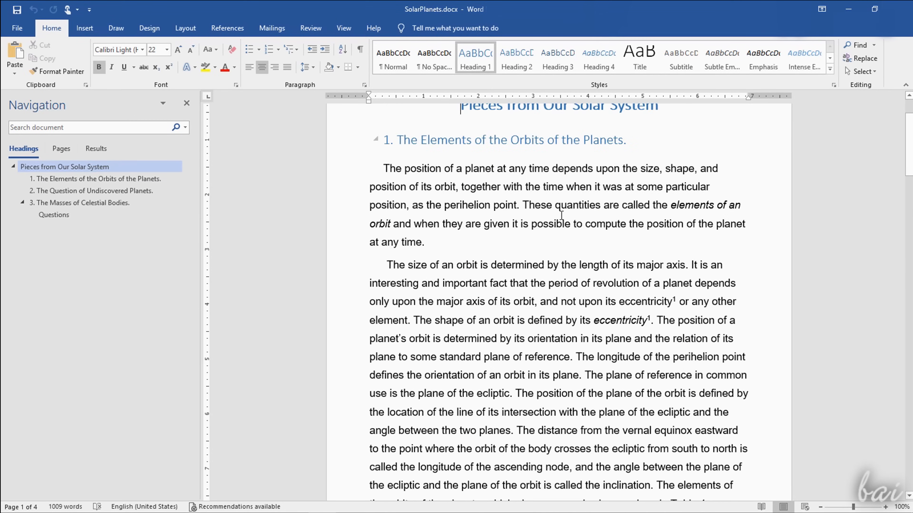
# - Browse the article, jump to its Undiscovered Planets and Questions sections, and lay the text in two columns
pyautogui.scroll(-3)
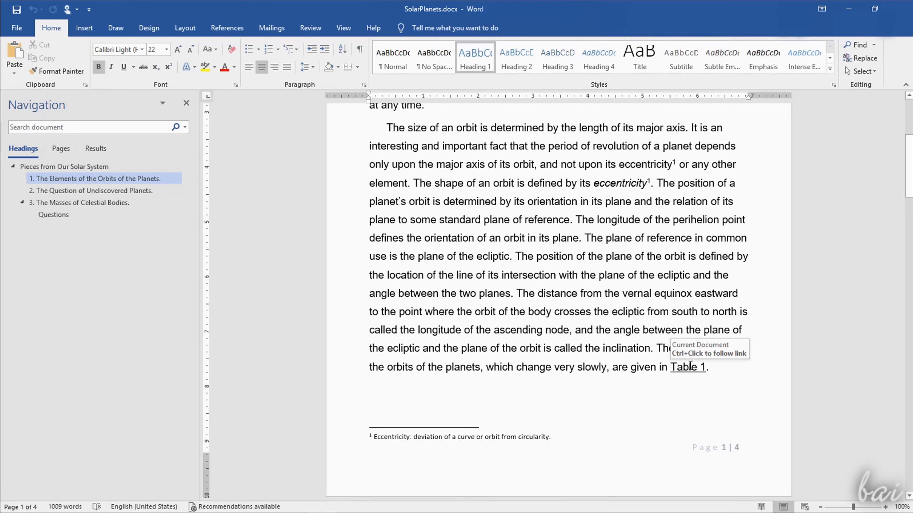
pyautogui.scroll(-3)
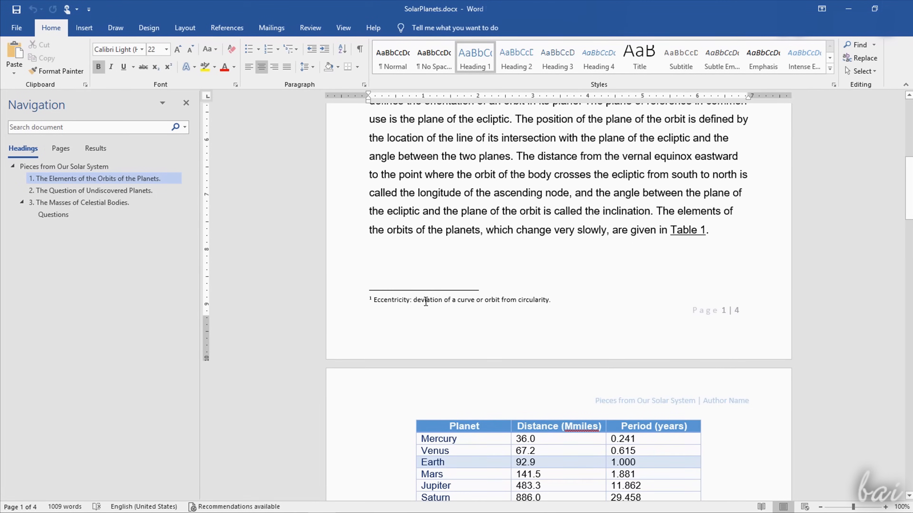
pyautogui.scroll(-3)
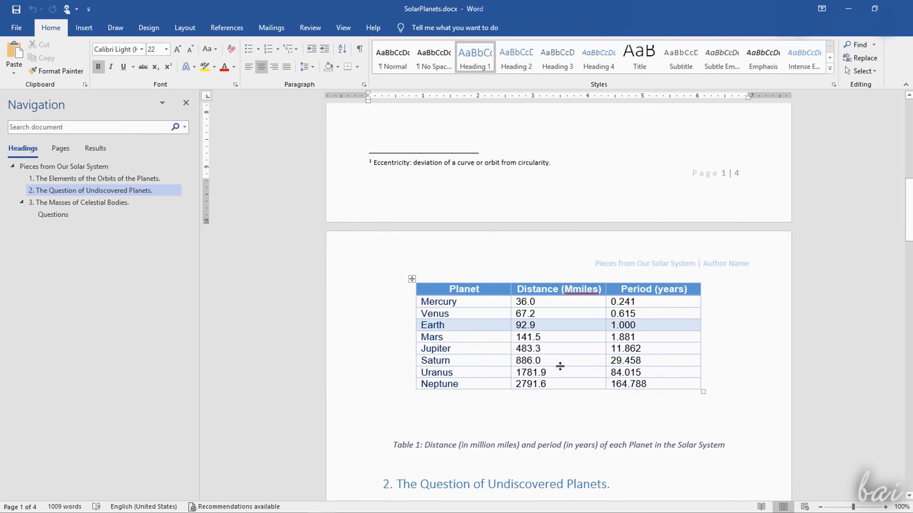
pyautogui.scroll(-3)
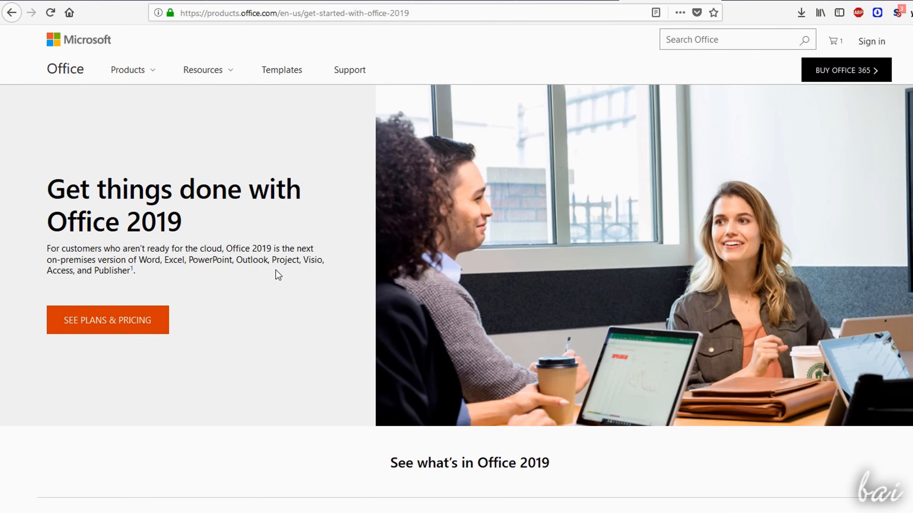
pyautogui.scroll(-3)
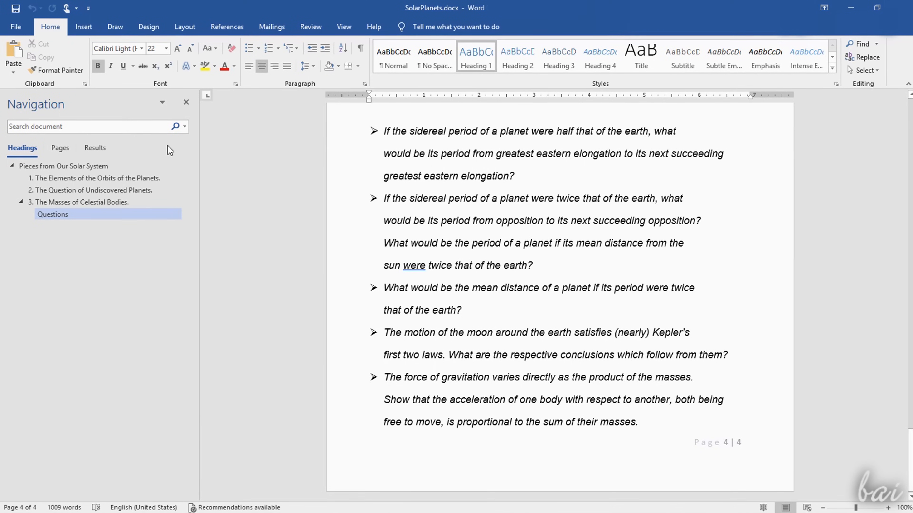
pyautogui.click(92, 191)
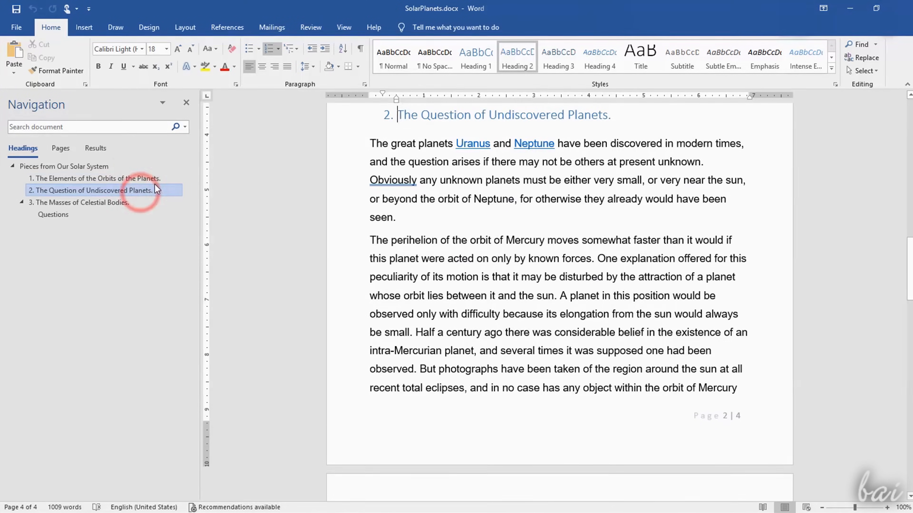
pyautogui.click(54, 214)
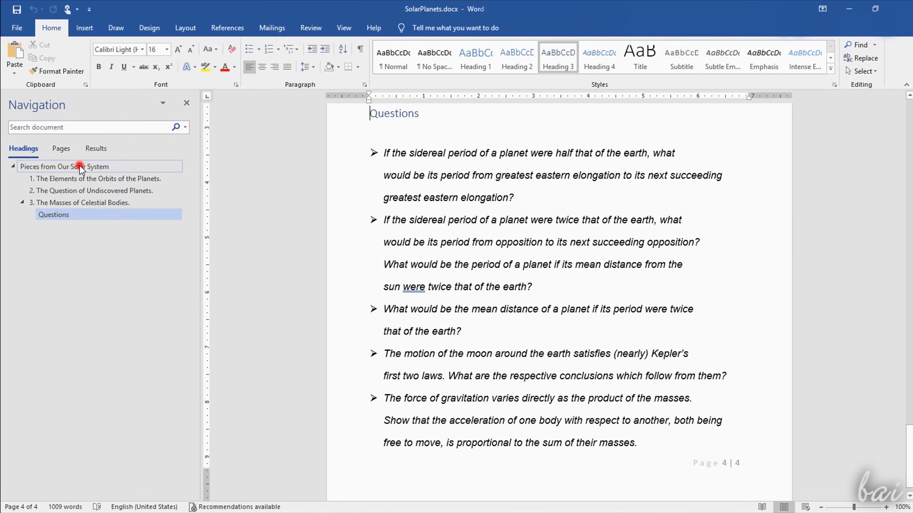
pyautogui.click(109, 52)
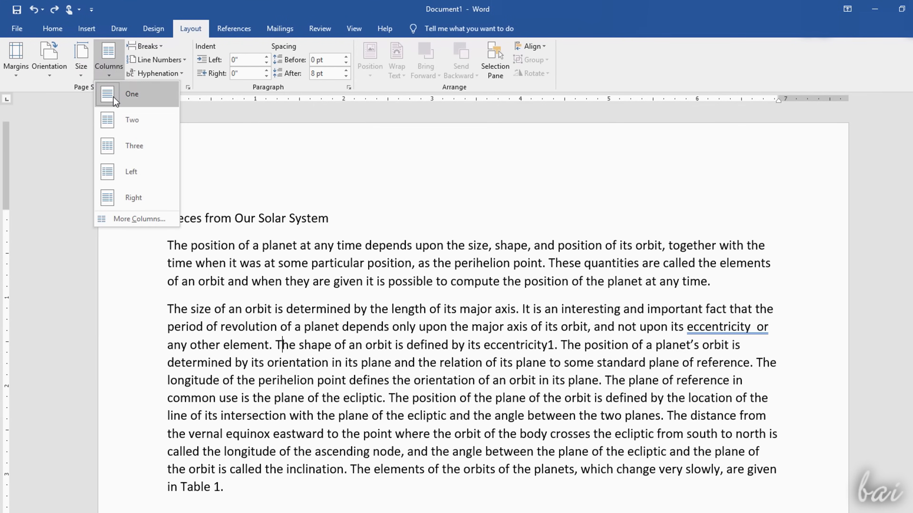
pyautogui.click(131, 120)
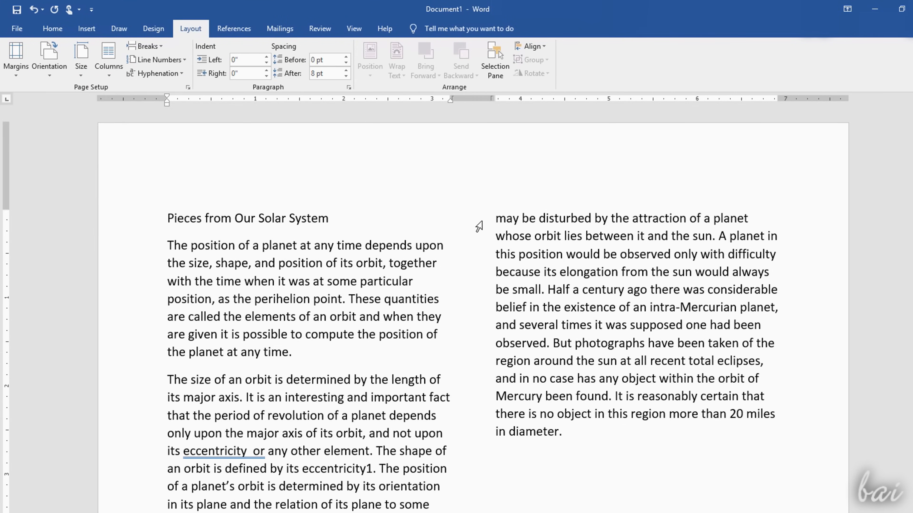
# - Scroll through the result, then create a new blank document from the start screen
pyautogui.scroll(-3)
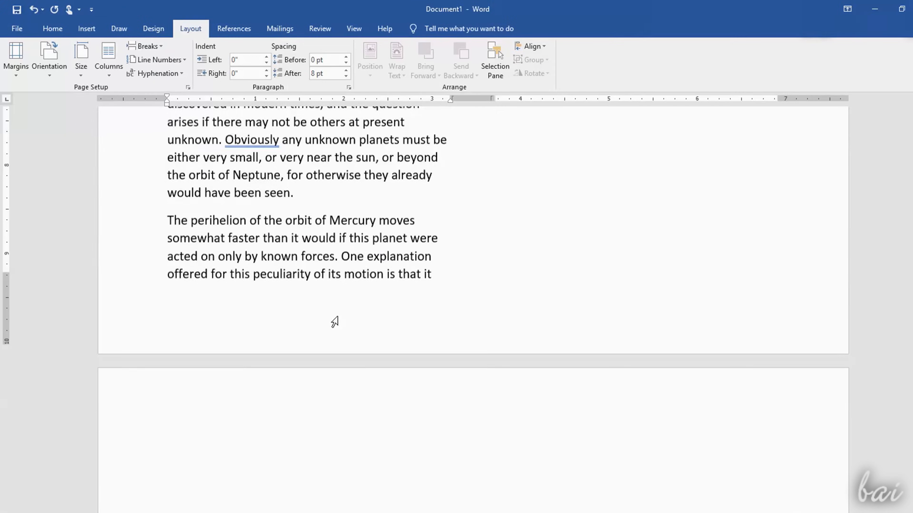
pyautogui.scroll(3)
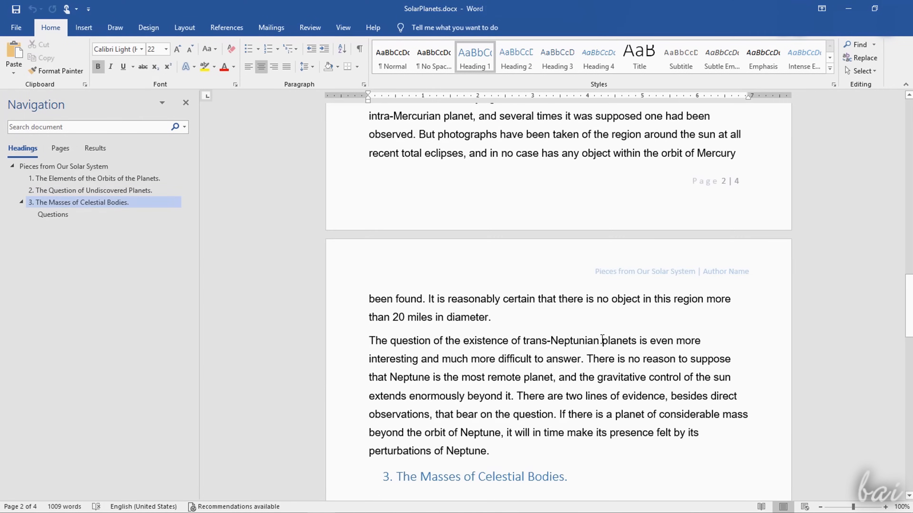
pyautogui.scroll(-3)
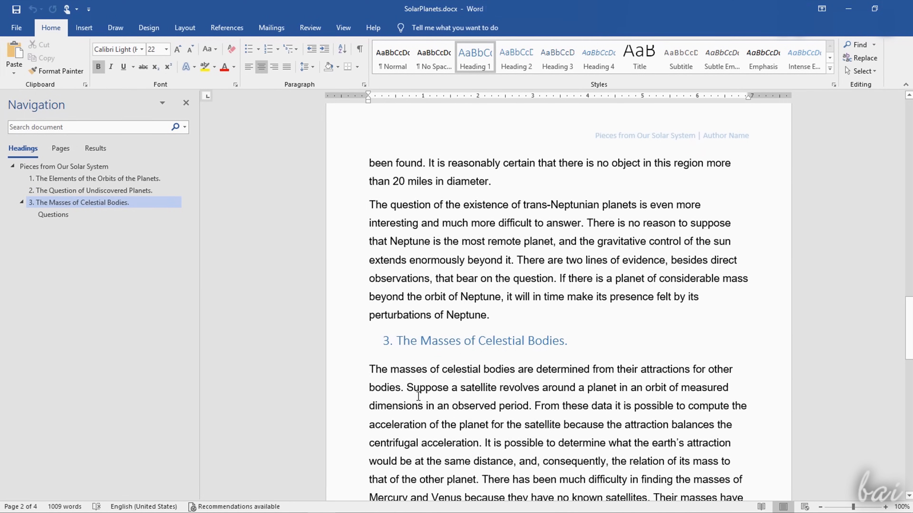
pyautogui.scroll(-3)
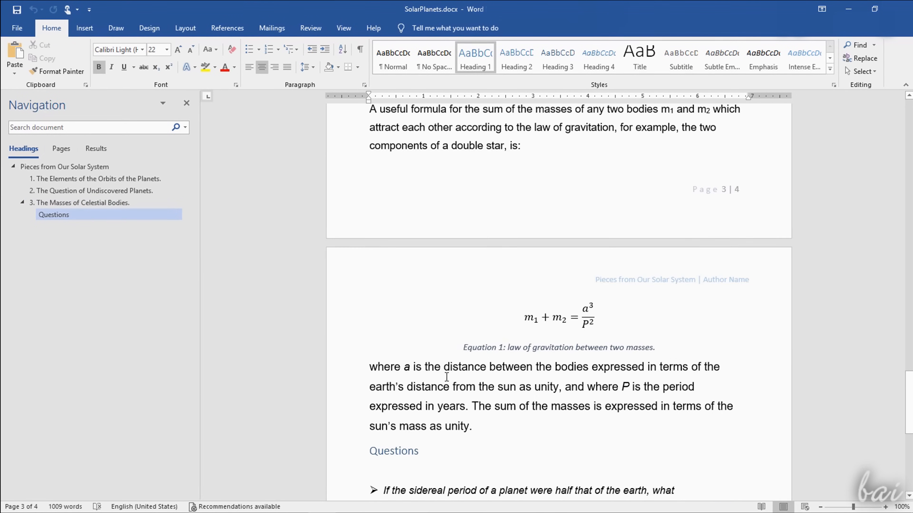
pyautogui.scroll(-3)
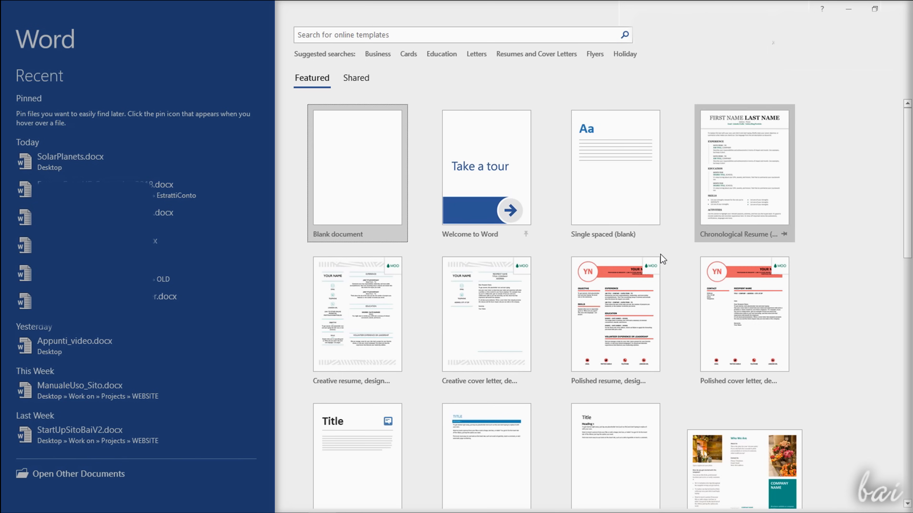
pyautogui.moveTo(697, 447)
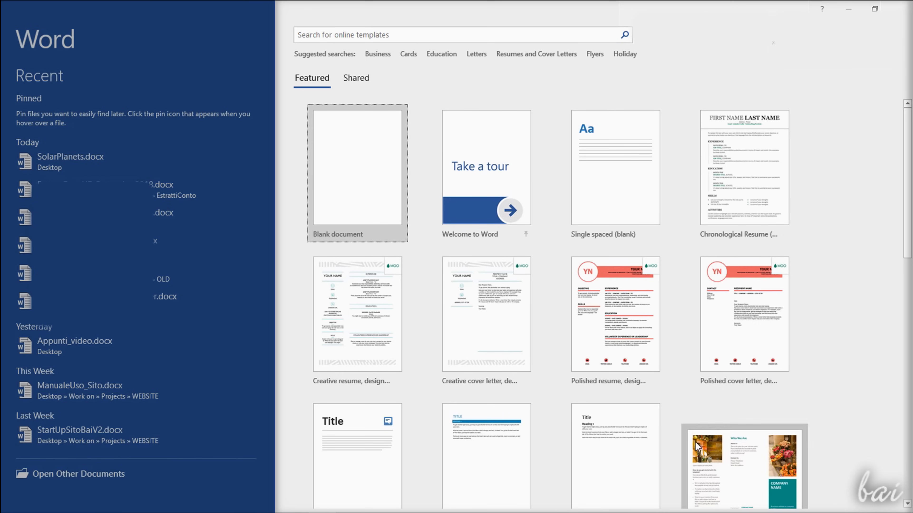
pyautogui.moveTo(519, 127)
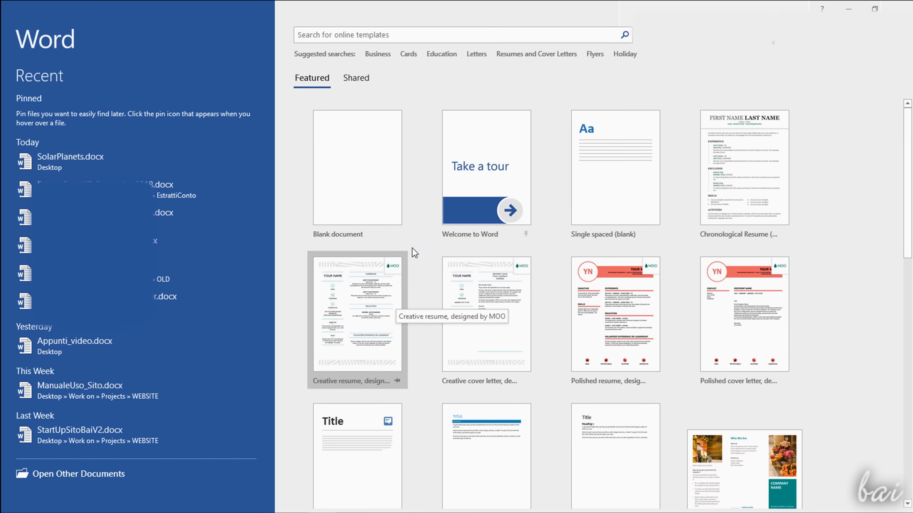
pyautogui.moveTo(350, 184)
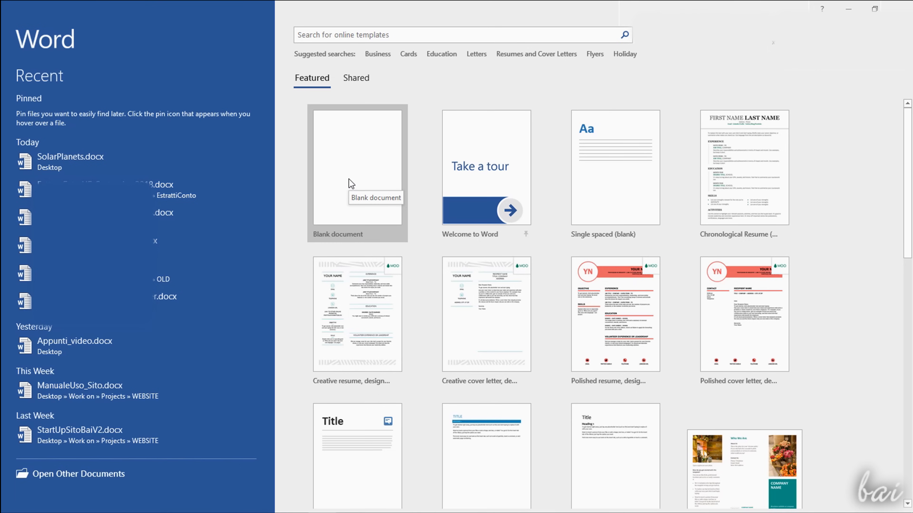
pyautogui.click(357, 168)
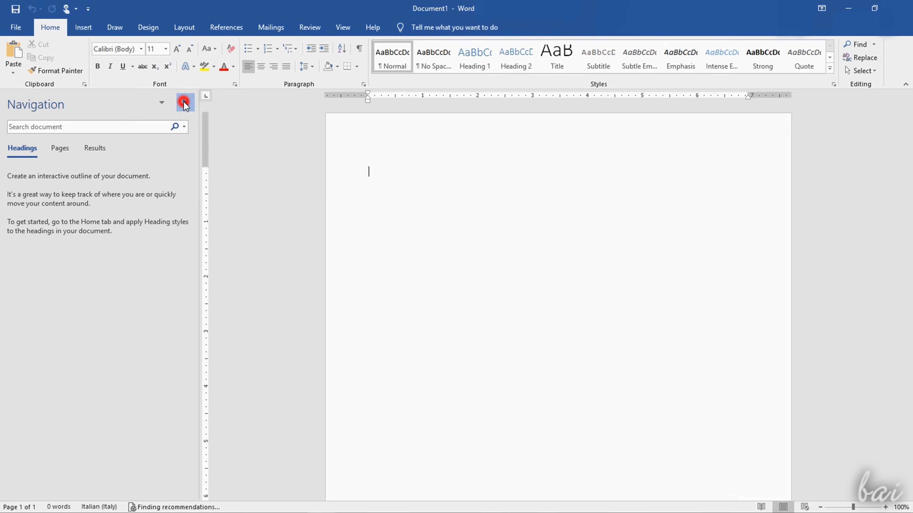
# - Close the Navigation pane, type Hello on the page, glance at the Draw tools, and zoom in
pyautogui.click(184, 103)
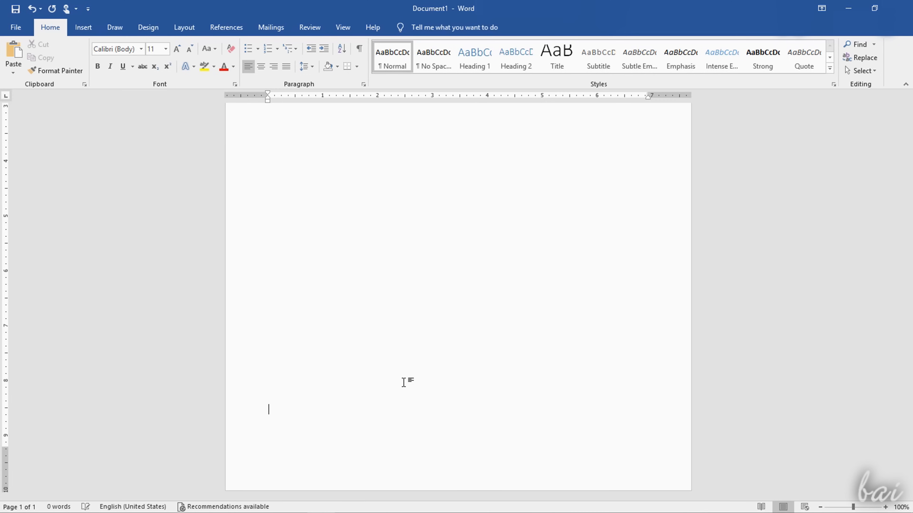
pyautogui.scroll(-3)
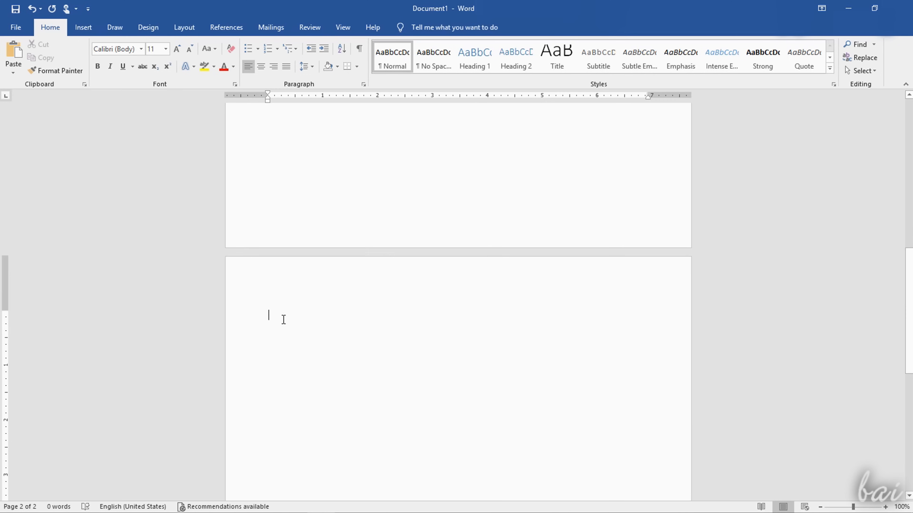
pyautogui.write('Hello')
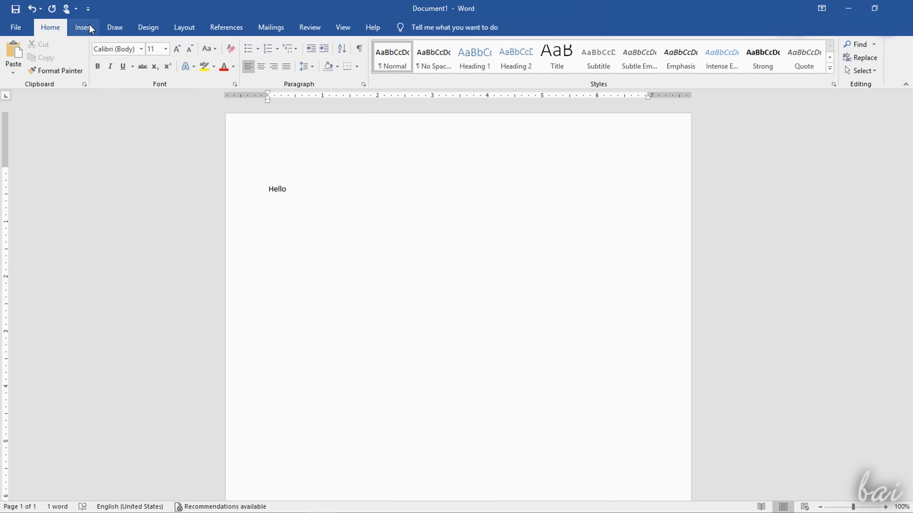
pyautogui.click(115, 28)
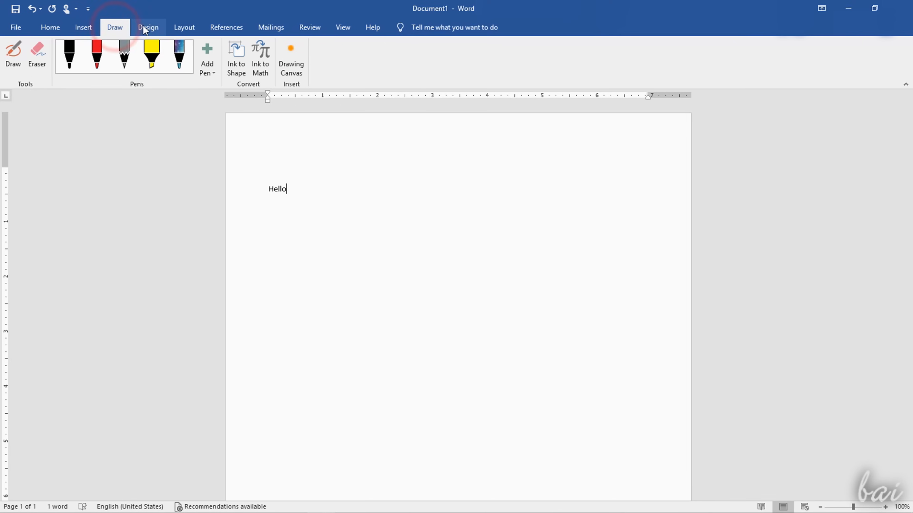
pyautogui.click(49, 27)
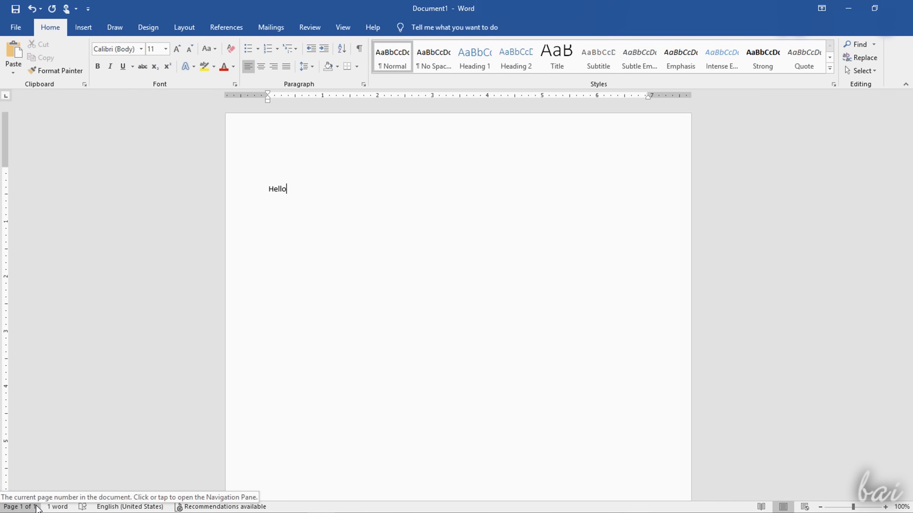
pyautogui.moveTo(83, 507)
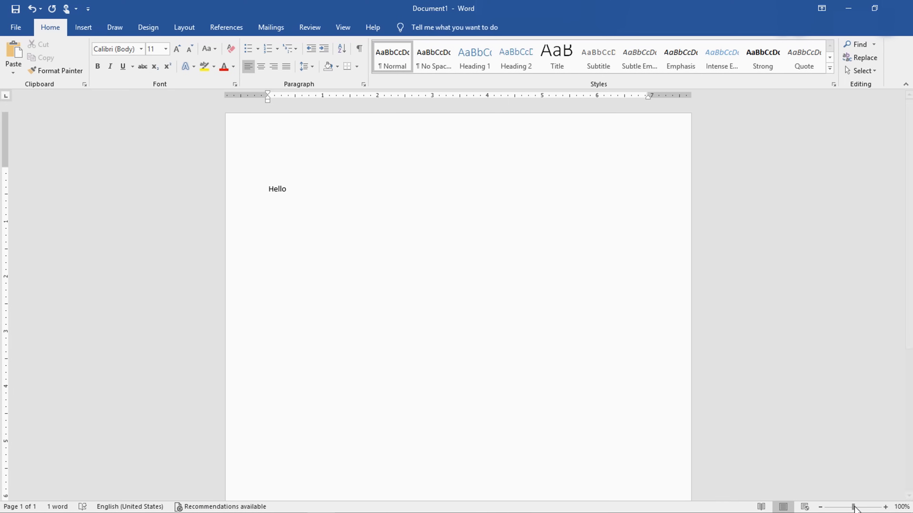
pyautogui.click(821, 507)
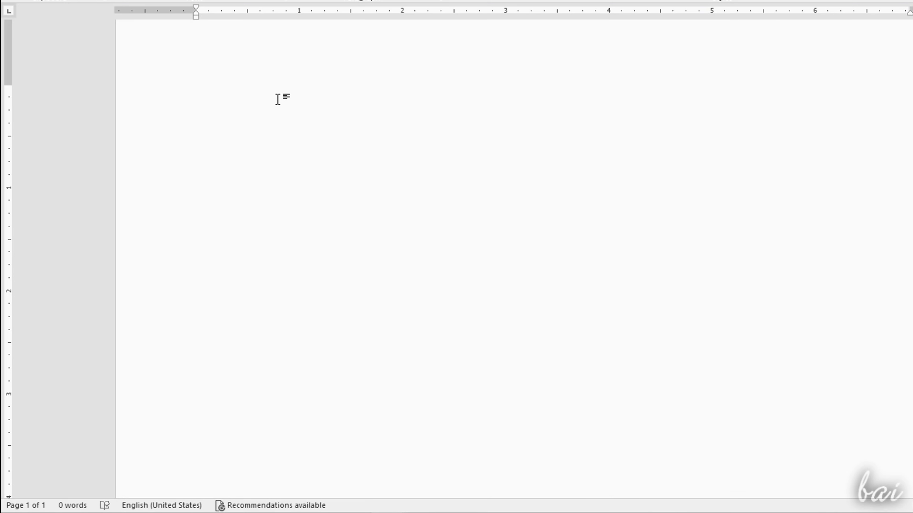
# - Type the title 'Pieces from Our Solar System', 'This is the second line' and 'I do not know'
pyautogui.write('Pieces from Our Solar System')
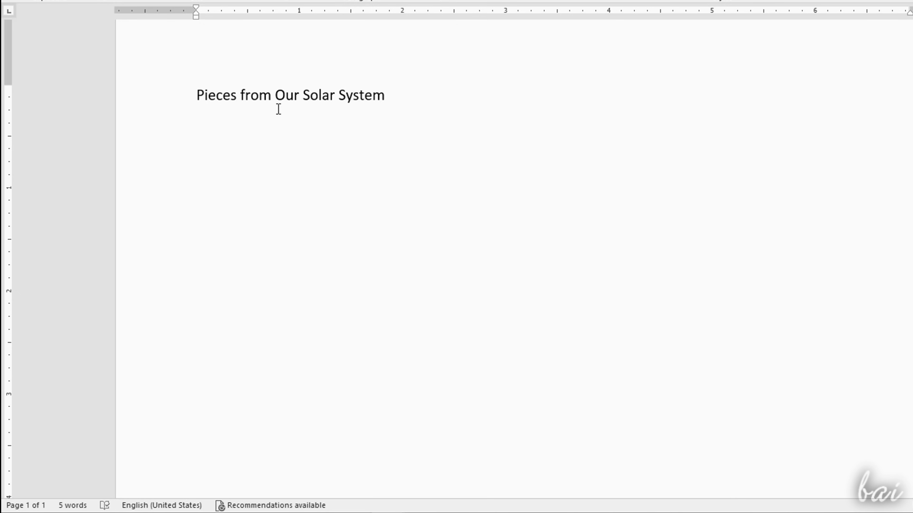
pyautogui.moveTo(442, 102)
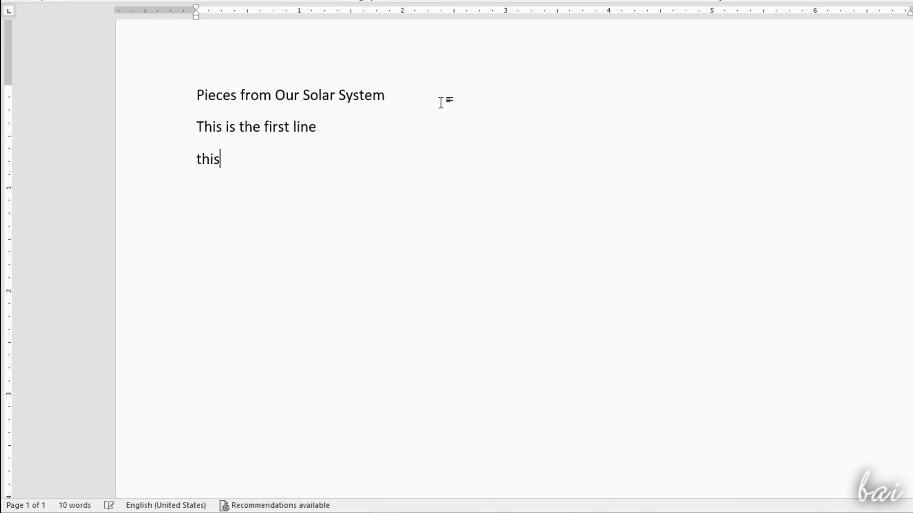
pyautogui.write('This is the second line')
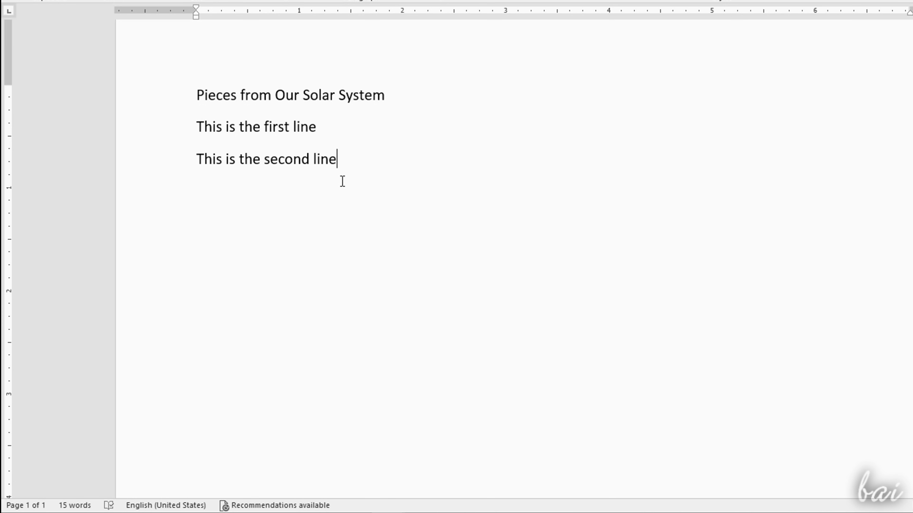
pyautogui.write('I')
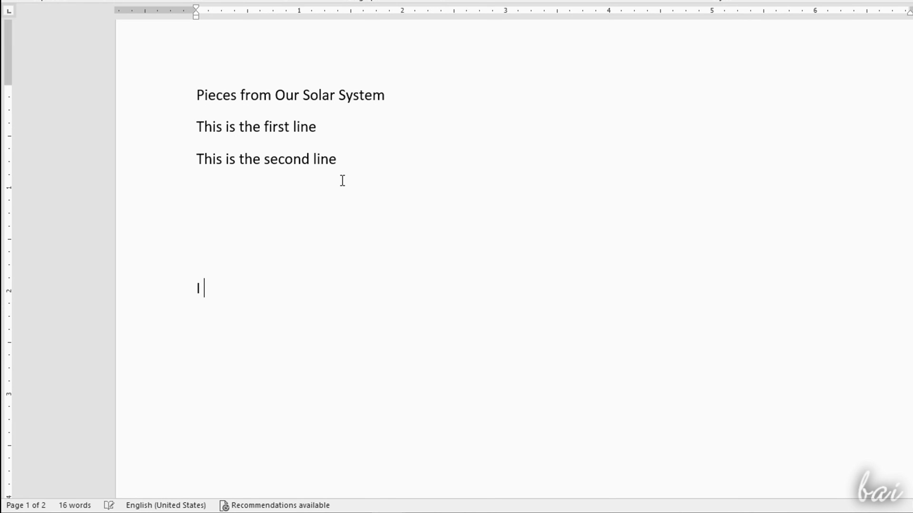
pyautogui.write('I do not know')
pyautogui.write('I were you')
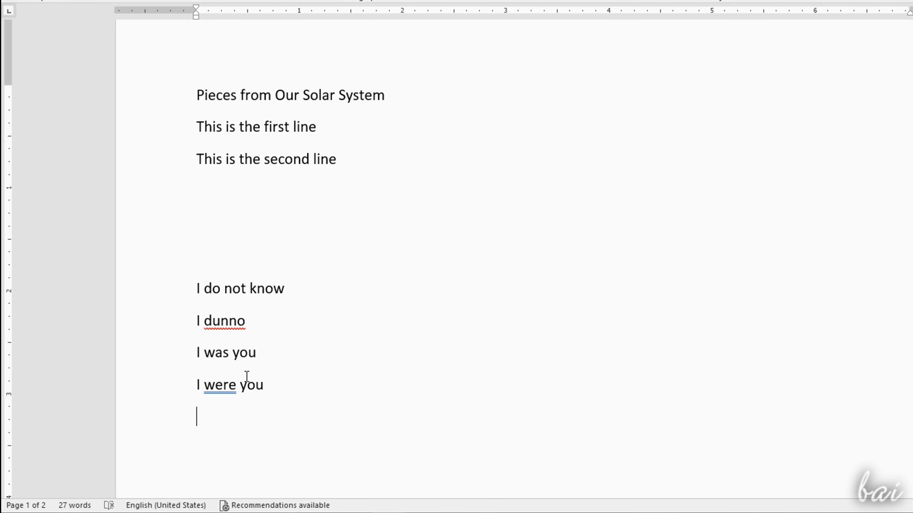
# - Correct 'were' to 'was' via the spelling menu and add 'dunno' to the dictionary
pyautogui.rightClick(220, 384)
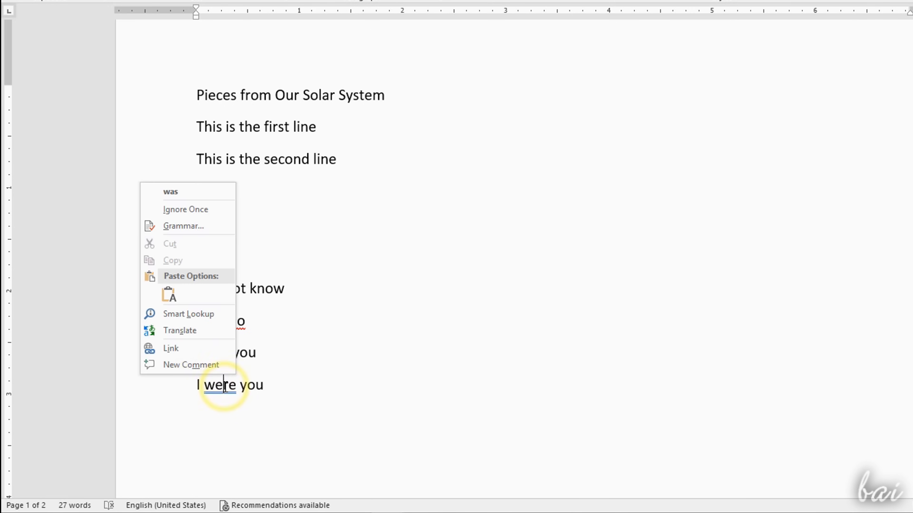
pyautogui.moveTo(187, 192)
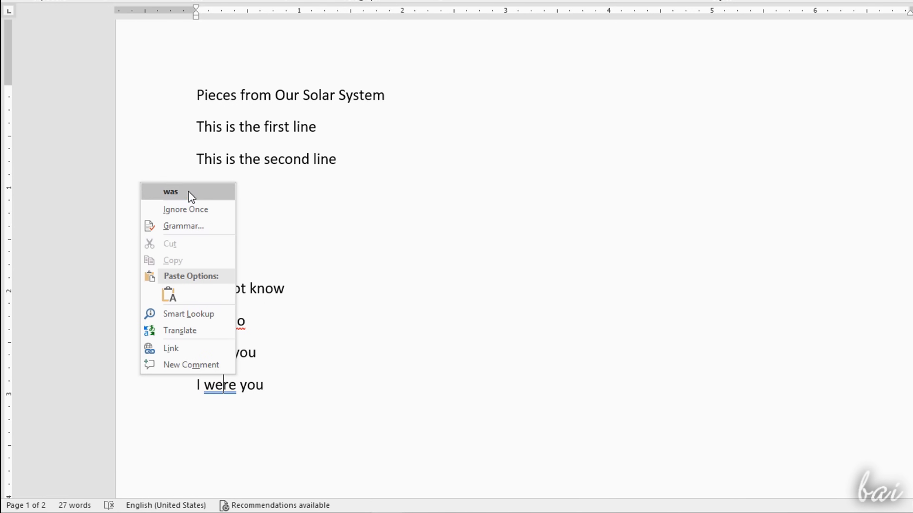
pyautogui.click(171, 192)
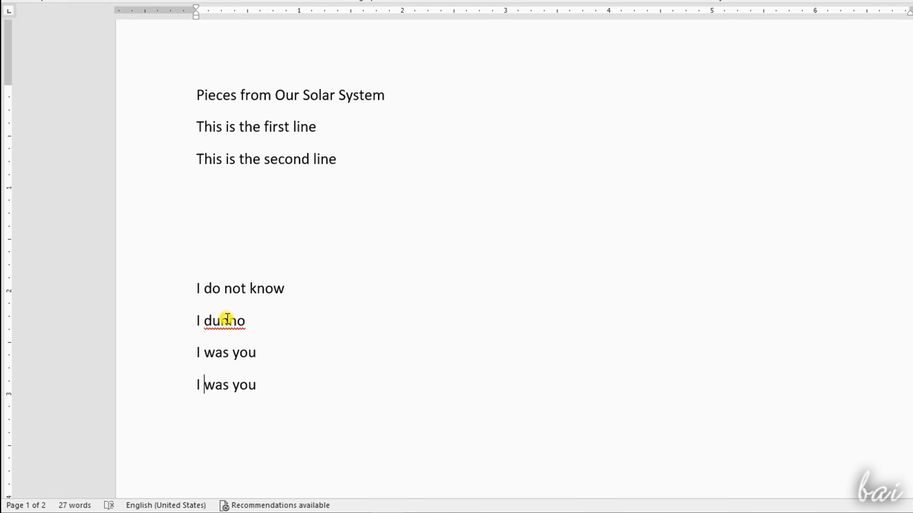
pyautogui.rightClick(223, 320)
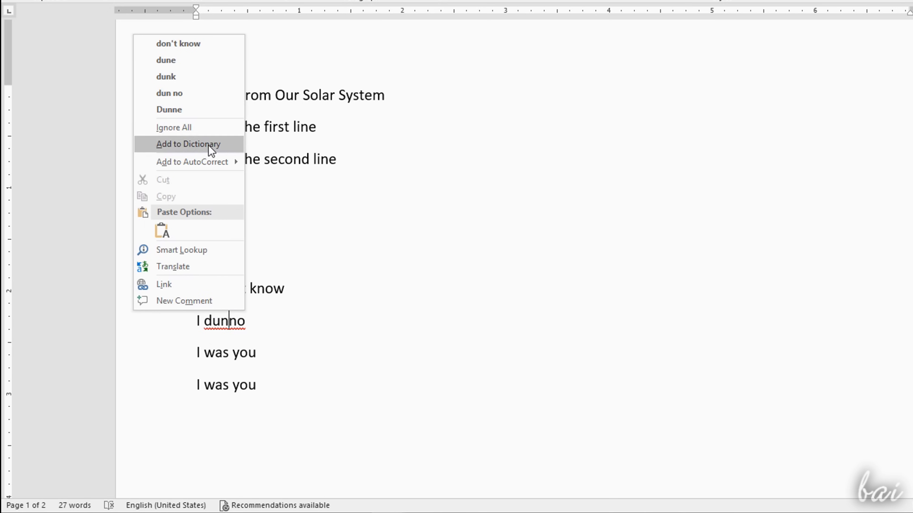
pyautogui.click(188, 143)
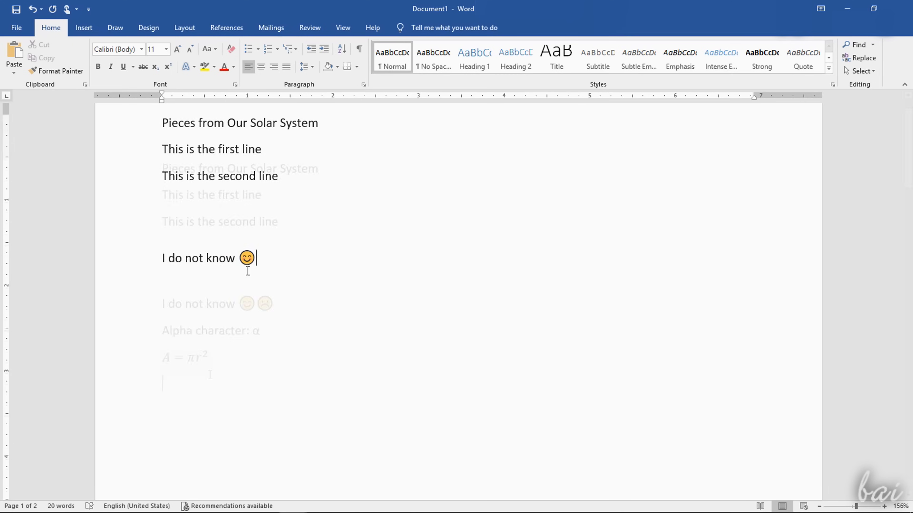
# - Insert the equation E = mc² after 'This is the energy equation:' using a superscript structure
pyautogui.click(186, 358)
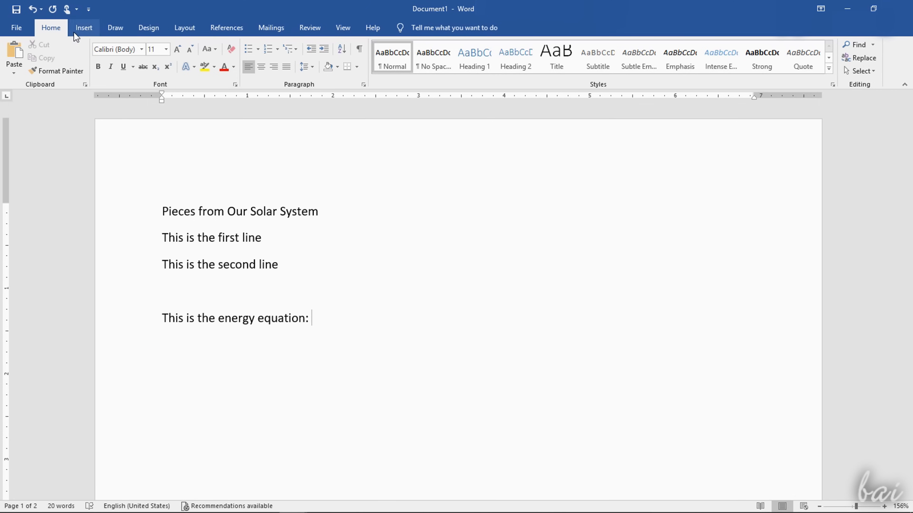
pyautogui.click(83, 27)
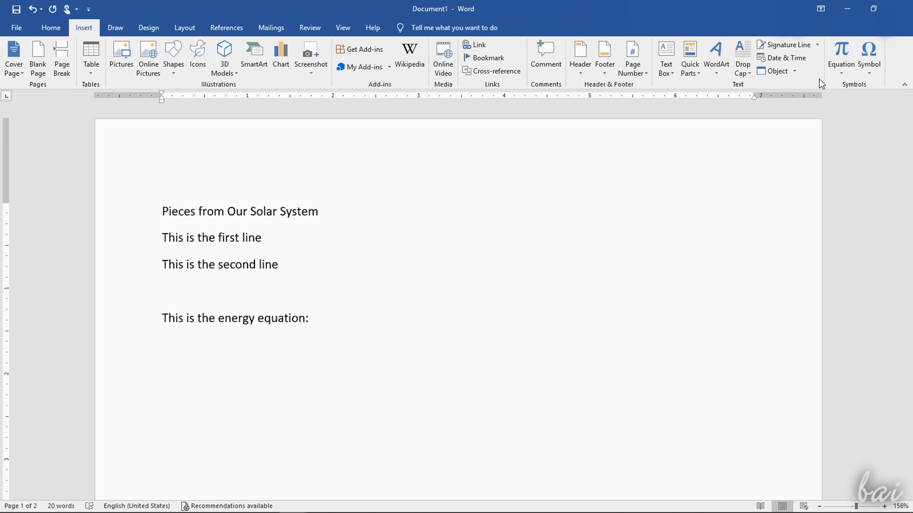
pyautogui.click(840, 58)
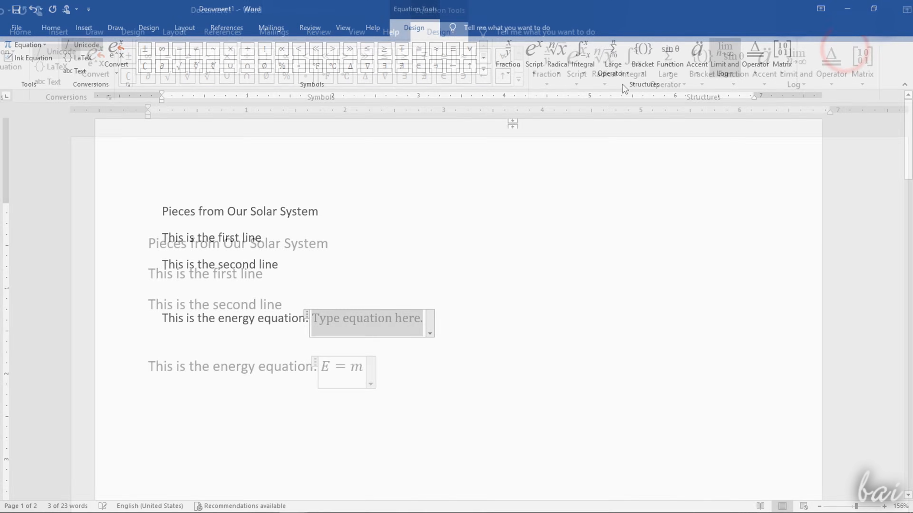
pyautogui.click(575, 64)
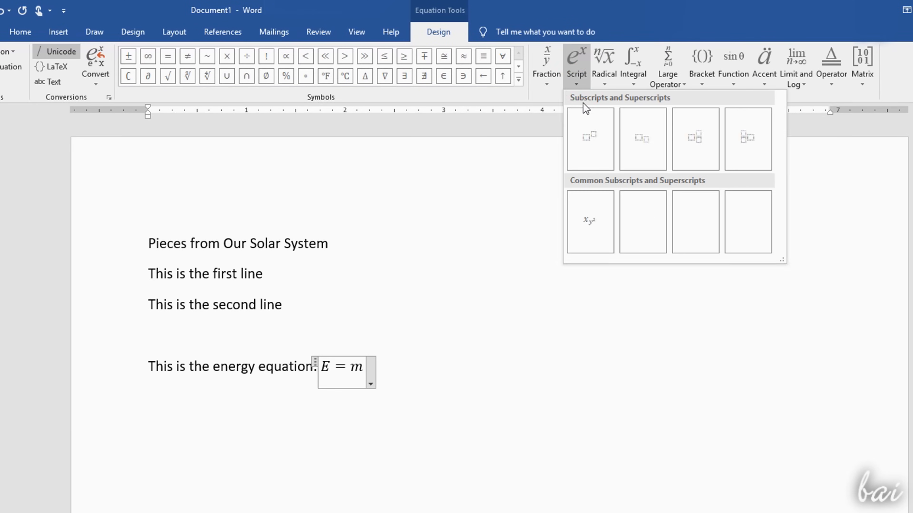
pyautogui.write('c2')
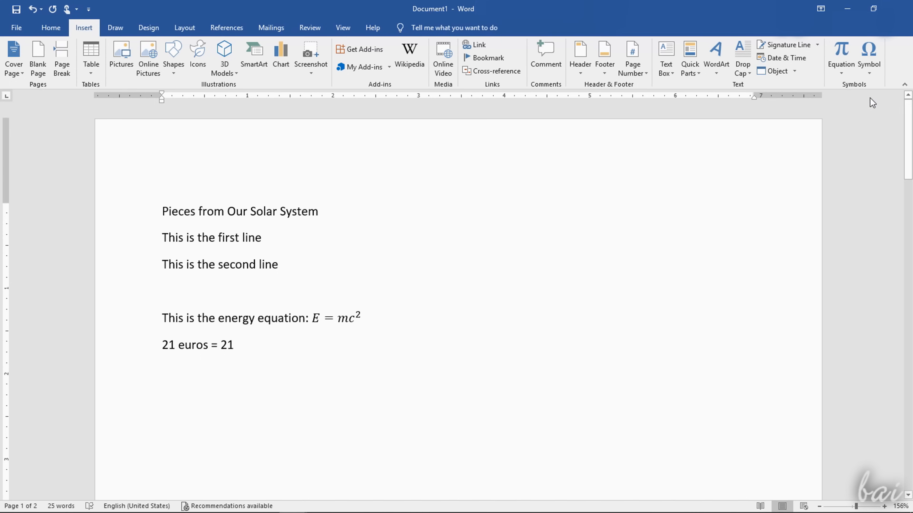
# - Insert a euro sign after the final 21 from the More Symbols dialog
pyautogui.click(869, 58)
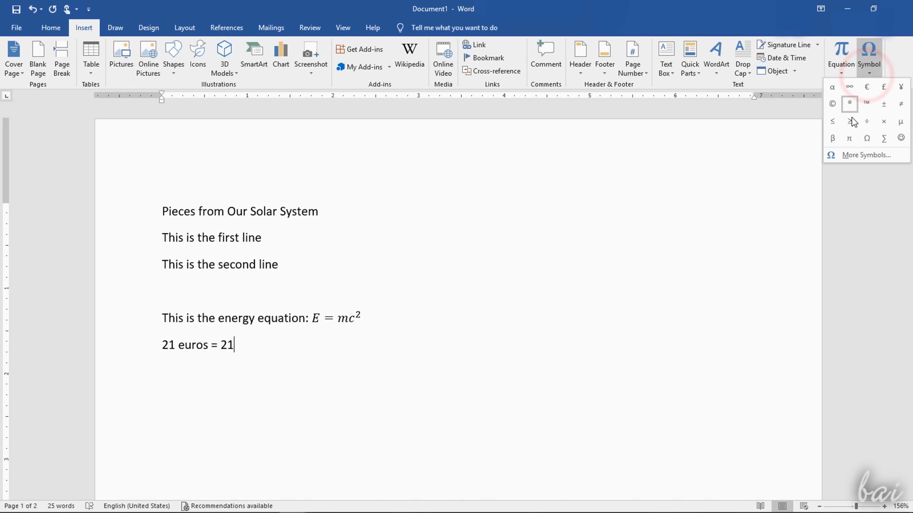
pyautogui.click(867, 155)
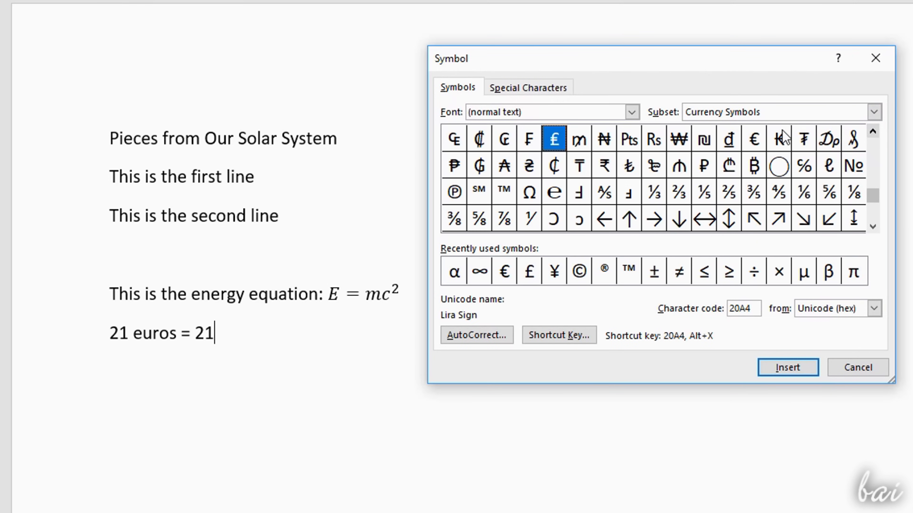
pyautogui.click(753, 138)
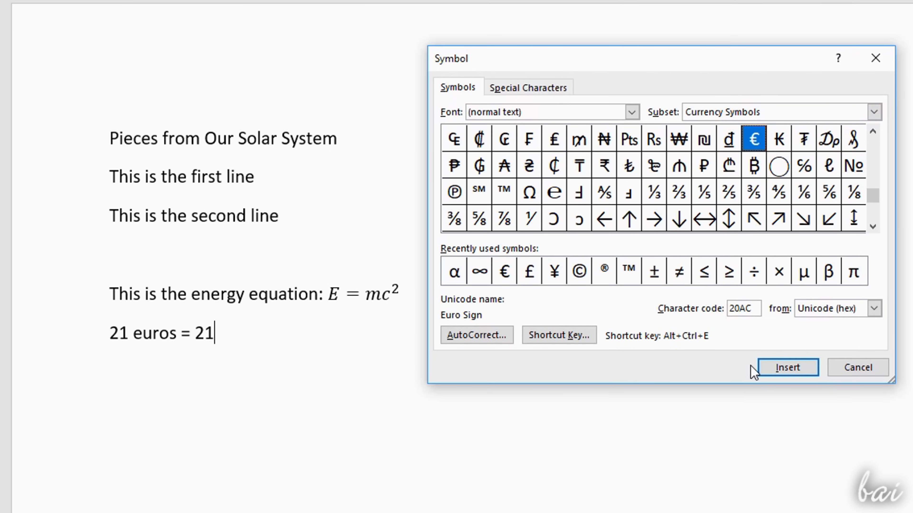
pyautogui.click(786, 368)
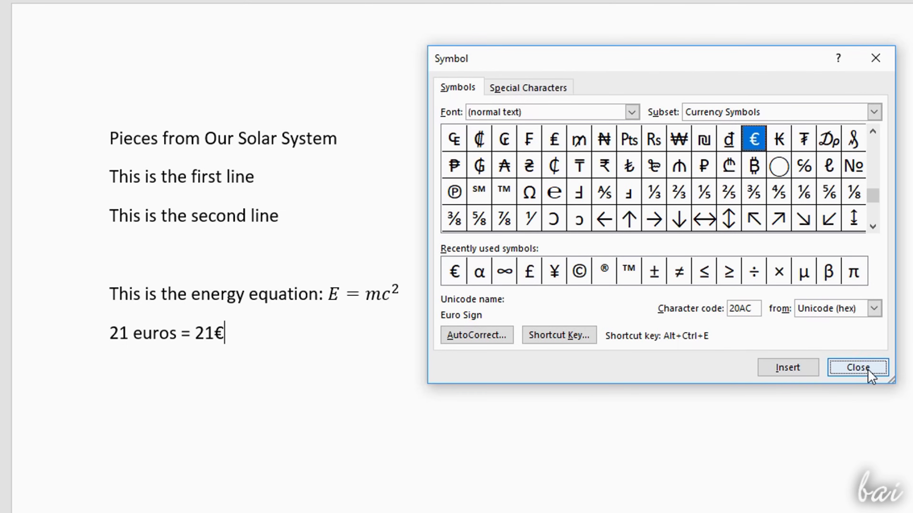
pyautogui.click(856, 367)
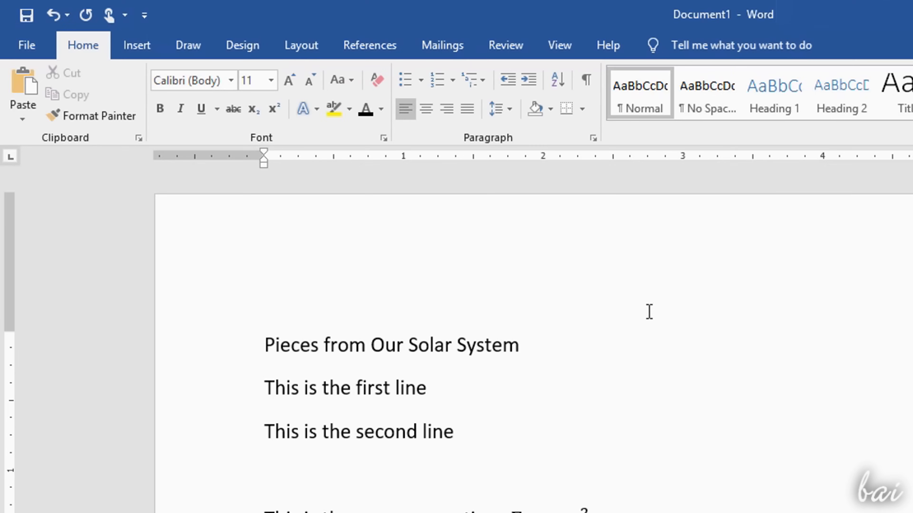
pyautogui.doubleClick(494, 345)
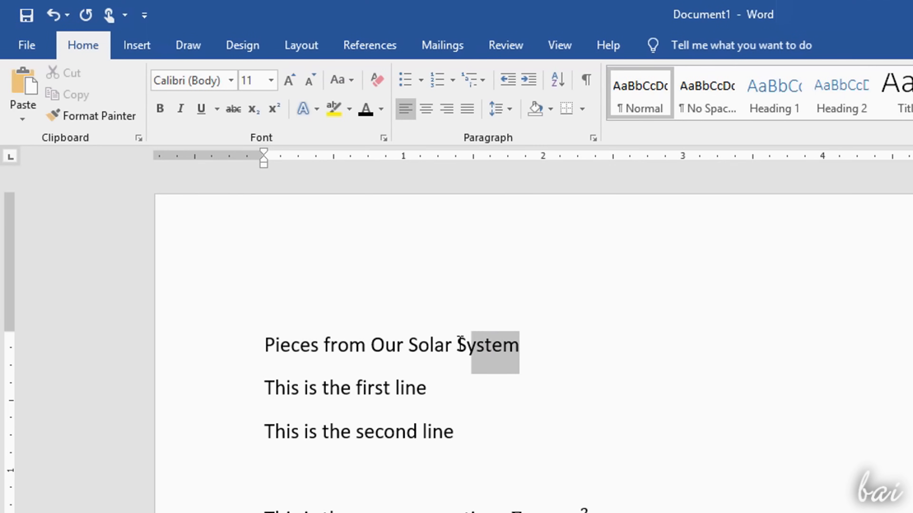
pyautogui.click(477, 345)
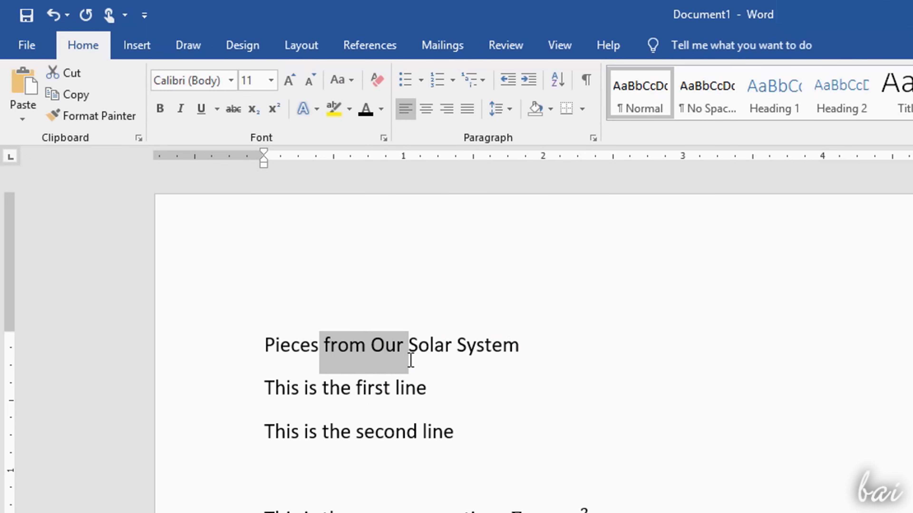
pyautogui.click(410, 344)
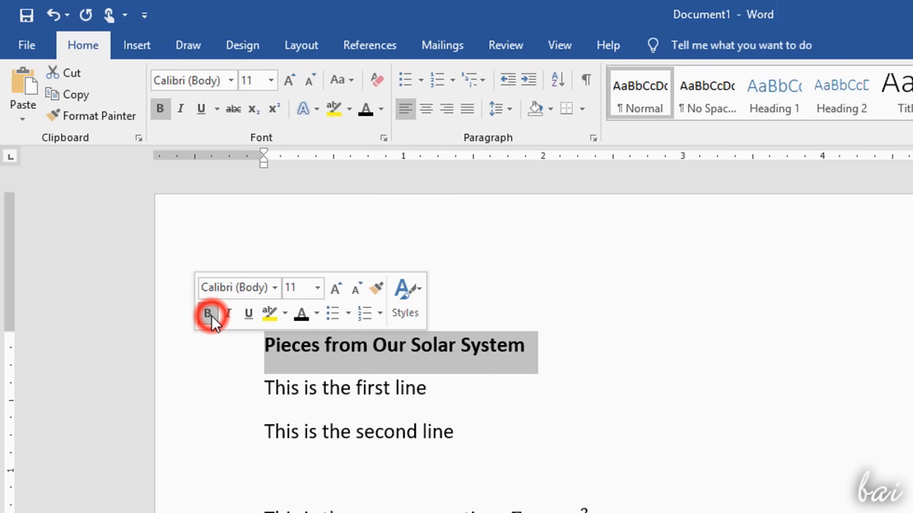
pyautogui.click(228, 313)
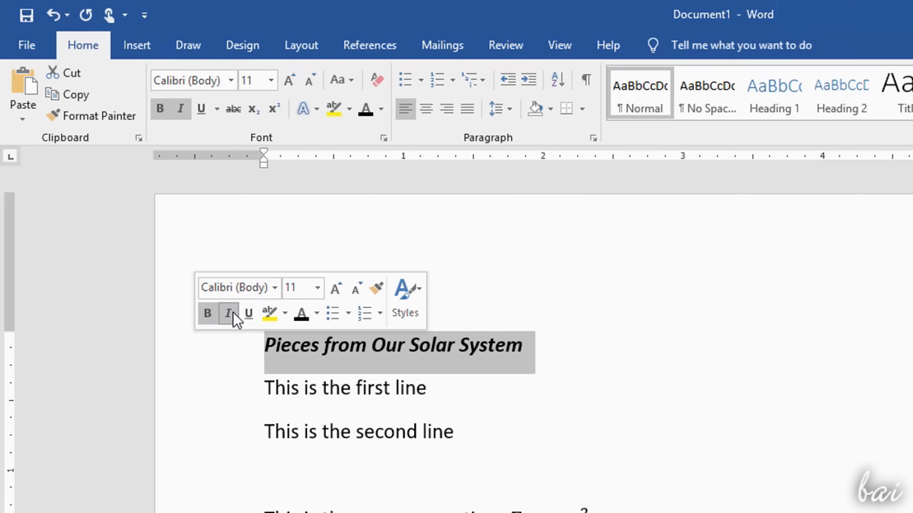
pyautogui.click(227, 313)
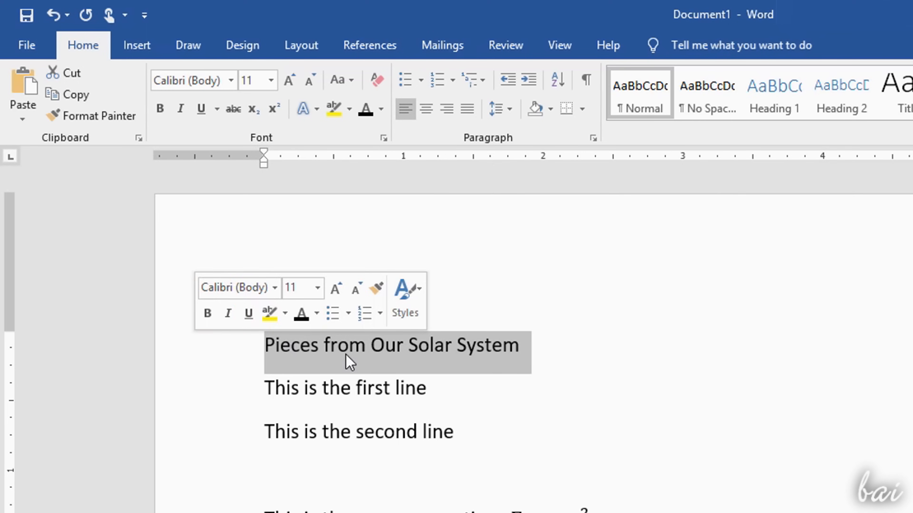
pyautogui.click(160, 108)
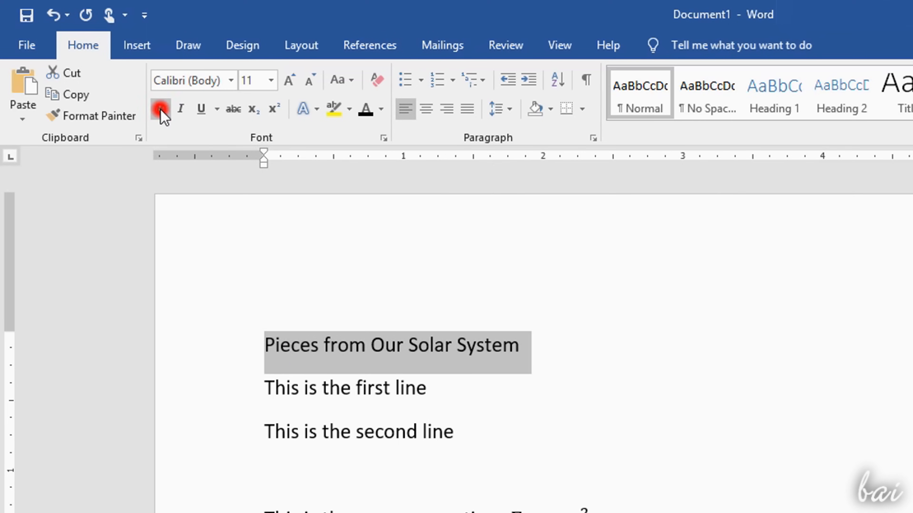
# - Make 'from Our Solar System' bold, italic, superscript and highlighted in green
pyautogui.click(181, 110)
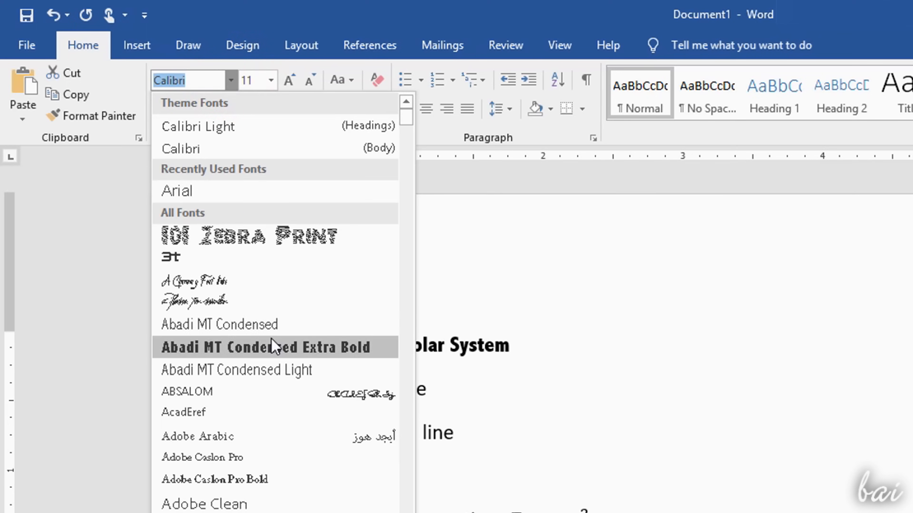
pyautogui.click(270, 80)
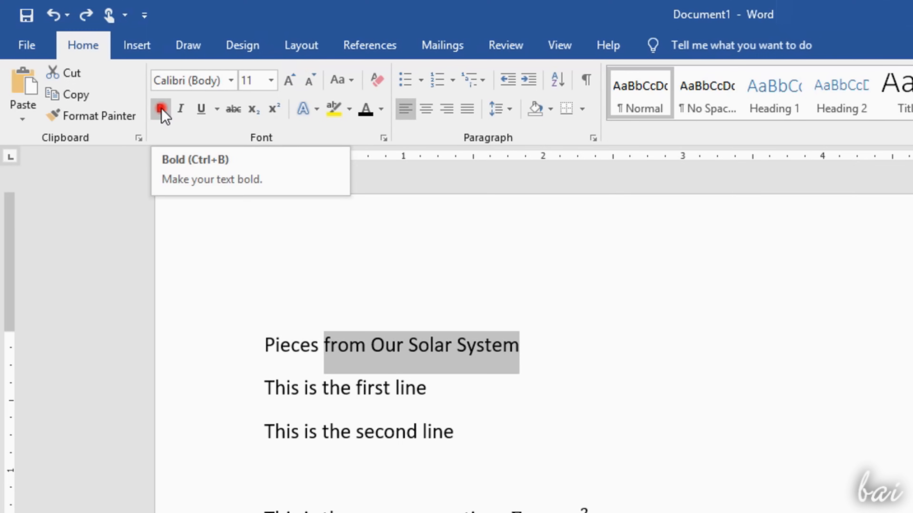
pyautogui.click(180, 110)
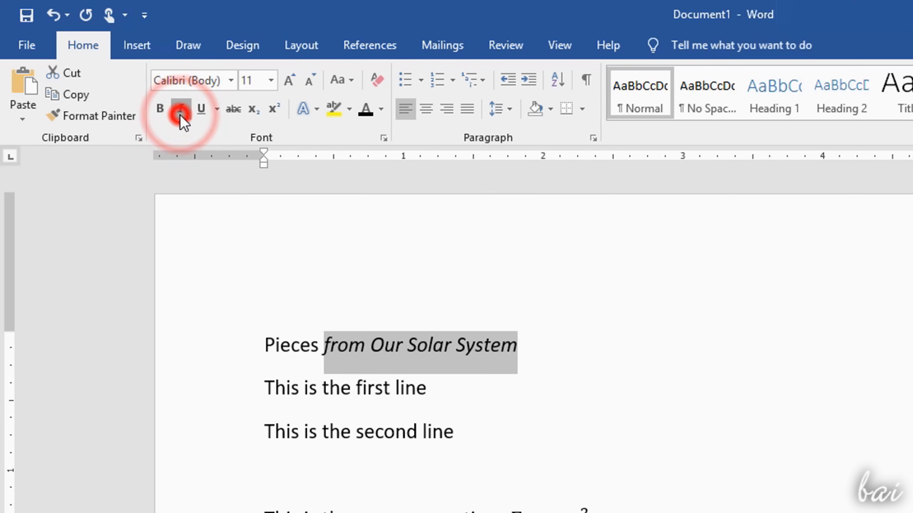
pyautogui.click(233, 109)
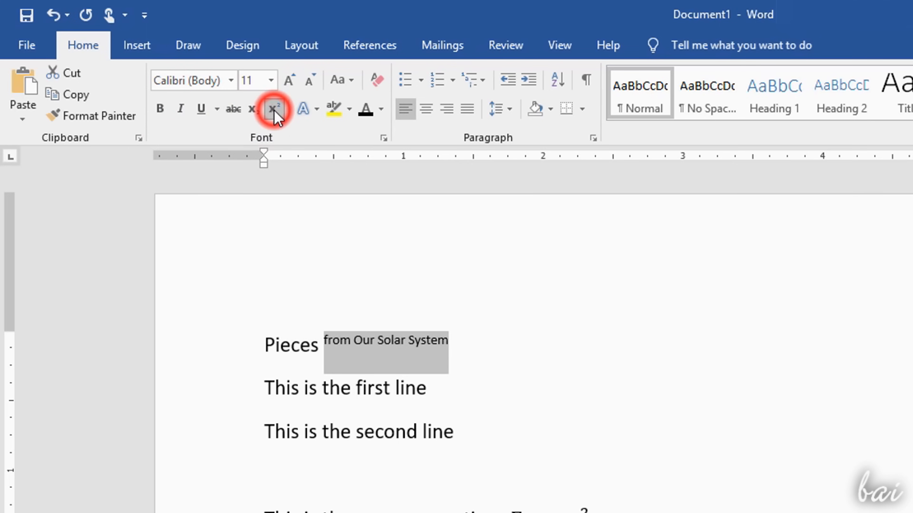
pyautogui.click(274, 109)
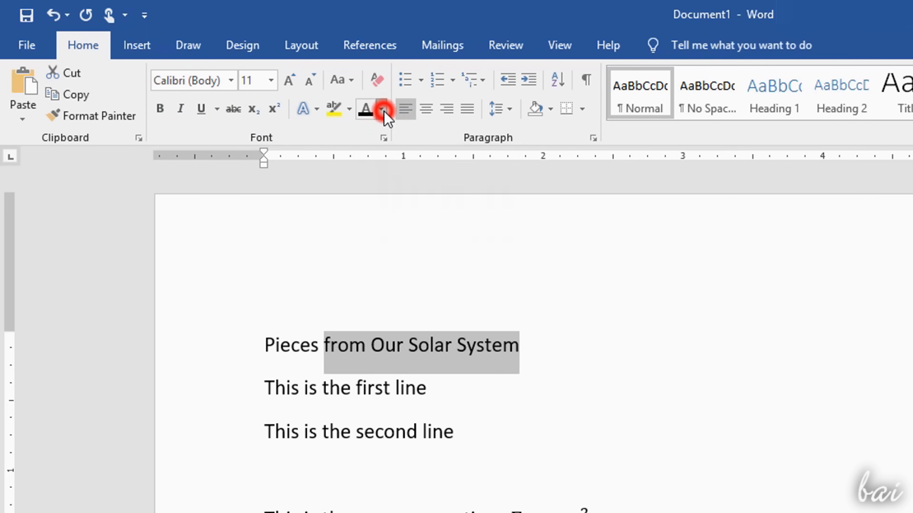
pyautogui.click(382, 109)
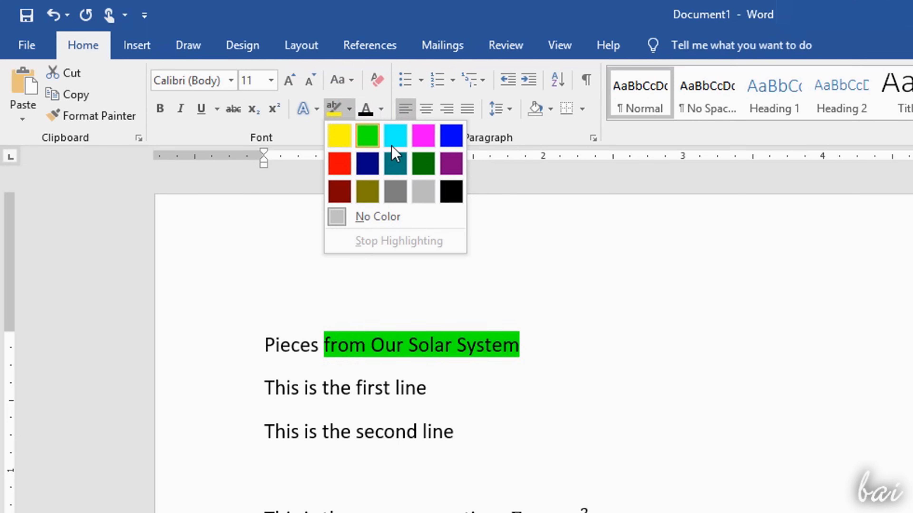
pyautogui.click(337, 136)
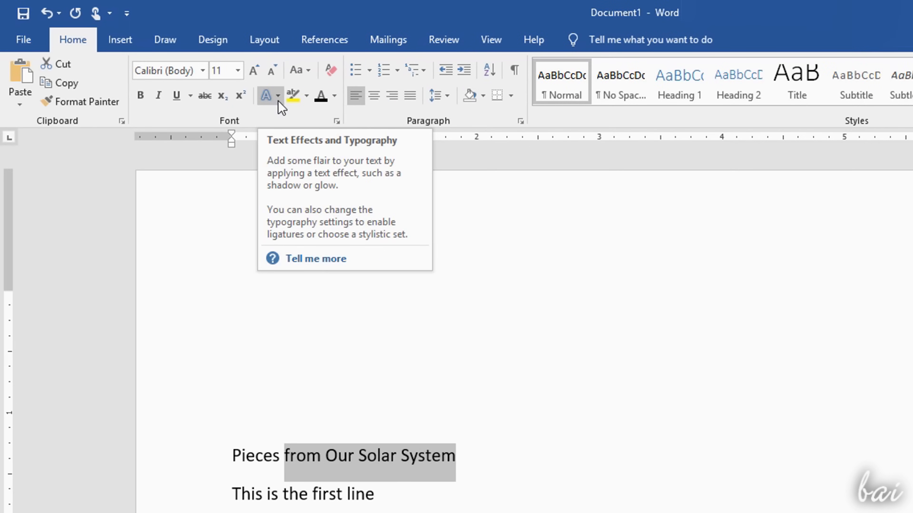
# - Preview the text effects, then set Bold Italic for the words in the Font dialog
pyautogui.click(269, 96)
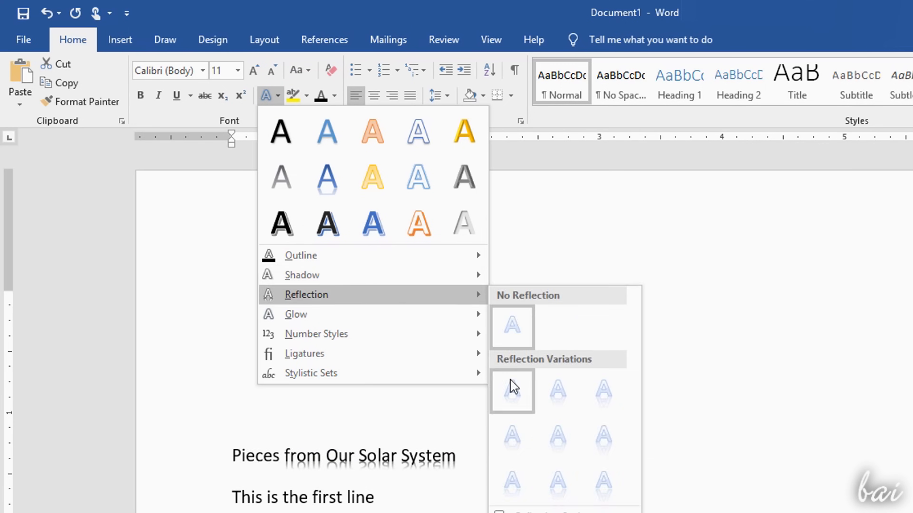
pyautogui.moveTo(296, 313)
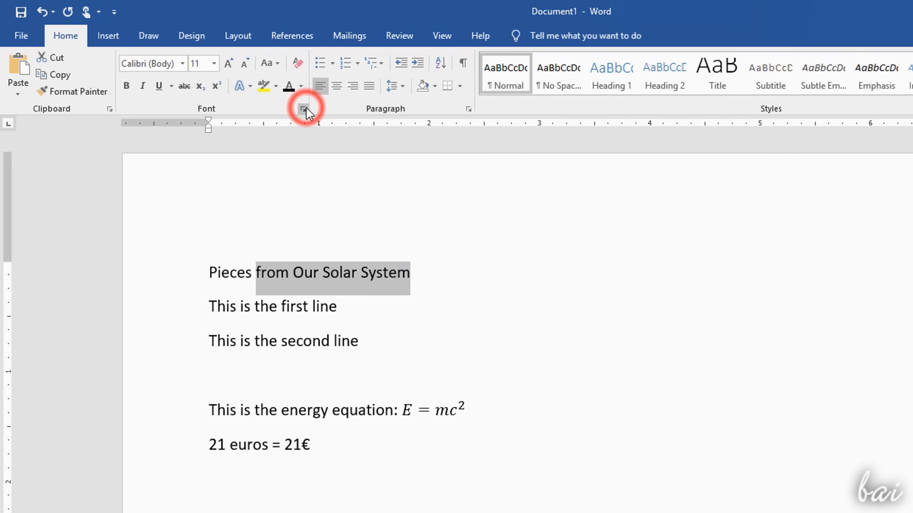
pyautogui.click(303, 109)
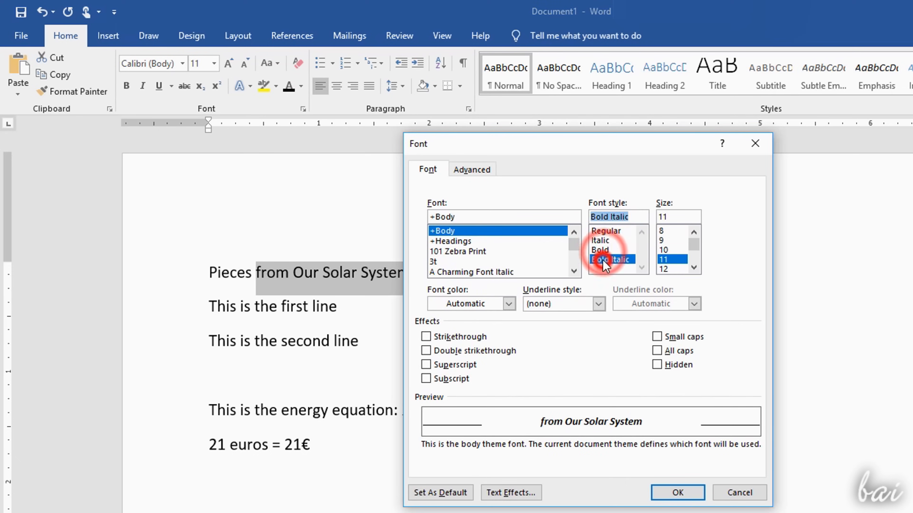
pyautogui.click(677, 492)
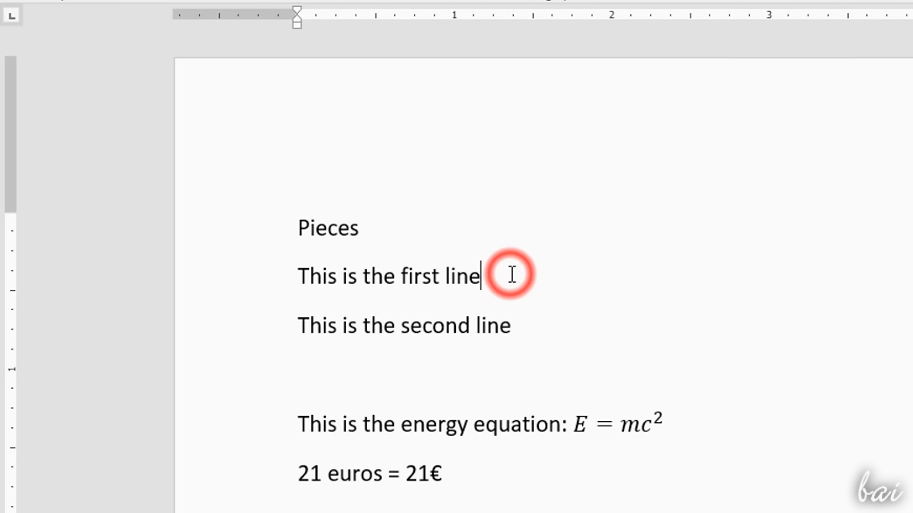
# - Paste the cut words after the first line, paste the planet-orbit article, and undo the extra paste
pyautogui.press('ctrl+v')
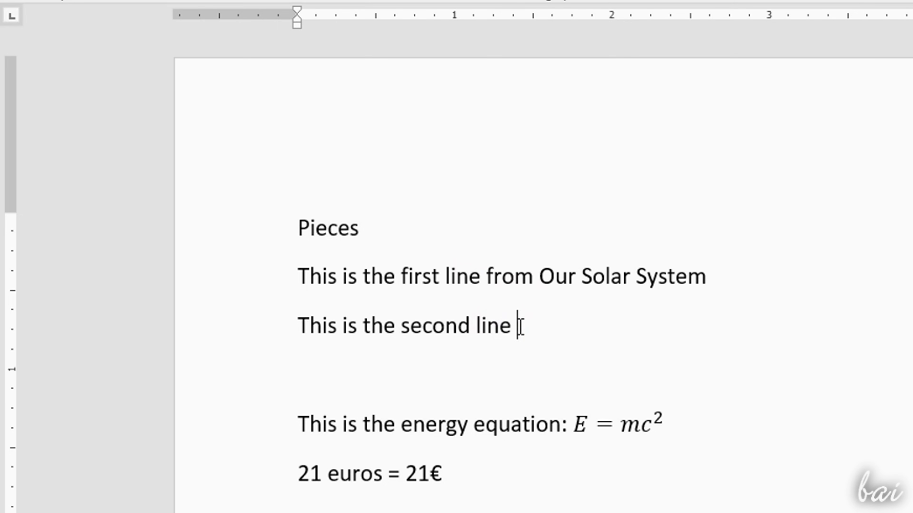
pyautogui.press('ctrl+v')
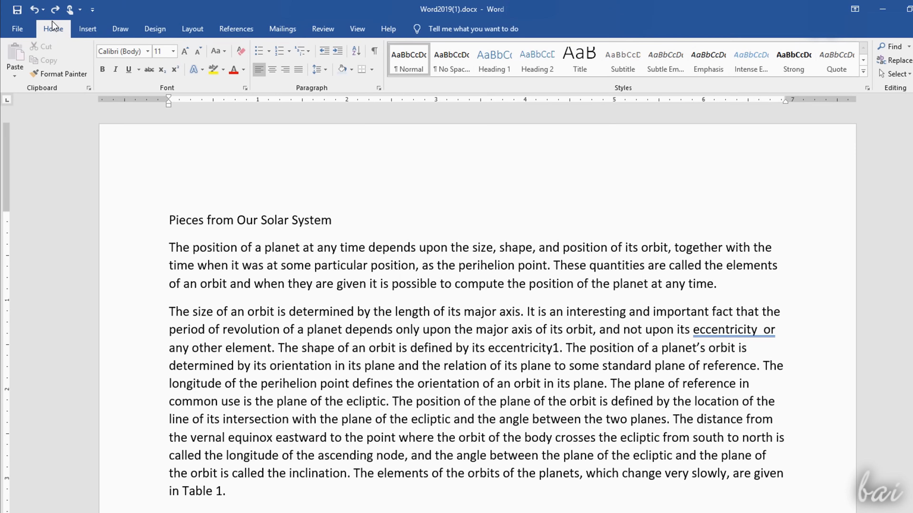
pyautogui.moveTo(34, 10)
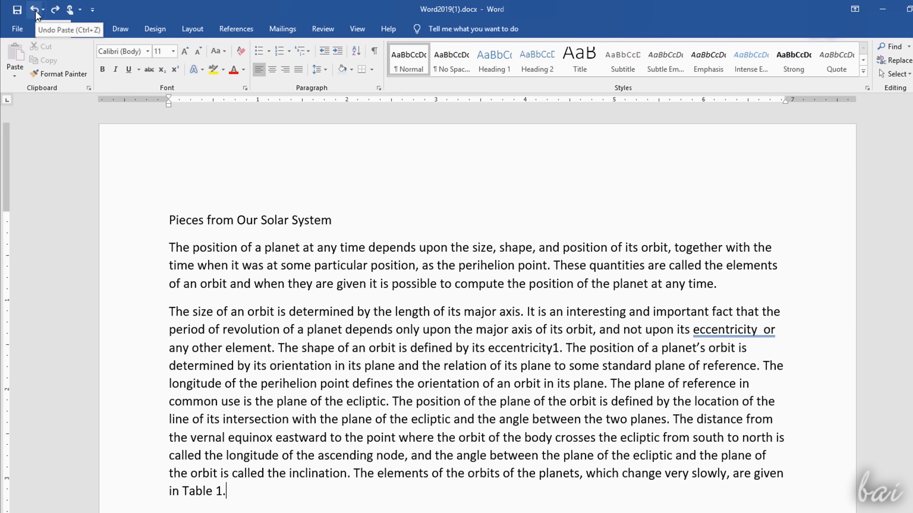
pyautogui.click(34, 10)
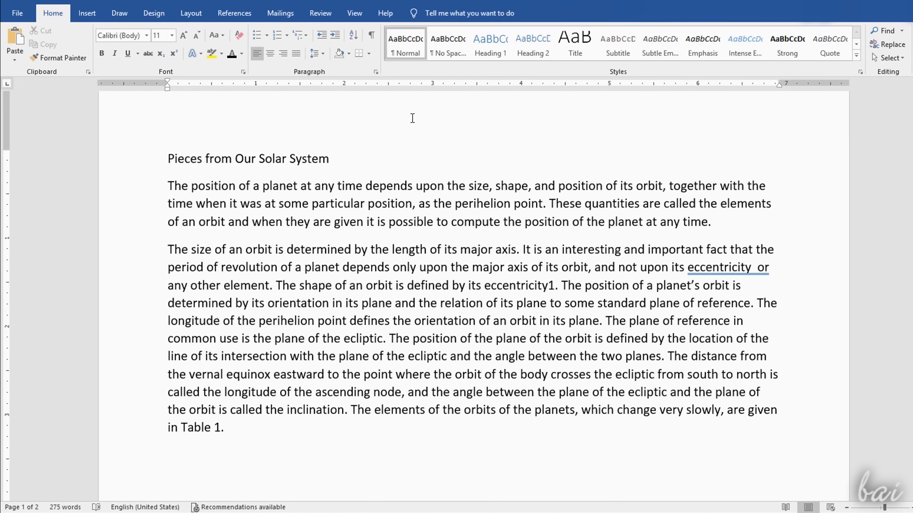
pyautogui.click(353, 13)
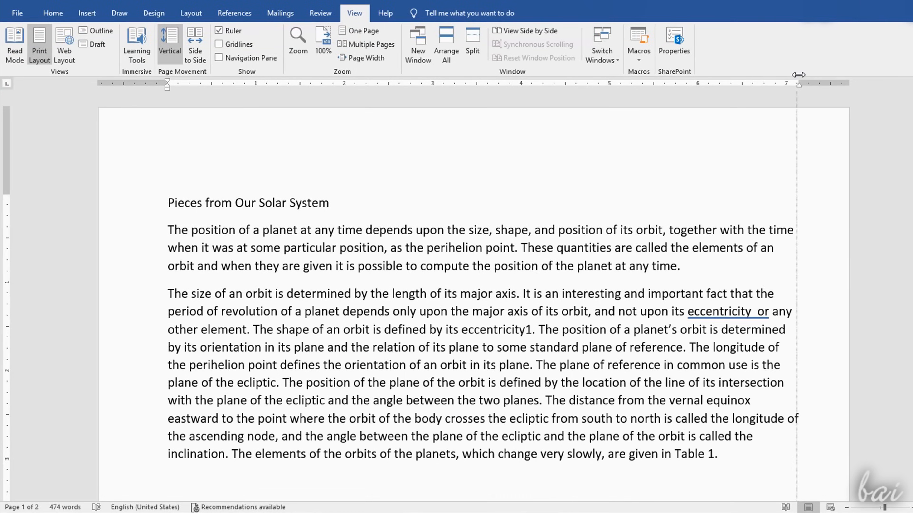
pyautogui.click(52, 13)
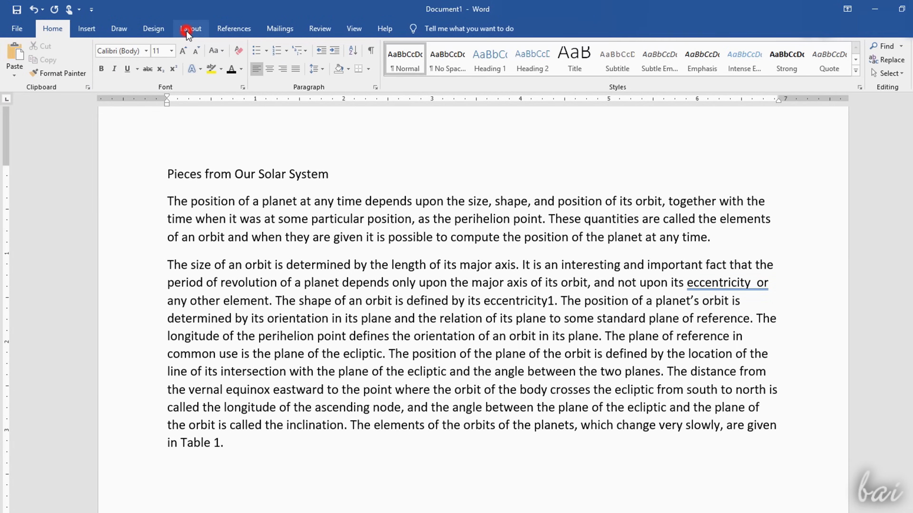
pyautogui.click(190, 28)
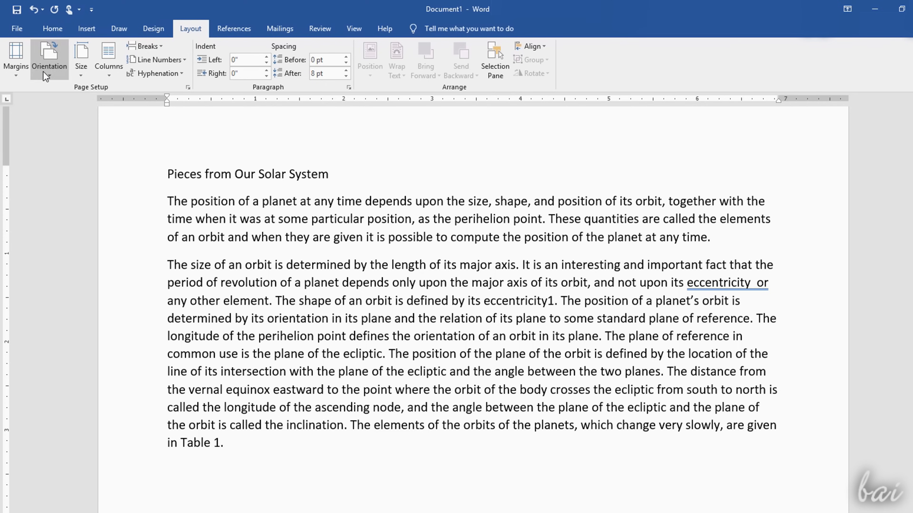
pyautogui.click(15, 56)
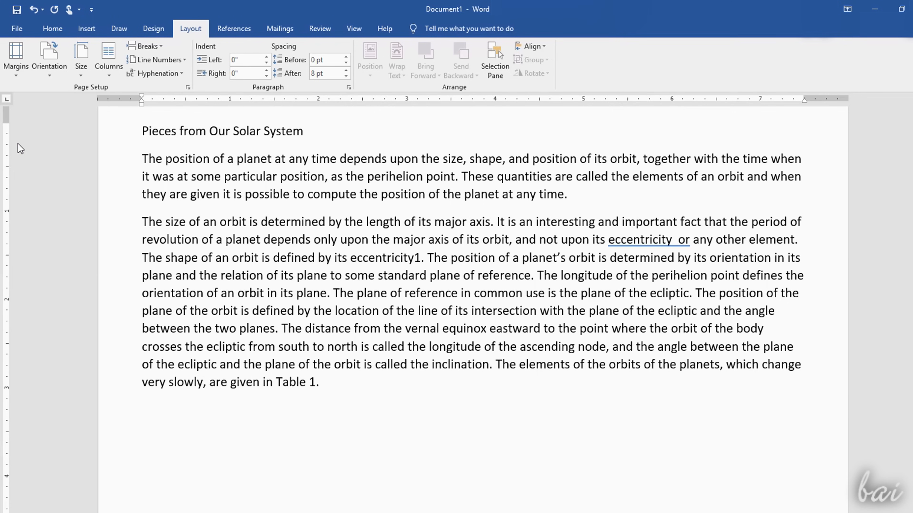
pyautogui.click(16, 55)
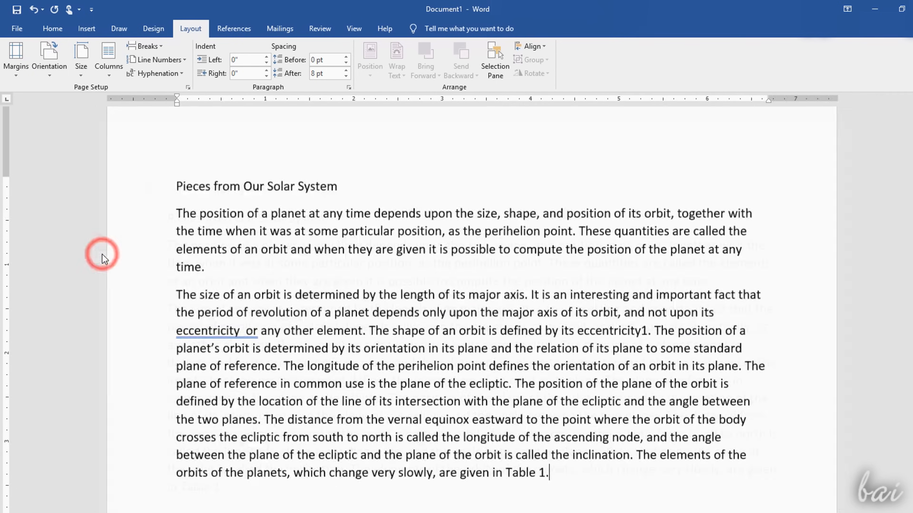
pyautogui.click(107, 58)
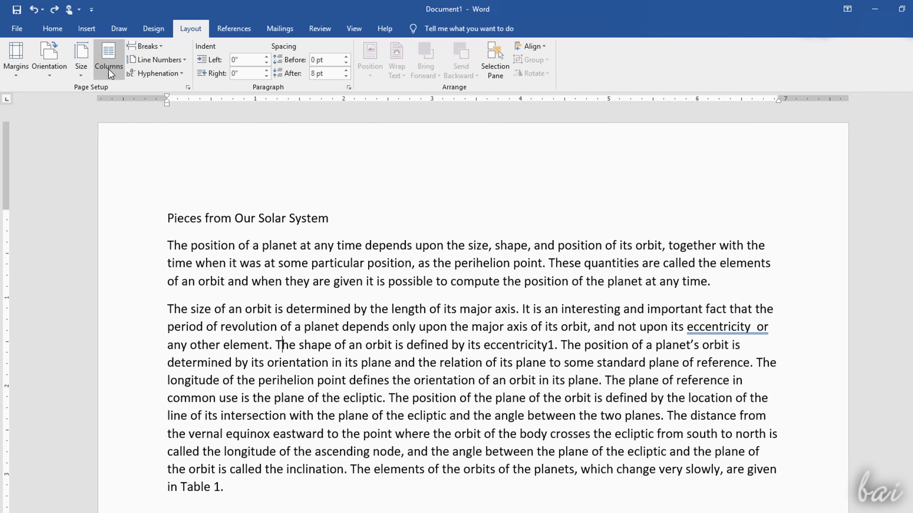
pyautogui.click(108, 58)
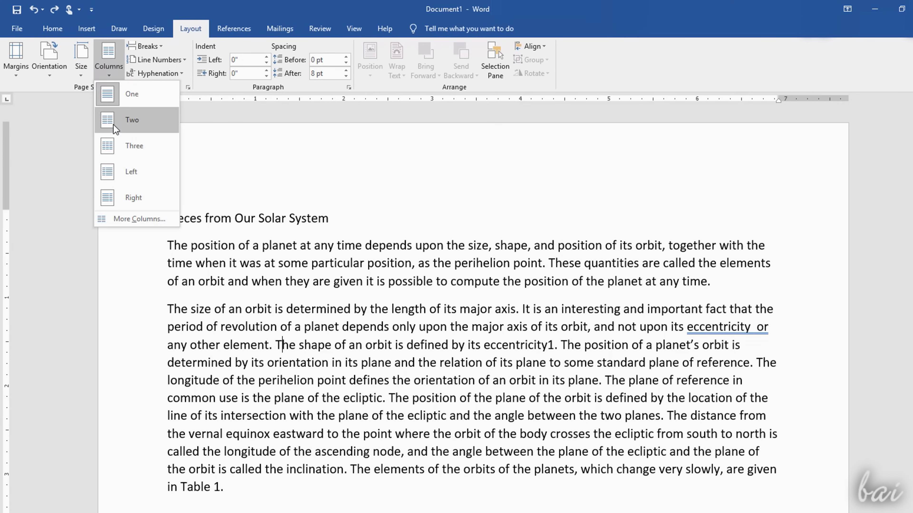
pyautogui.click(132, 119)
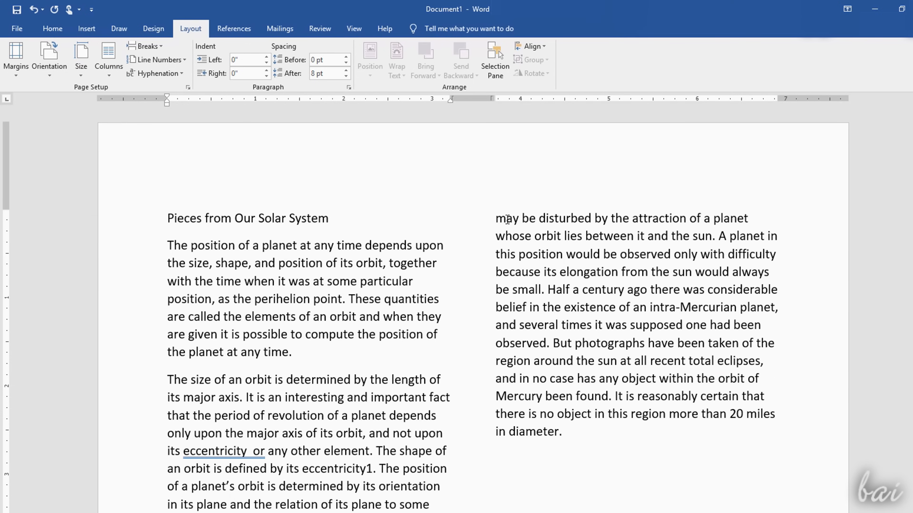
pyautogui.scroll(-3)
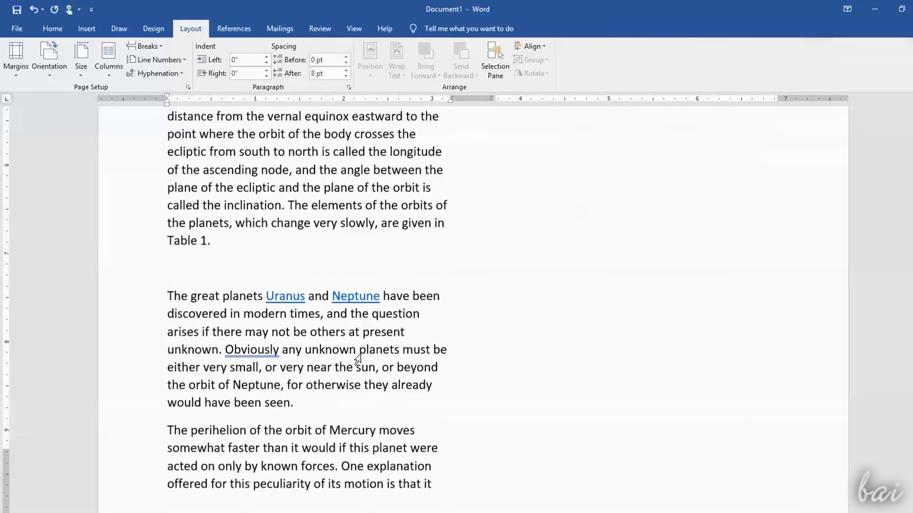
pyautogui.scroll(3)
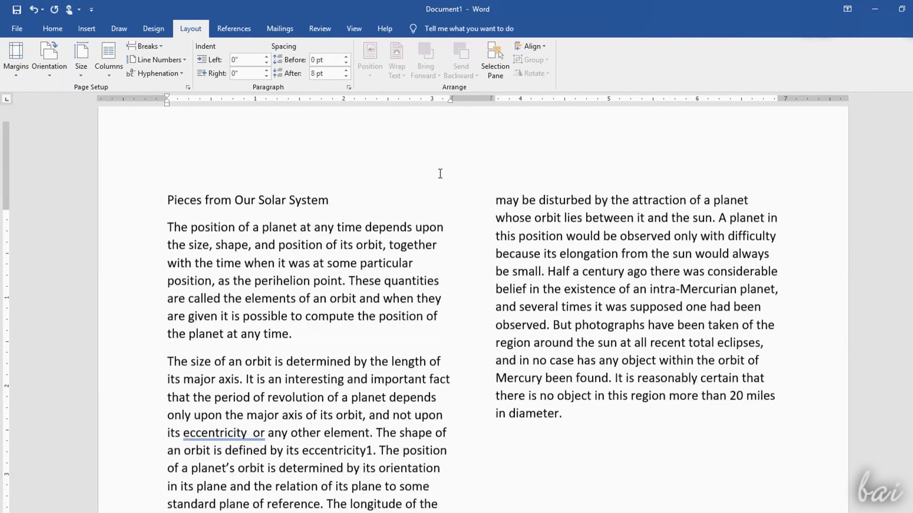
pyautogui.click(109, 55)
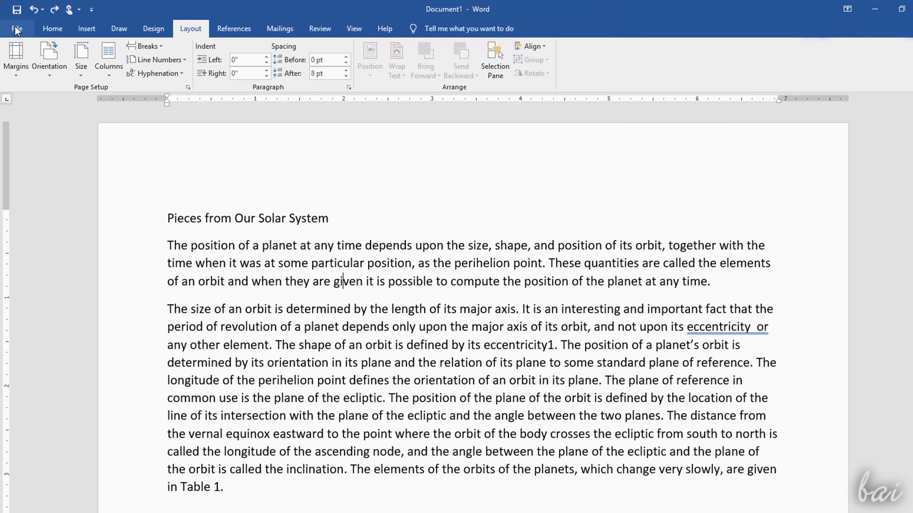
# - Turn off the ruler display in File > Options > Advanced
pyautogui.click(16, 28)
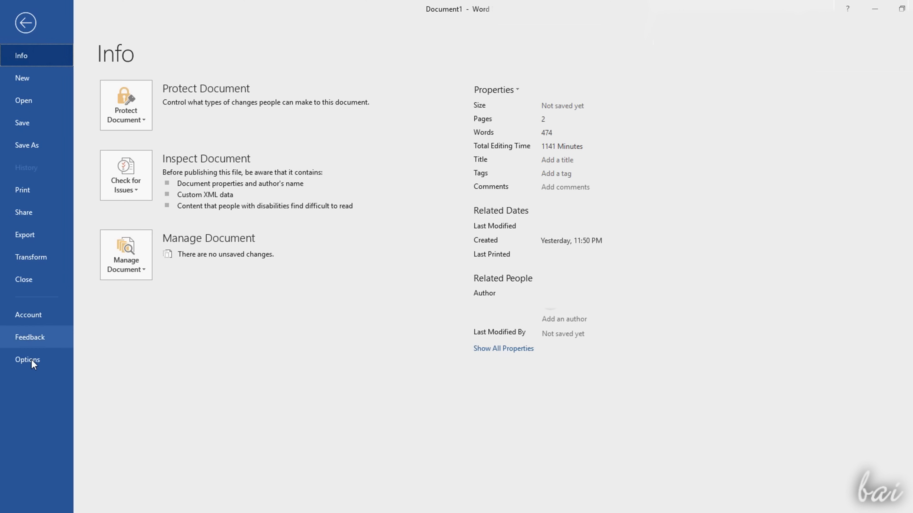
pyautogui.click(27, 360)
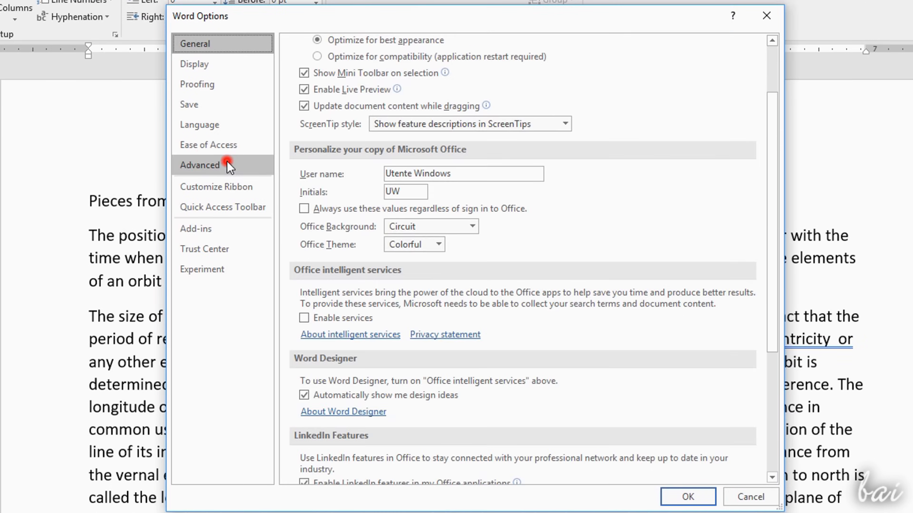
pyautogui.click(200, 165)
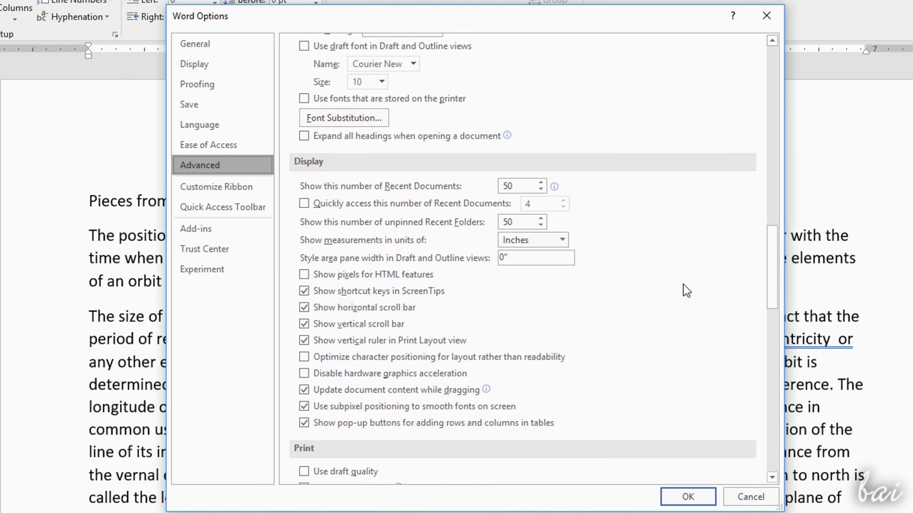
pyautogui.click(560, 239)
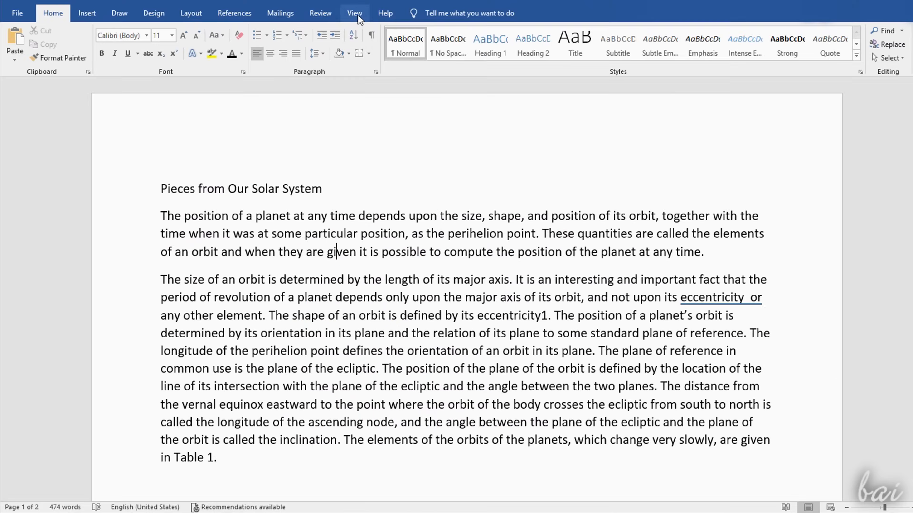
# - Show the ruler again from View and set the article text in two columns
pyautogui.click(353, 13)
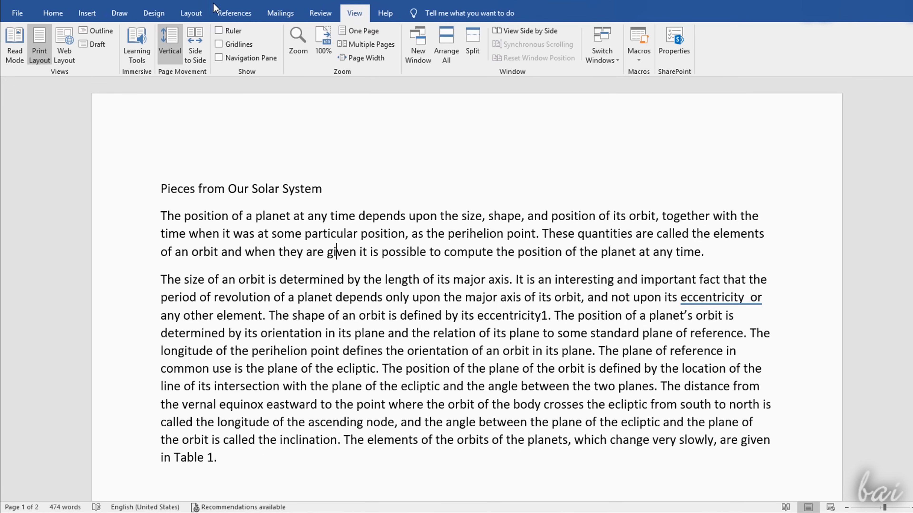
pyautogui.click(219, 29)
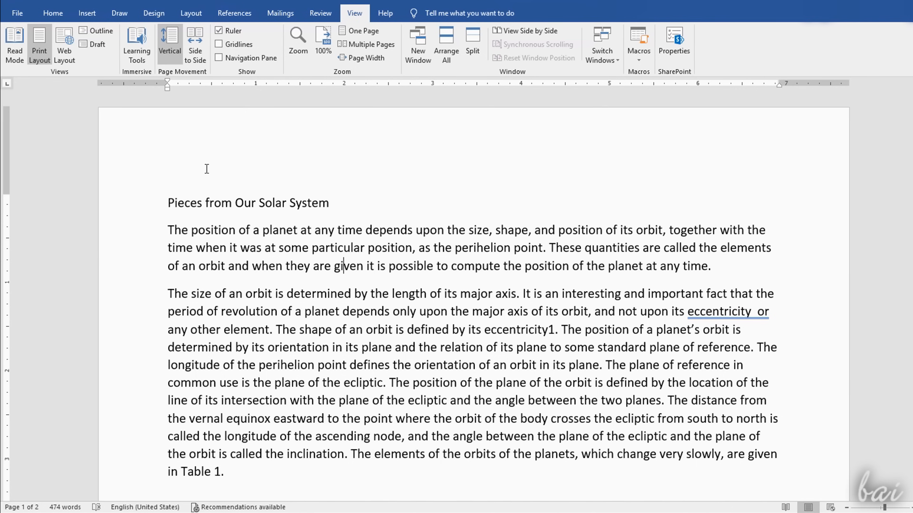
pyautogui.moveTo(10, 313)
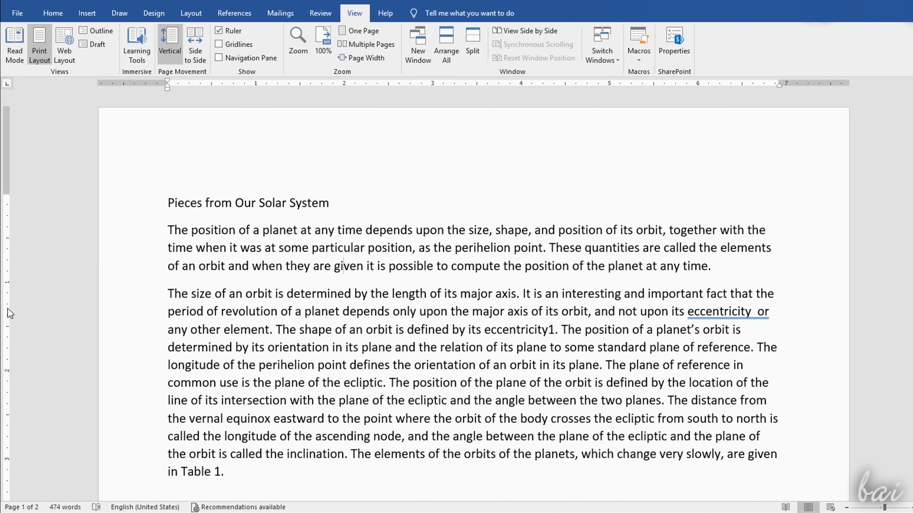
pyautogui.moveTo(617, 89)
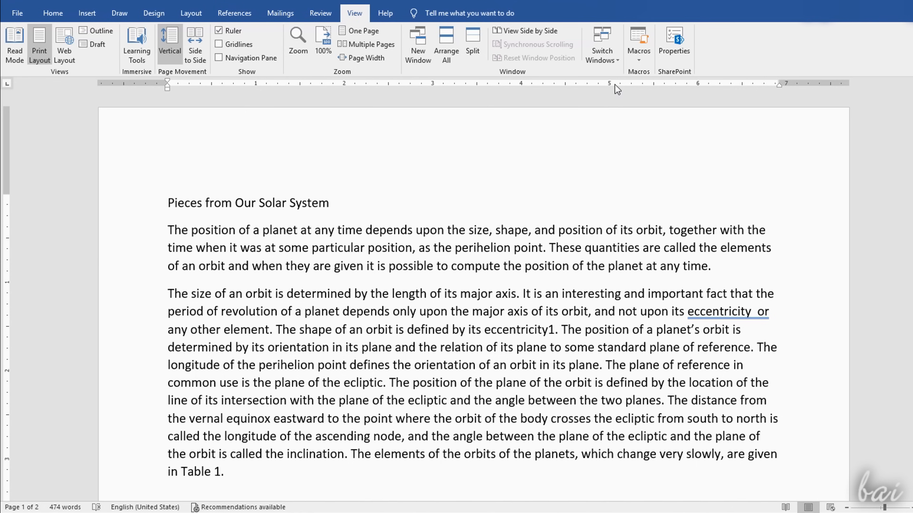
pyautogui.moveTo(783, 79)
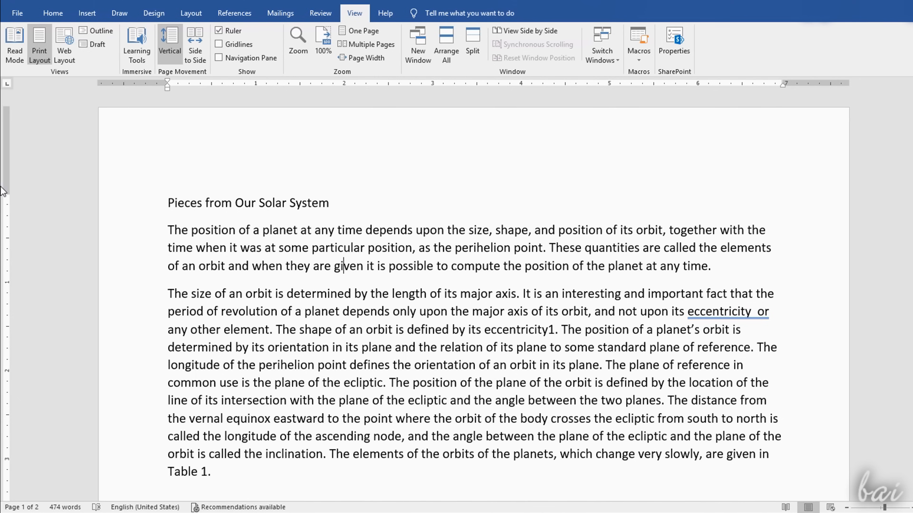
pyautogui.scroll(3)
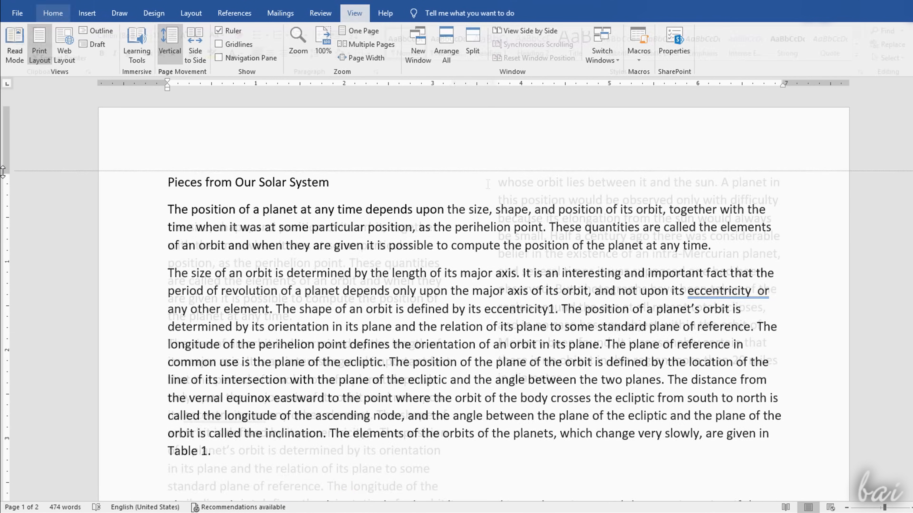
pyautogui.click(53, 13)
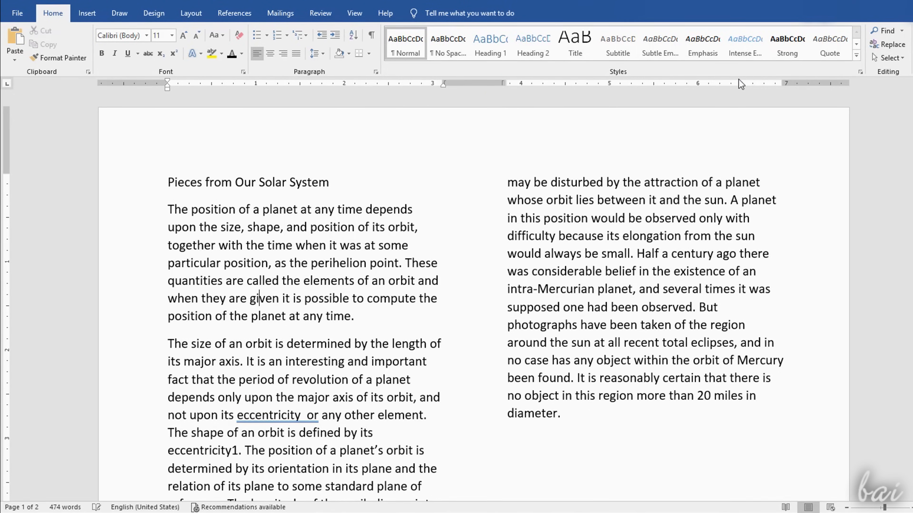
# - Start new paragraphs at 'The plane of reference' and 'The great planets', then return to Home
pyautogui.click(190, 13)
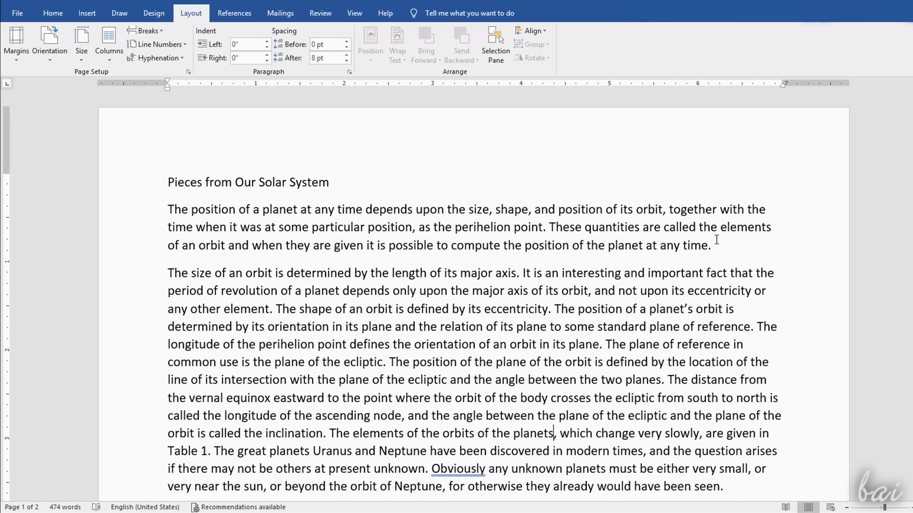
pyautogui.moveTo(608, 349)
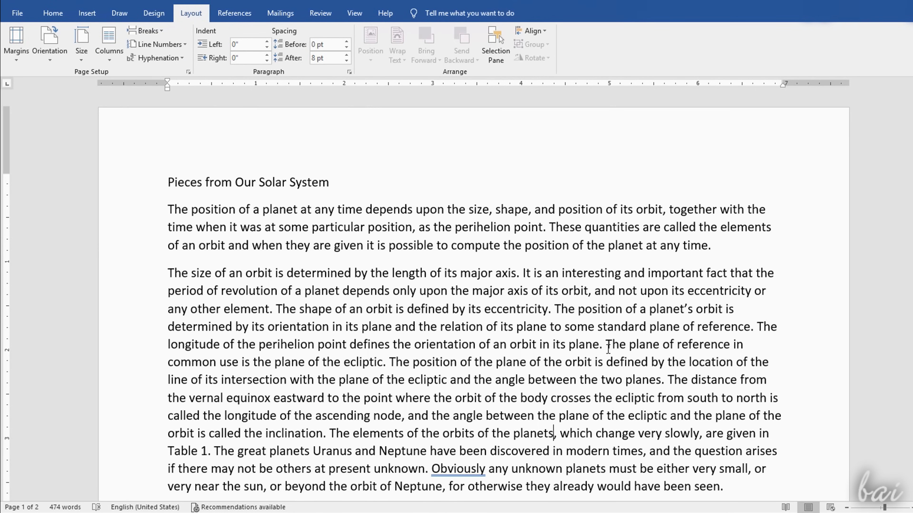
pyautogui.press('enter')
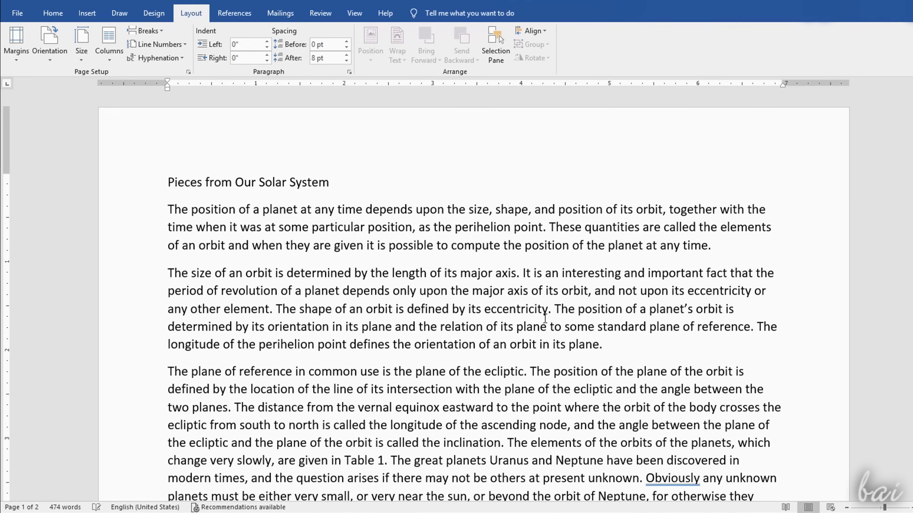
pyautogui.click(269, 209)
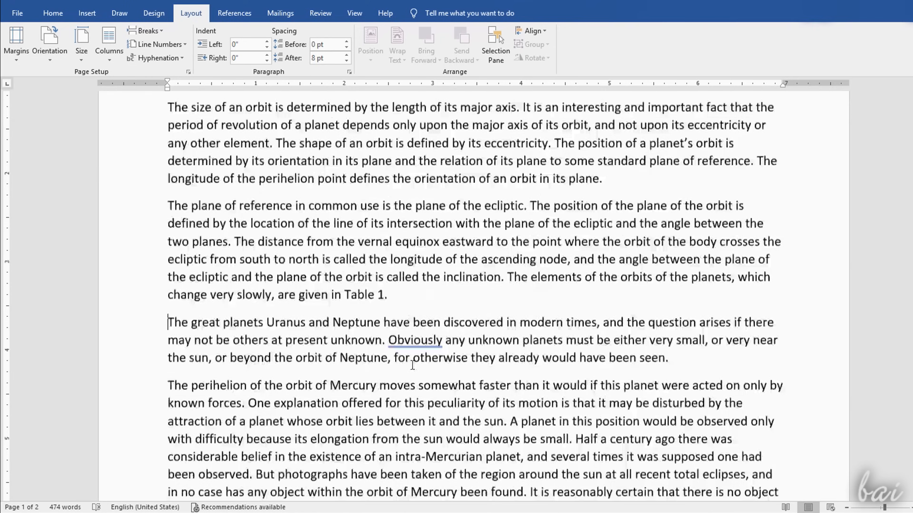
pyautogui.scroll(3)
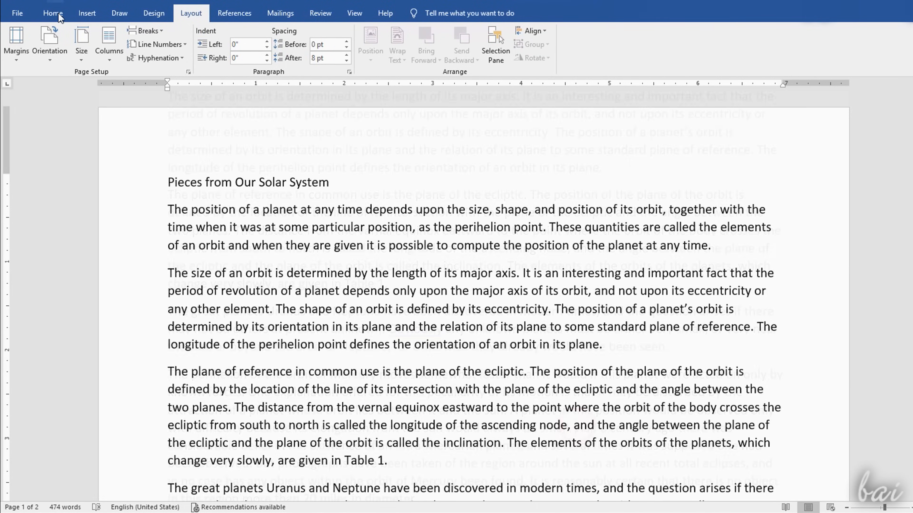
pyautogui.click(53, 13)
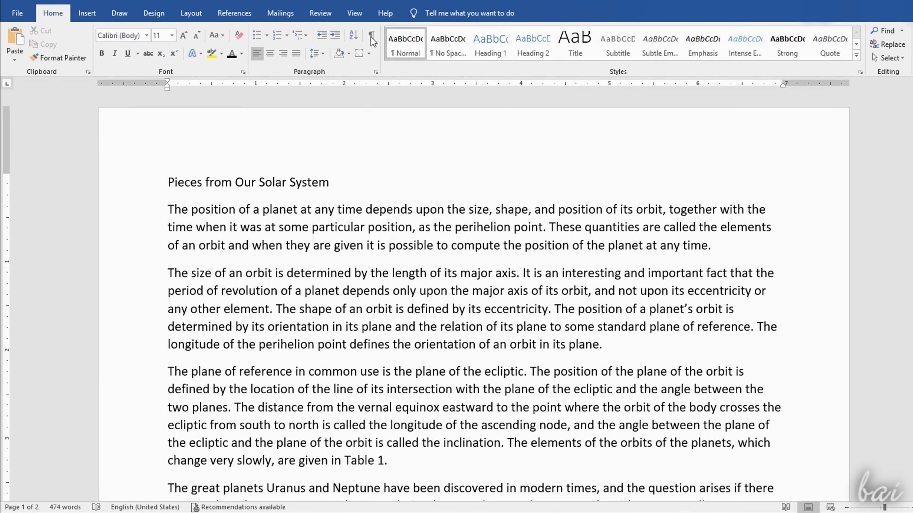
pyautogui.click(370, 36)
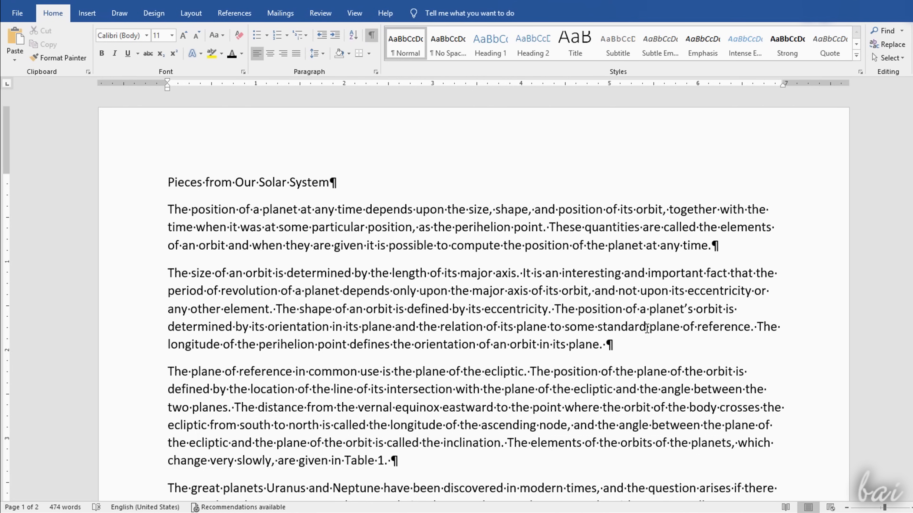
pyautogui.click(371, 35)
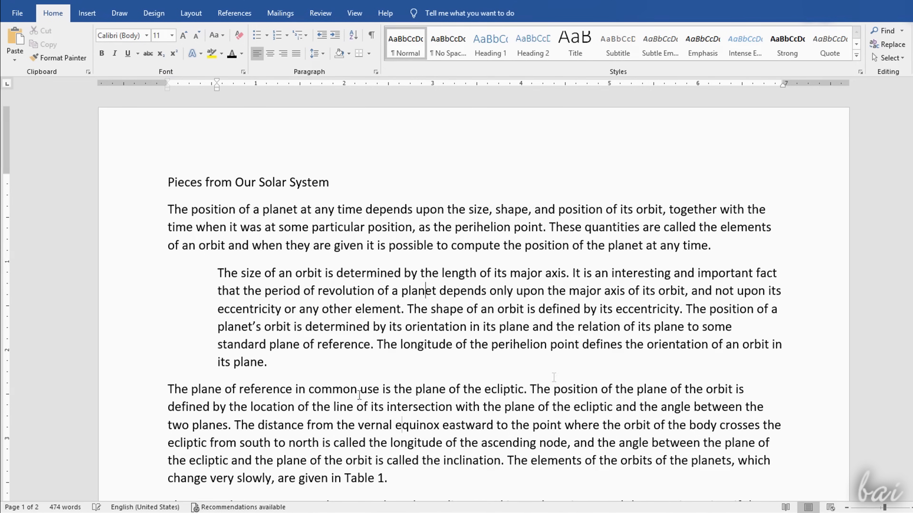
pyautogui.click(377, 70)
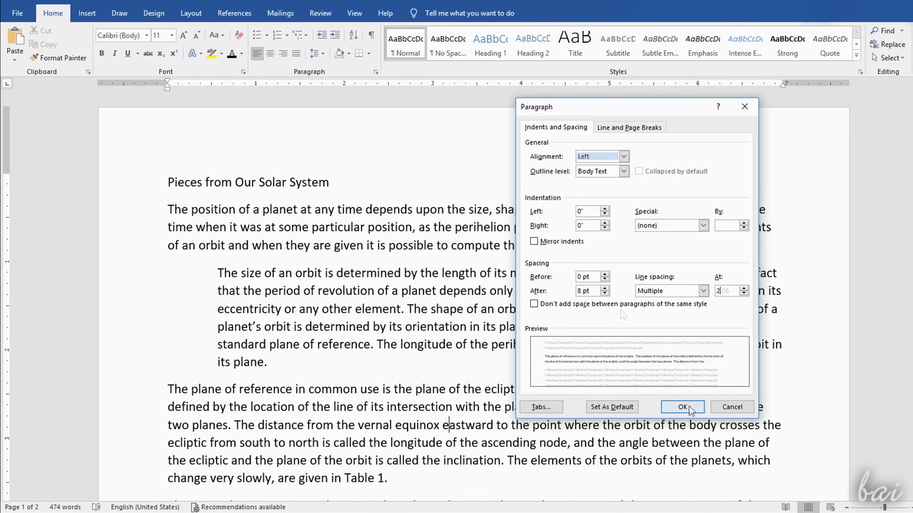
pyautogui.click(682, 407)
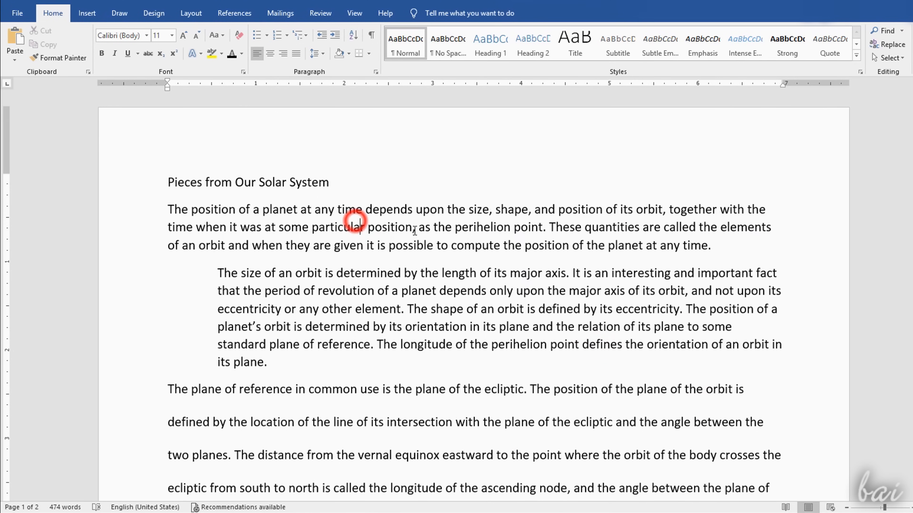
pyautogui.scroll(-3)
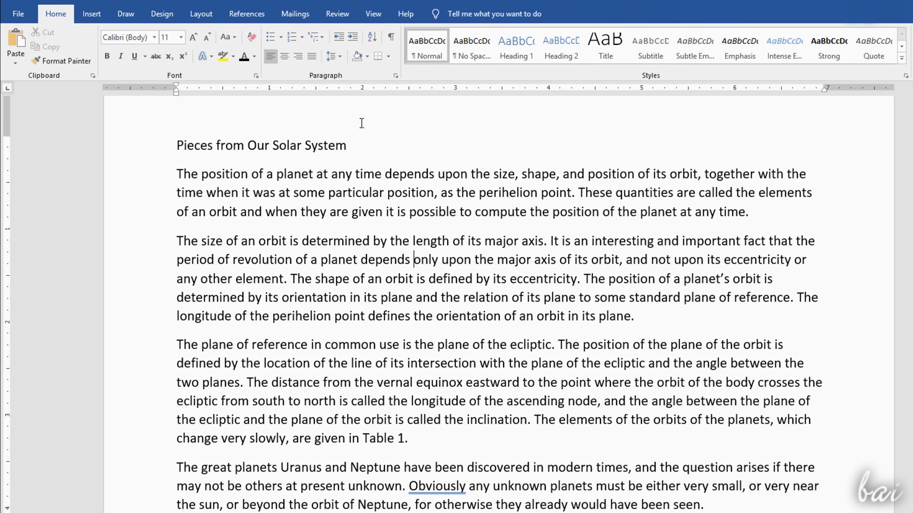
pyautogui.moveTo(358, 85)
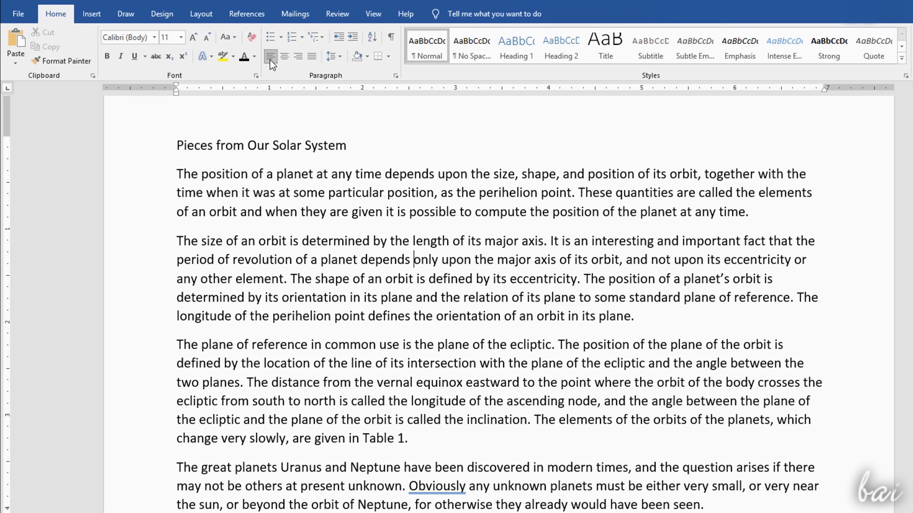
# - Try centered, right and justified alignment on the orbit-size paragraph, ending left-aligned
pyautogui.click(285, 57)
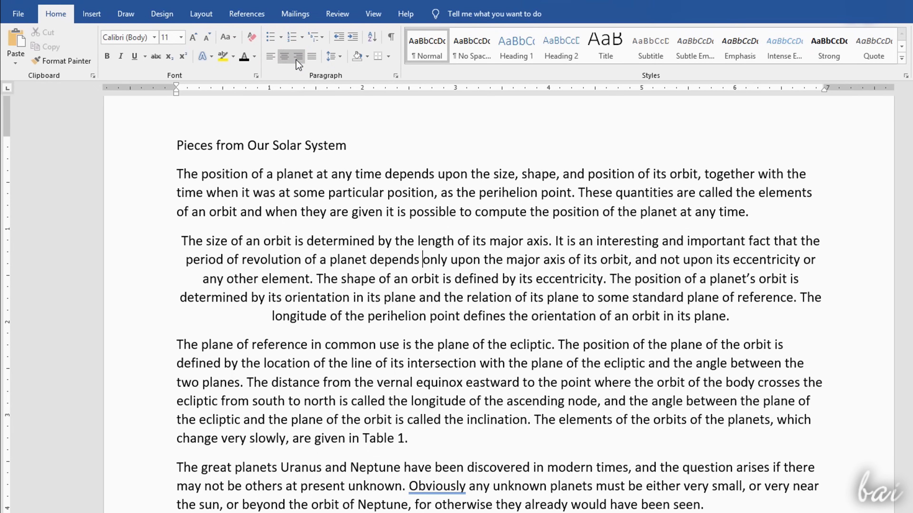
pyautogui.click(298, 56)
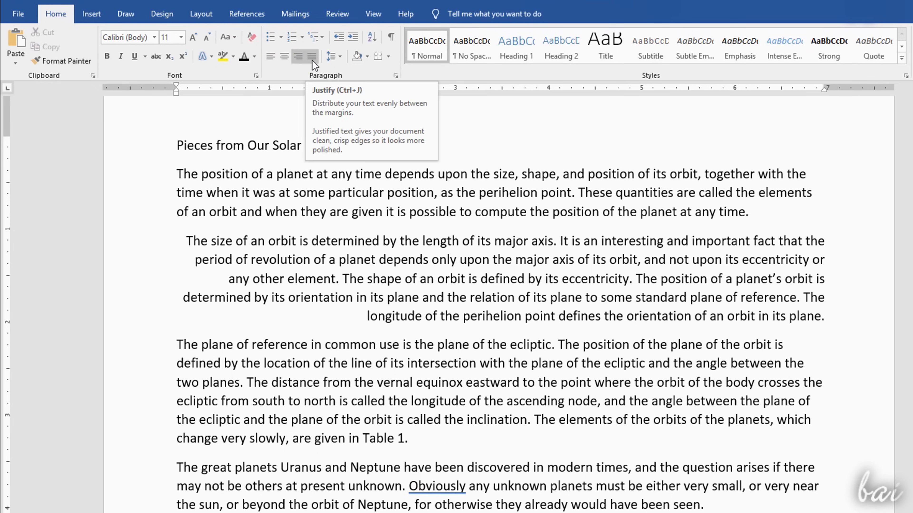
pyautogui.click(270, 57)
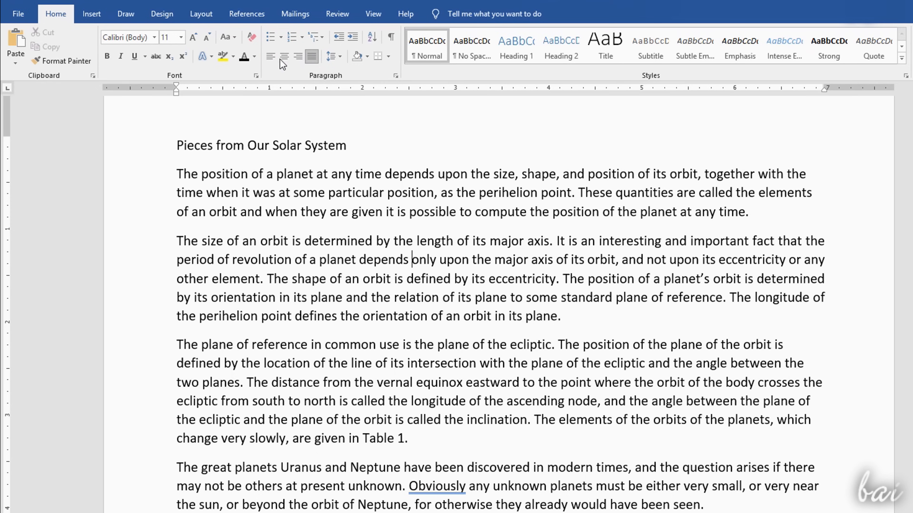
pyautogui.click(311, 56)
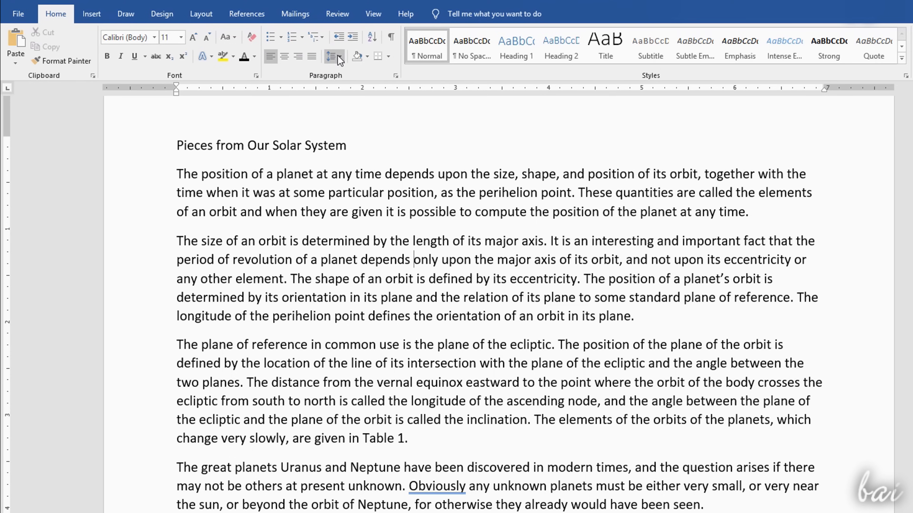
# - Set the orbit-size paragraph's line spacing to 1.15
pyautogui.click(336, 56)
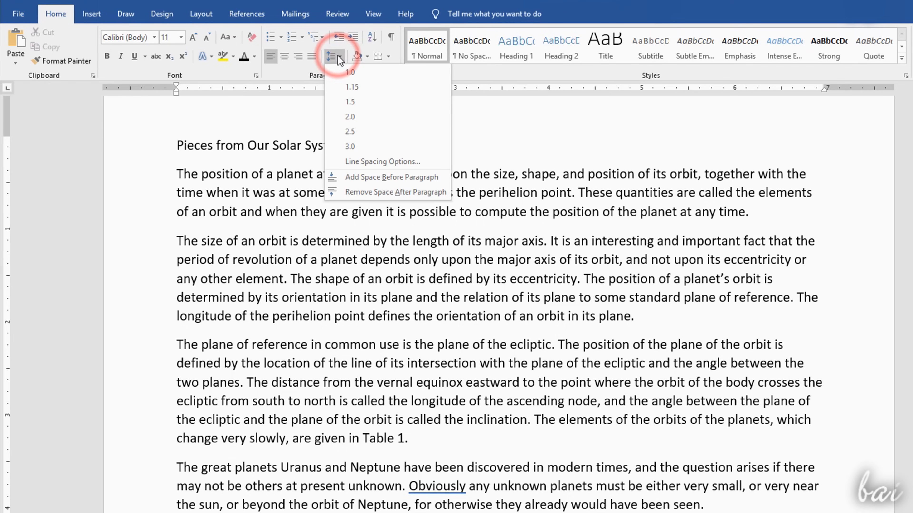
pyautogui.click(350, 102)
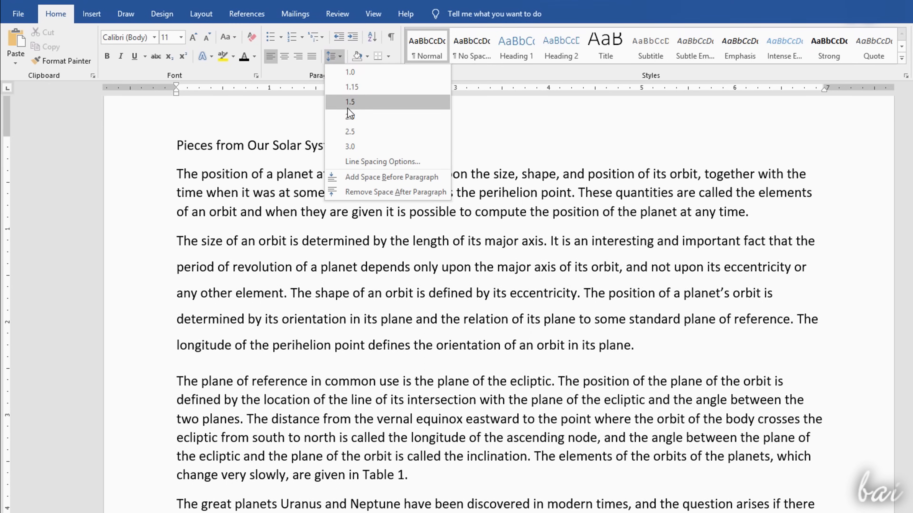
pyautogui.click(351, 87)
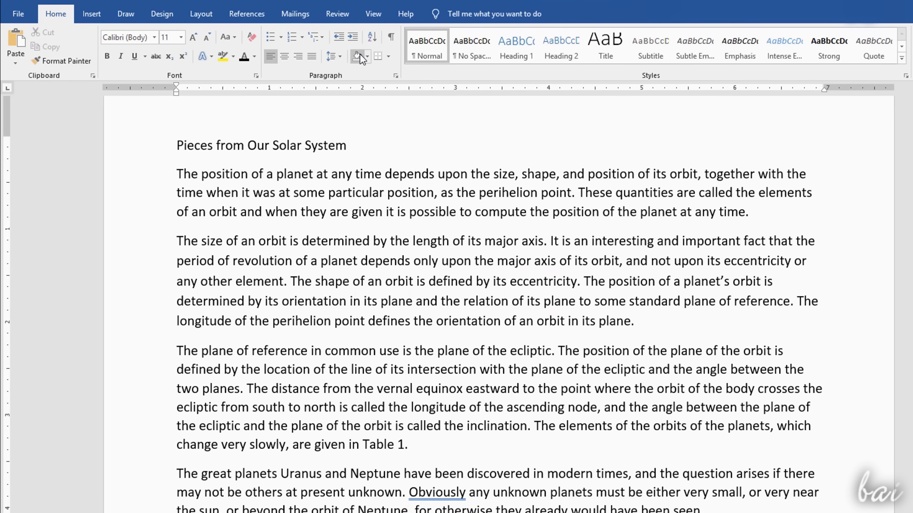
pyautogui.click(360, 56)
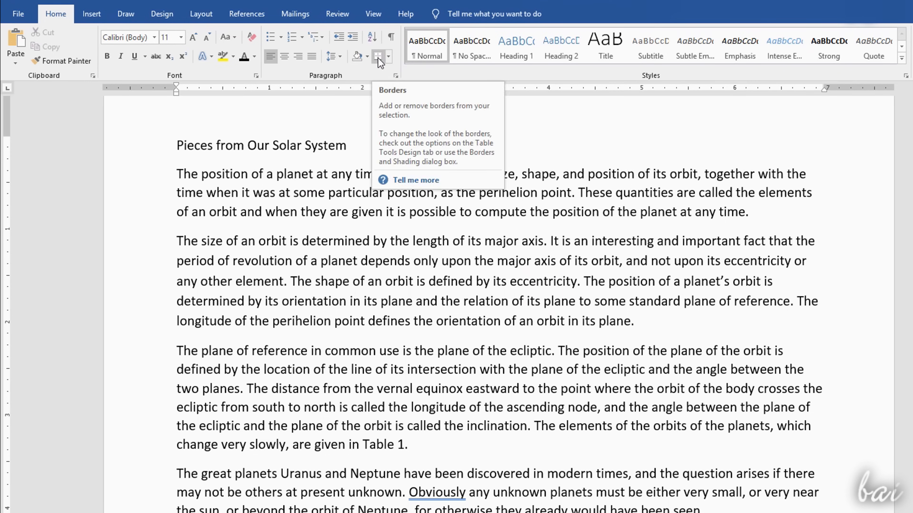
pyautogui.click(389, 56)
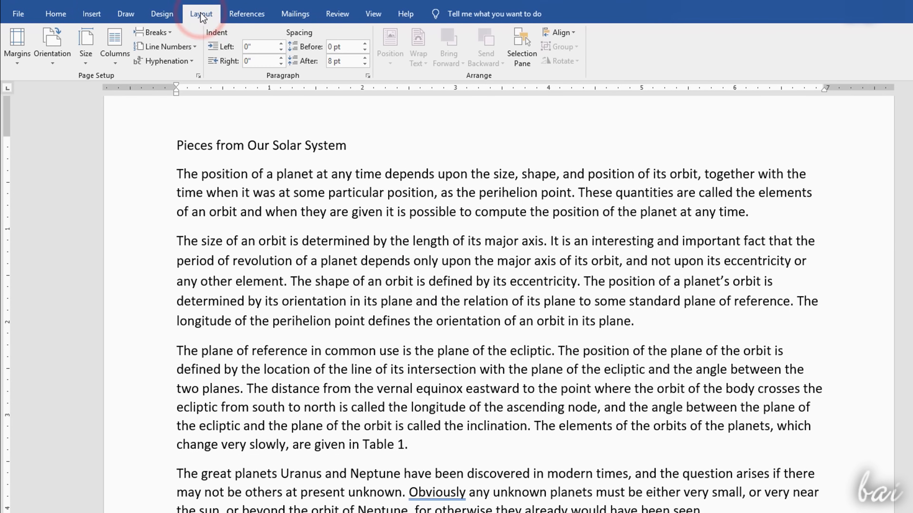
pyautogui.moveTo(275, 38)
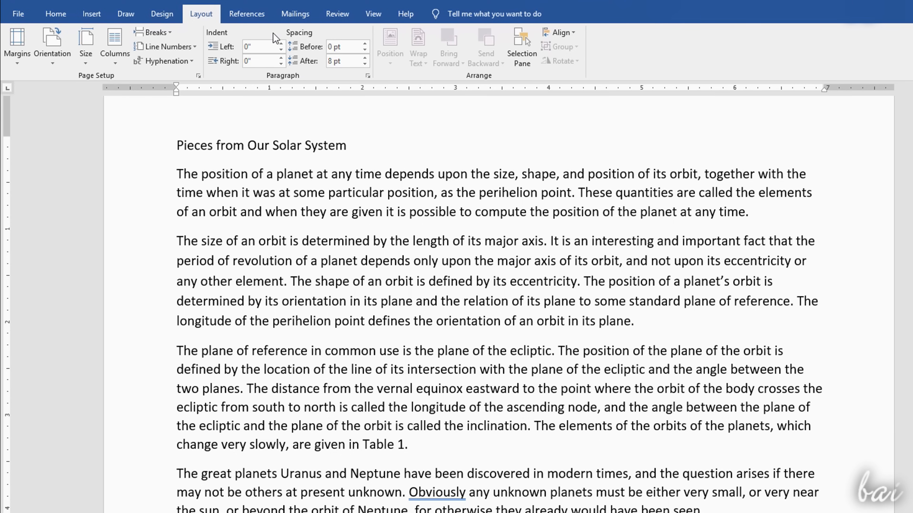
# - Adjust the orbit-size paragraph's indents and spacing, ending with 6 pt space after
pyautogui.click(281, 43)
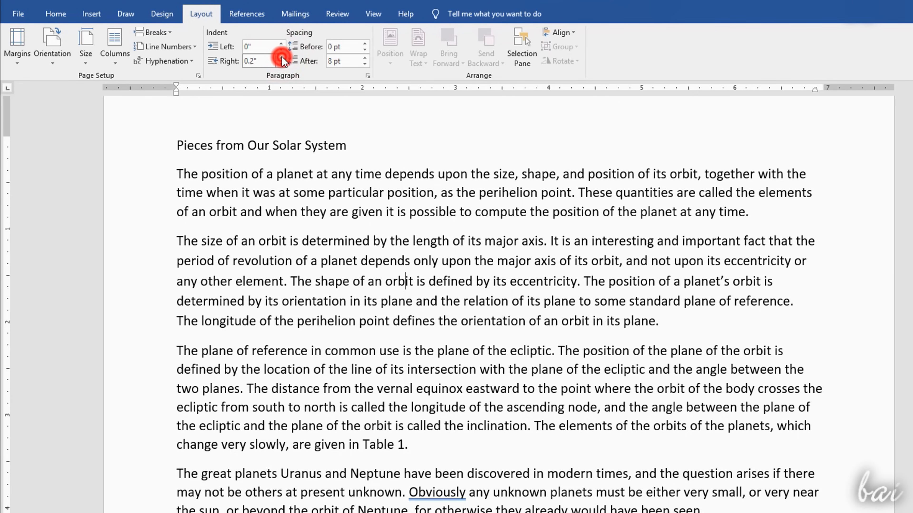
pyautogui.click(280, 58)
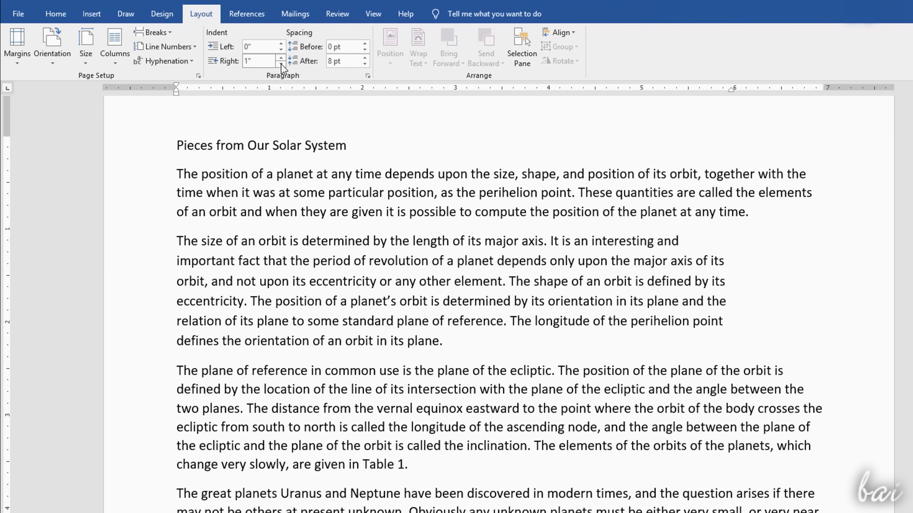
pyautogui.click(367, 44)
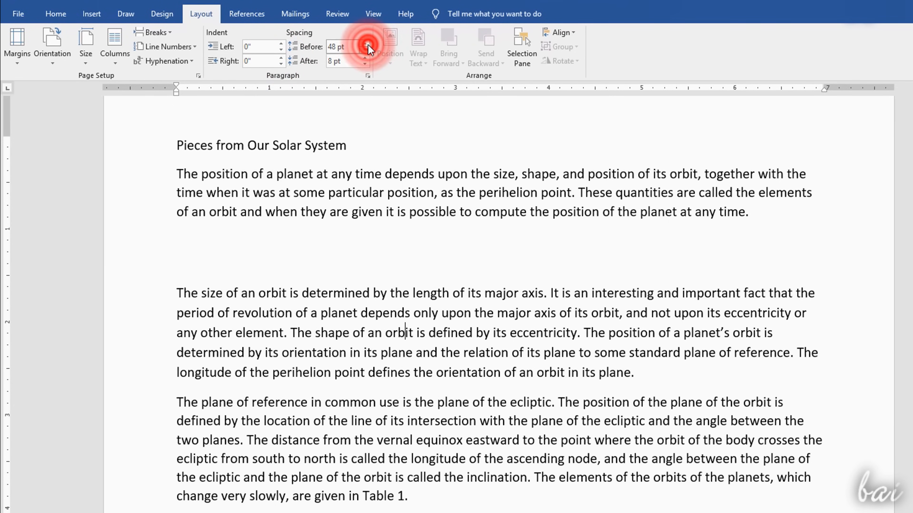
pyautogui.click(366, 50)
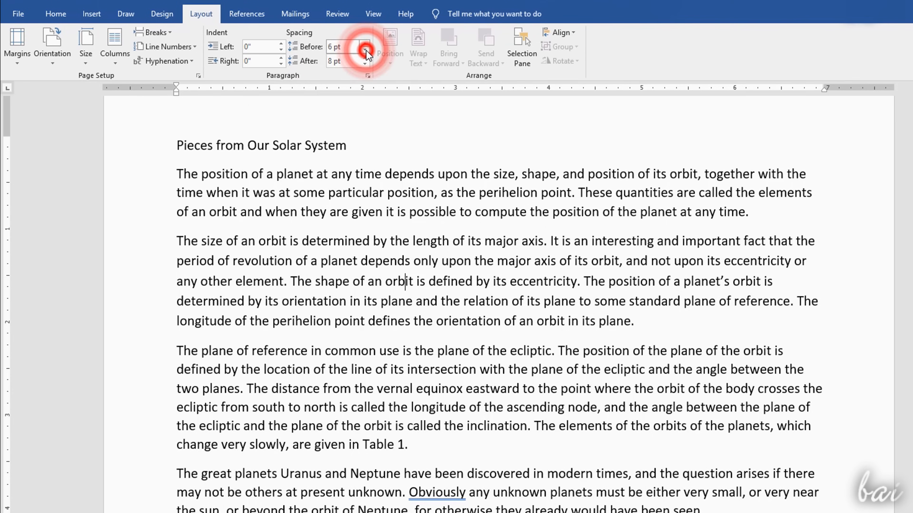
pyautogui.click(366, 44)
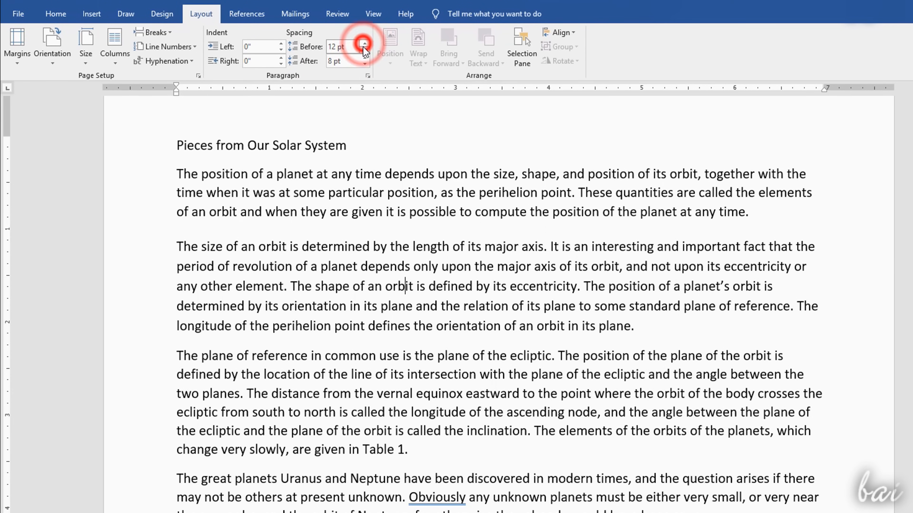
pyautogui.click(364, 57)
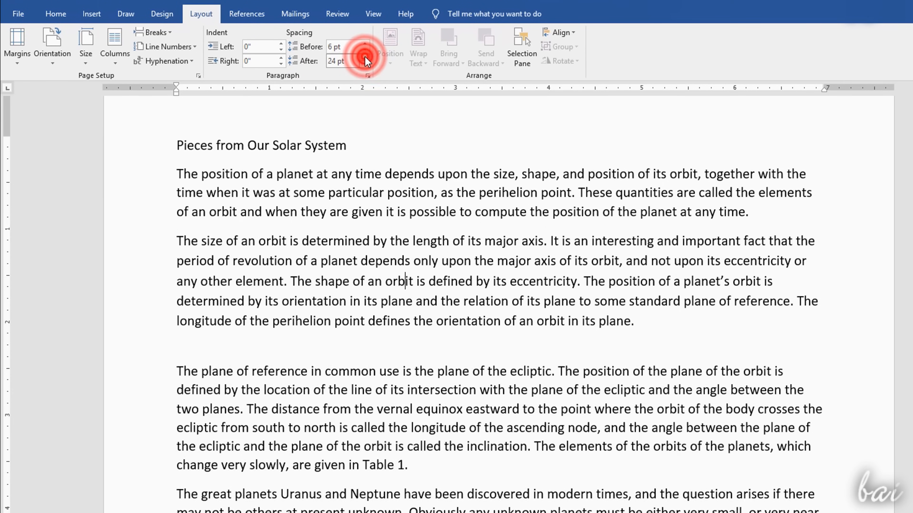
pyautogui.click(362, 64)
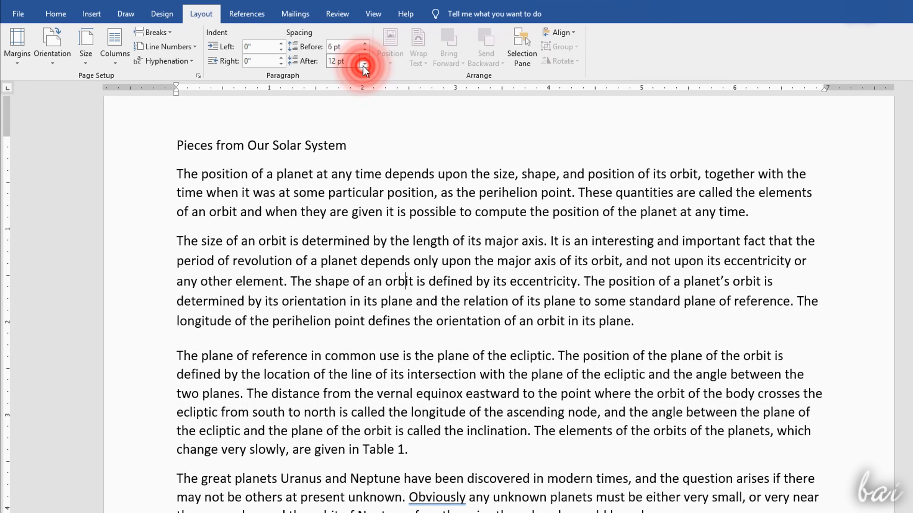
pyautogui.click(363, 64)
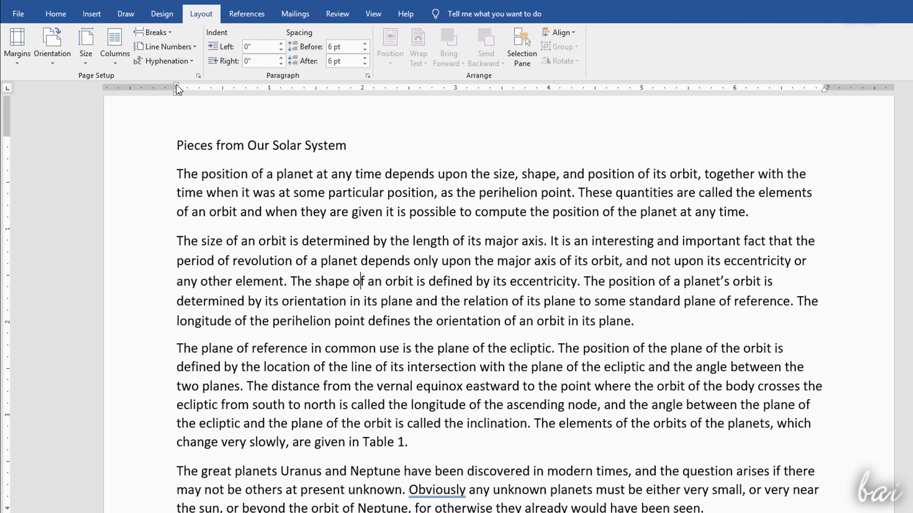
pyautogui.moveTo(819, 110)
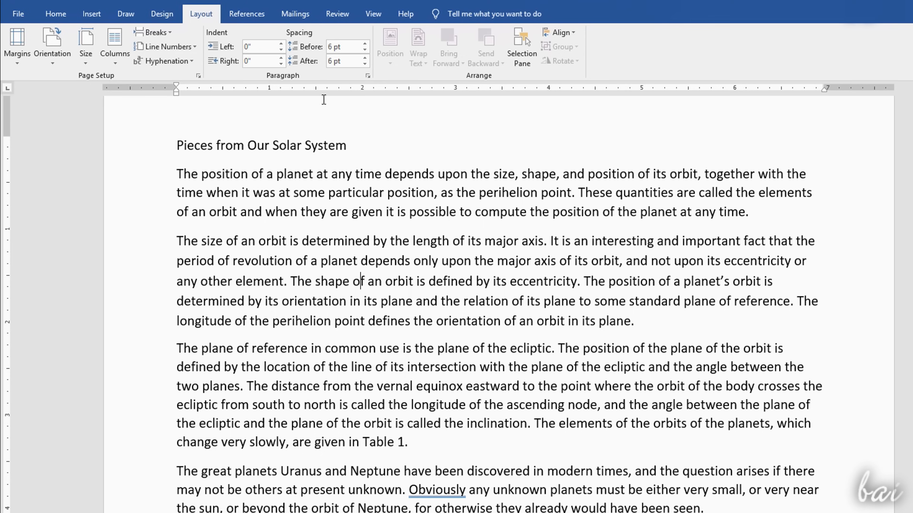
pyautogui.moveTo(191, 89)
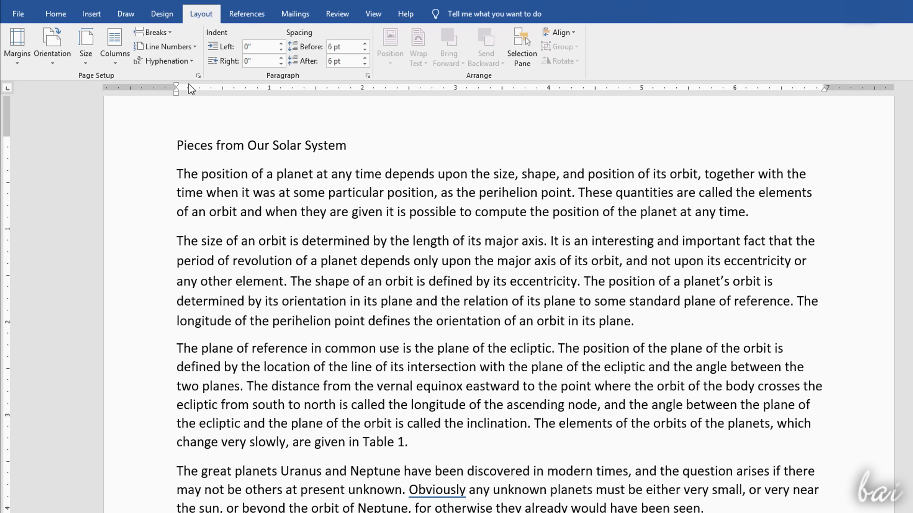
# - Test left indents on the orbit-size paragraph with the ruler markers, then remove them
pyautogui.moveTo(176, 89); pyautogui.dragTo(262, 89)
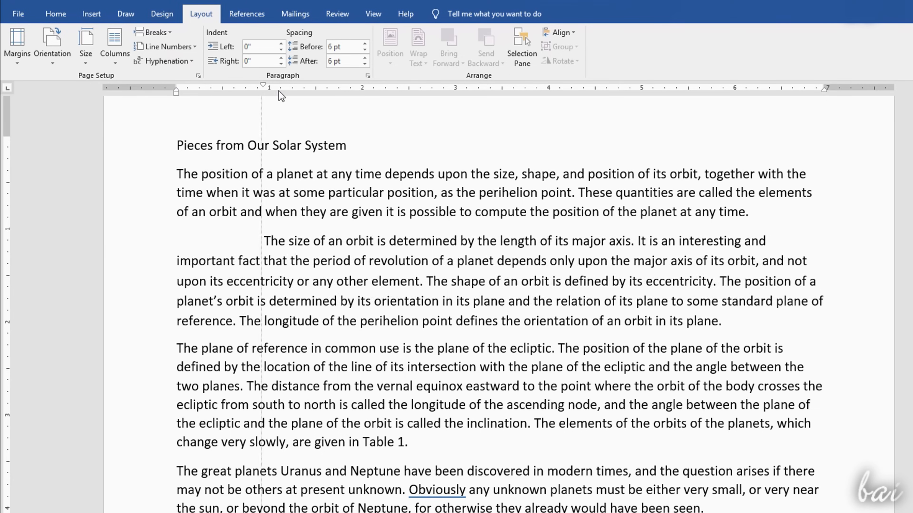
pyautogui.moveTo(263, 91); pyautogui.dragTo(195, 91)
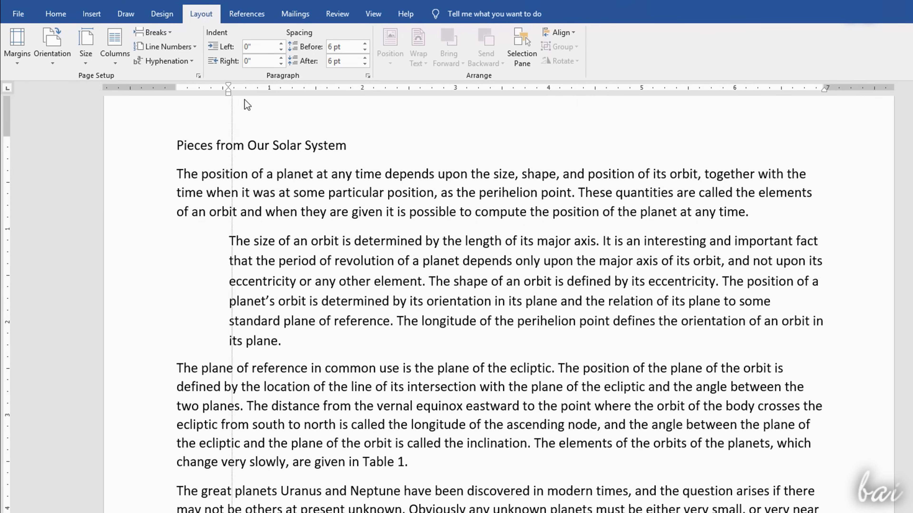
pyautogui.moveTo(228, 88); pyautogui.dragTo(290, 88)
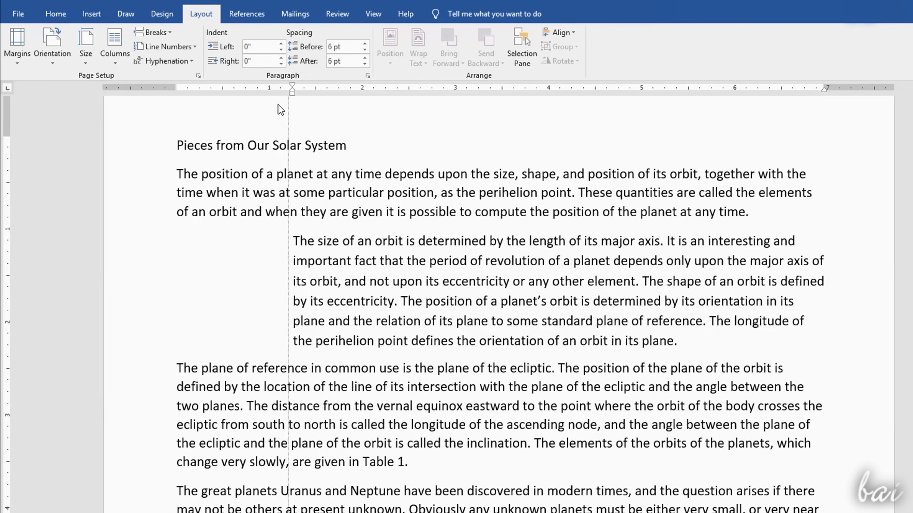
pyautogui.moveTo(291, 88); pyautogui.dragTo(205, 88)
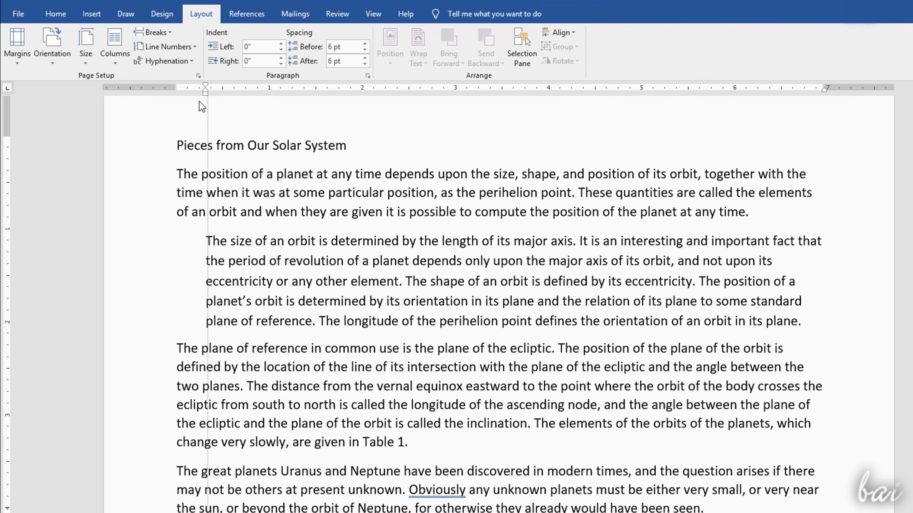
pyautogui.moveTo(205, 88); pyautogui.dragTo(176, 88)
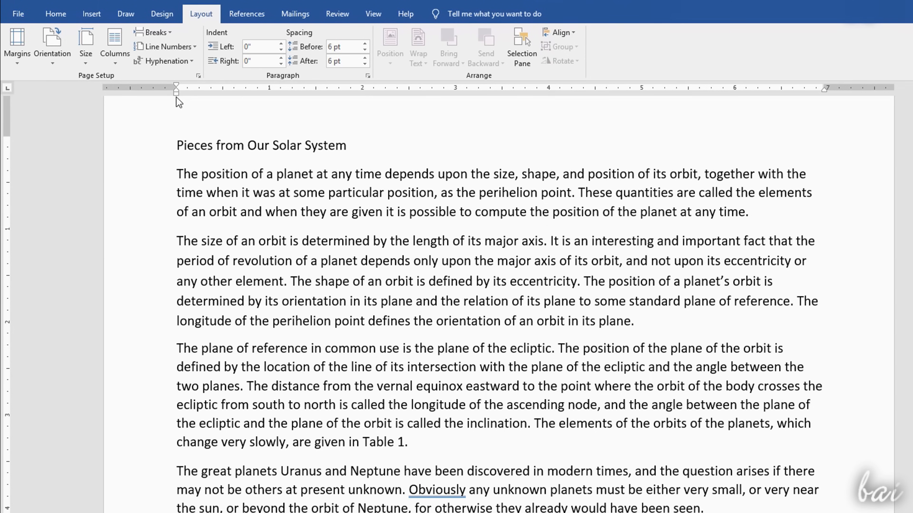
pyautogui.moveTo(178, 98)
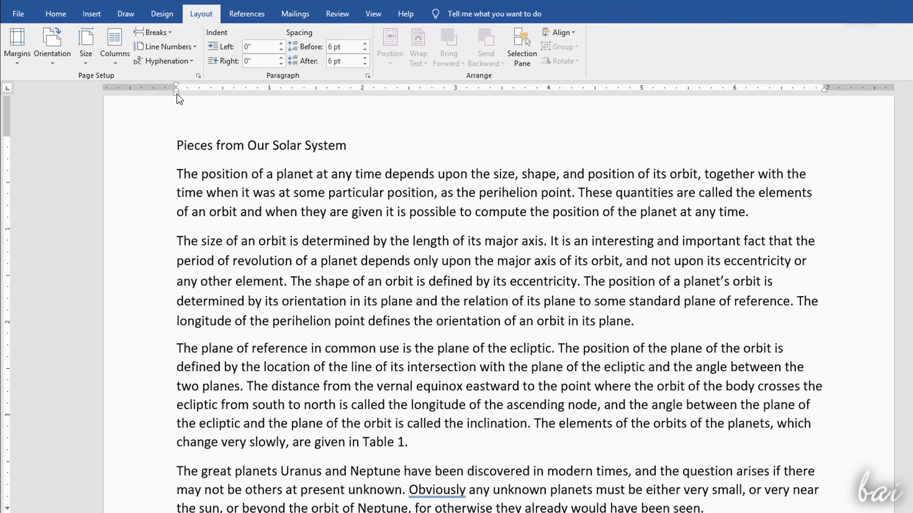
# - Test first-line indents on the paragraph via the ruler and reset them
pyautogui.moveTo(176, 86); pyautogui.dragTo(263, 91)
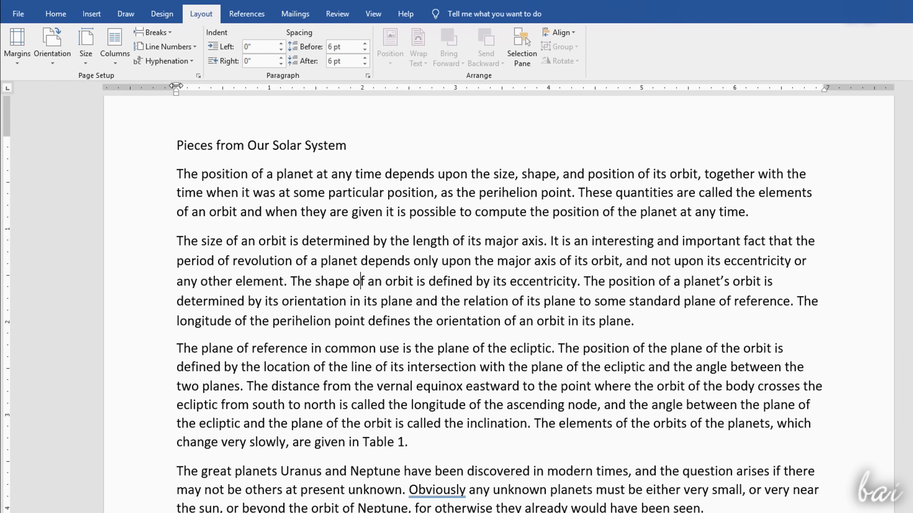
pyautogui.moveTo(176, 89); pyautogui.dragTo(214, 89)
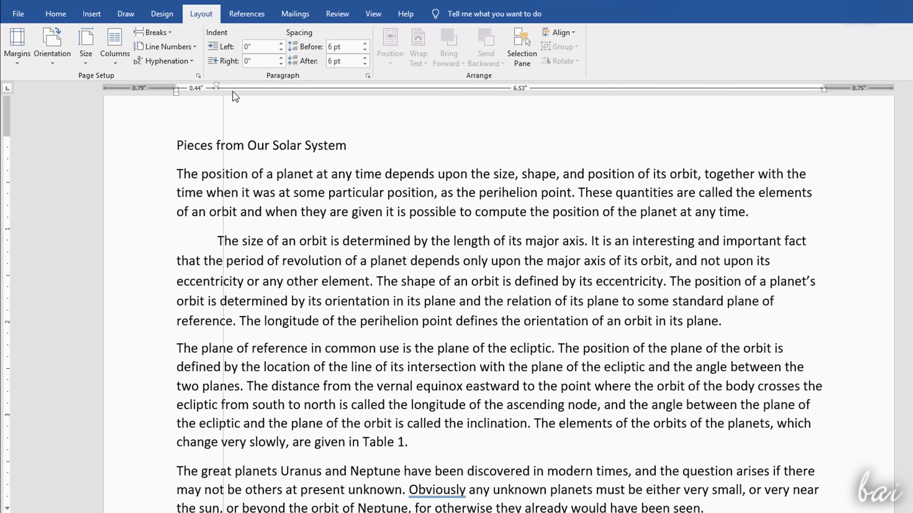
pyautogui.moveTo(214, 92); pyautogui.dragTo(388, 91)
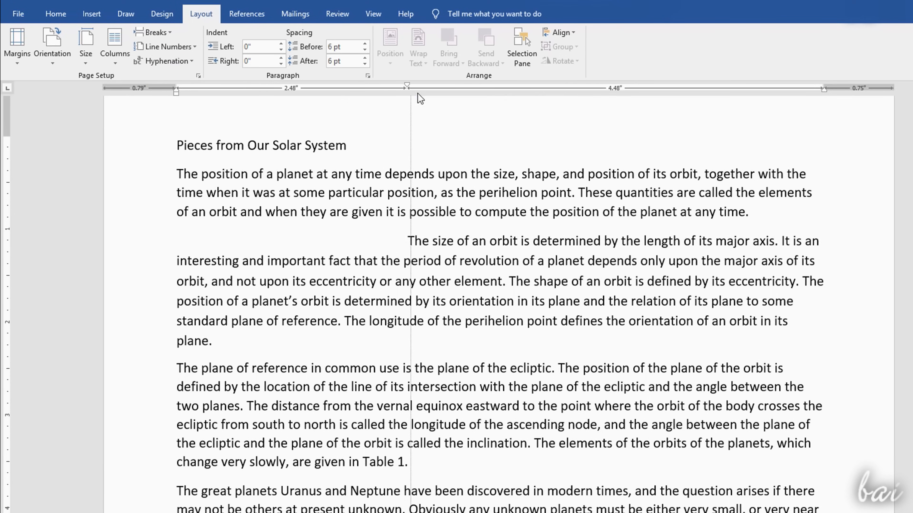
pyautogui.moveTo(390, 88); pyautogui.dragTo(176, 88)
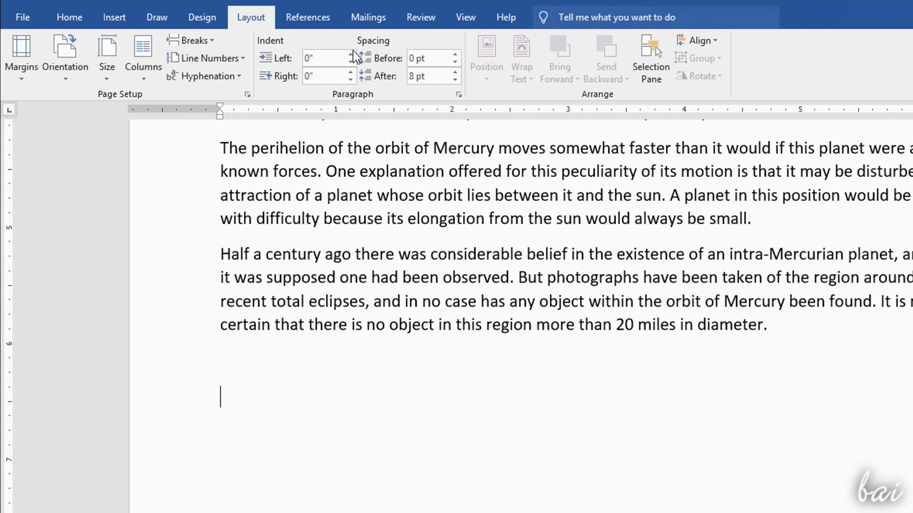
# - Start a bulleted list First, Second, Third on the empty line below the Mercury text
pyautogui.click(68, 17)
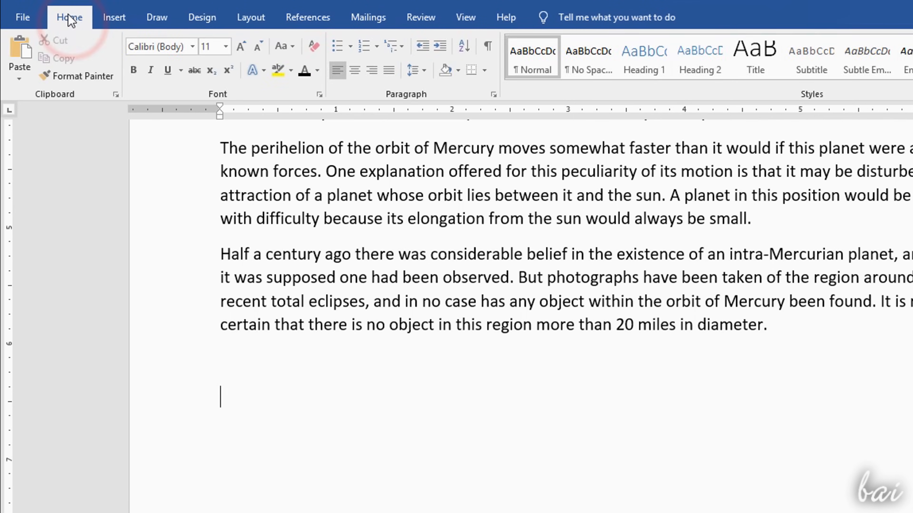
pyautogui.moveTo(336, 47)
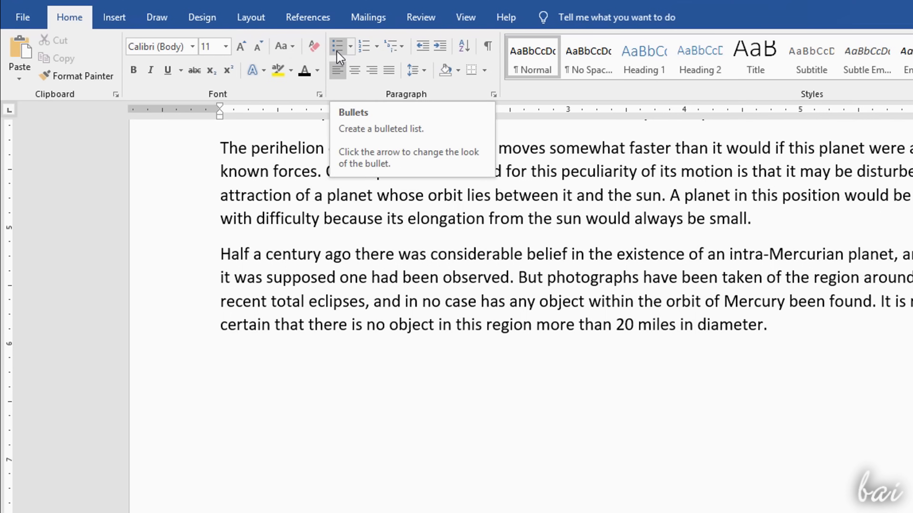
pyautogui.click(336, 46)
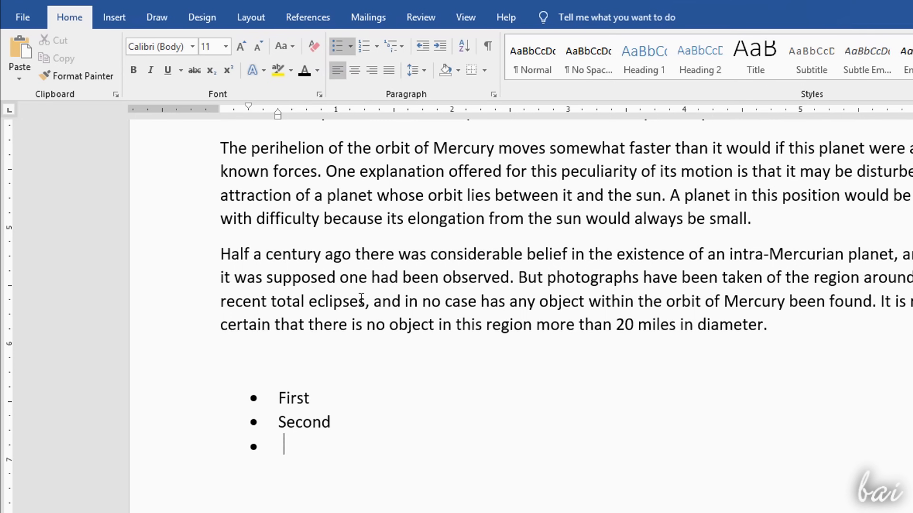
pyautogui.click(363, 47)
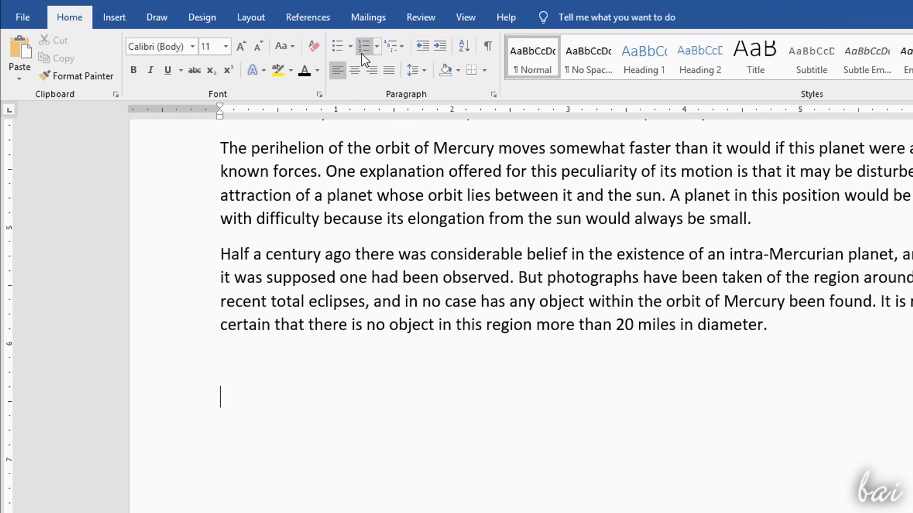
pyautogui.click(363, 46)
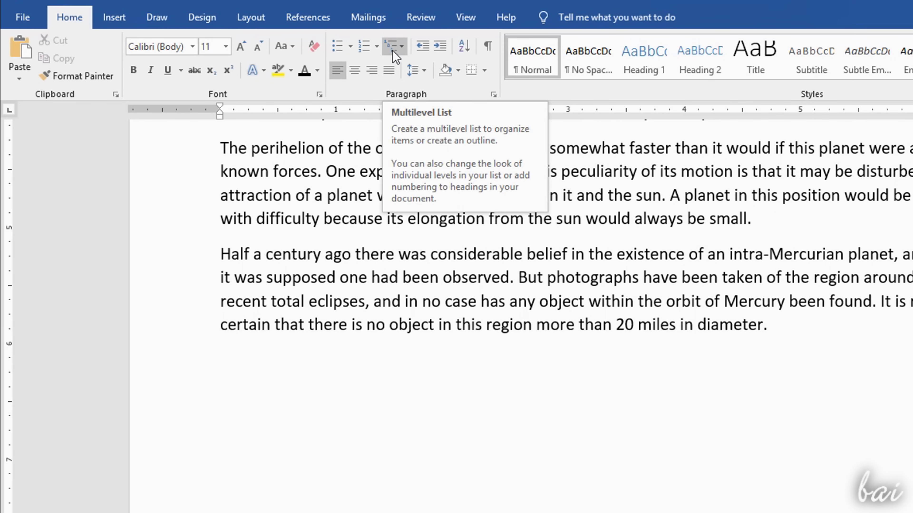
pyautogui.click(393, 47)
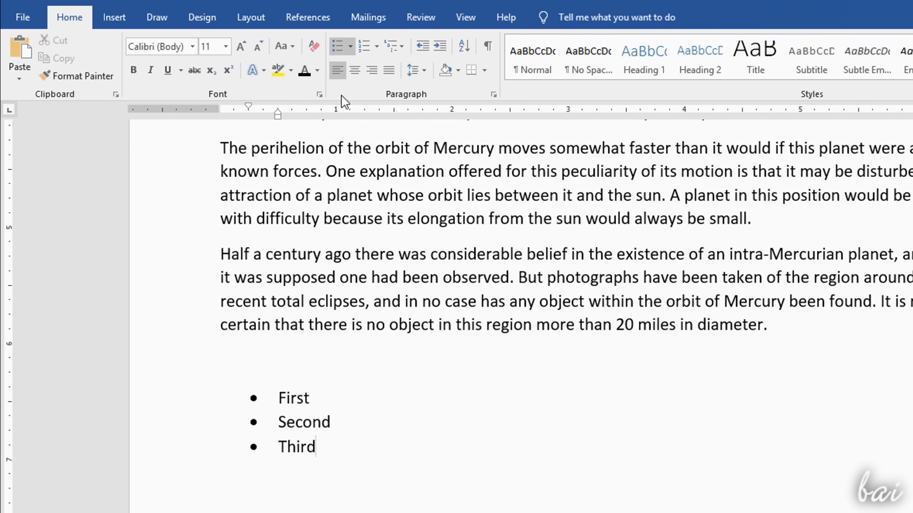
# - Switch the list to arrowhead bullets and adjust the bullet indent on the ruler
pyautogui.click(337, 46)
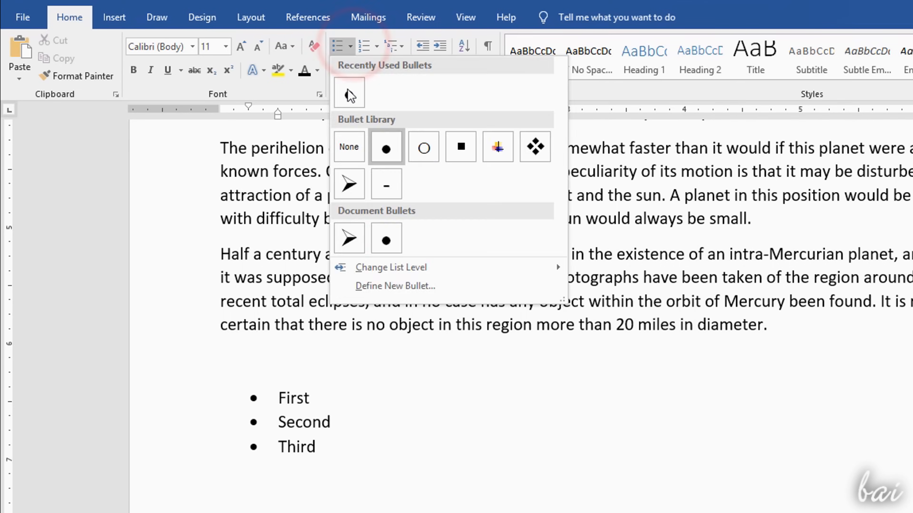
pyautogui.click(385, 184)
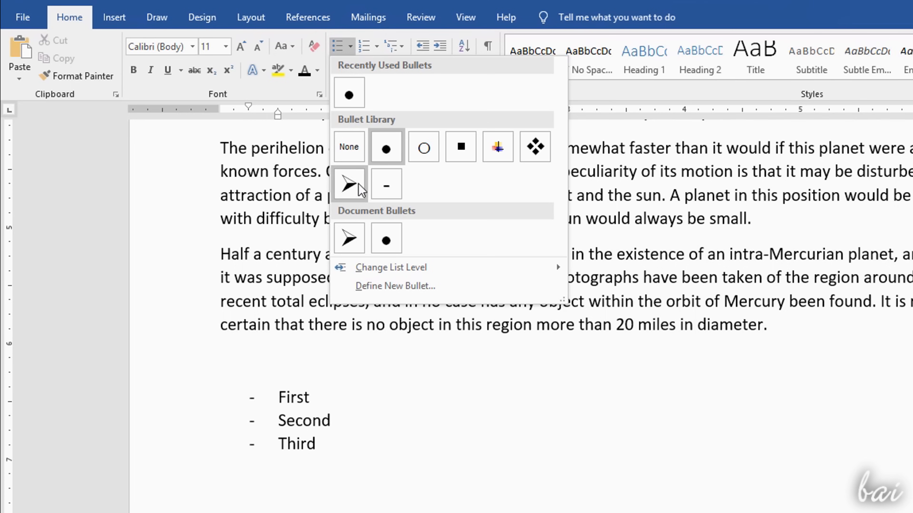
pyautogui.click(349, 185)
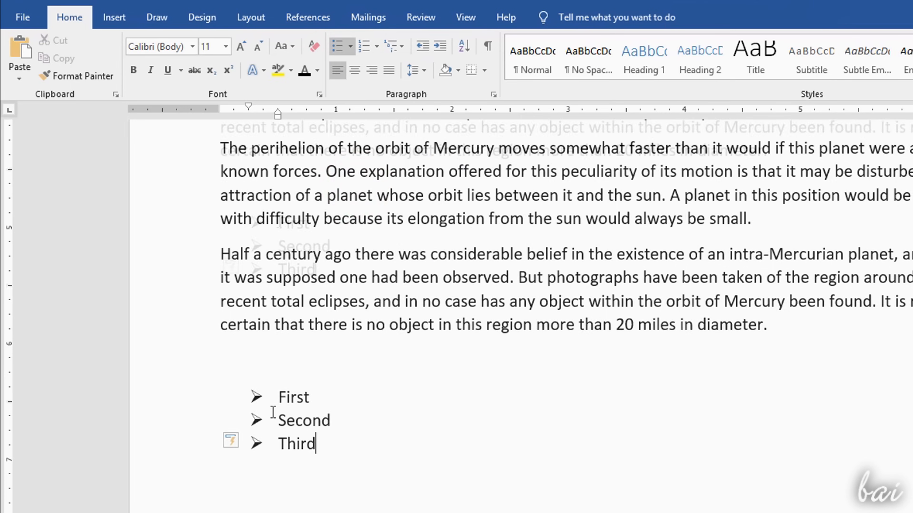
pyautogui.scroll(-3)
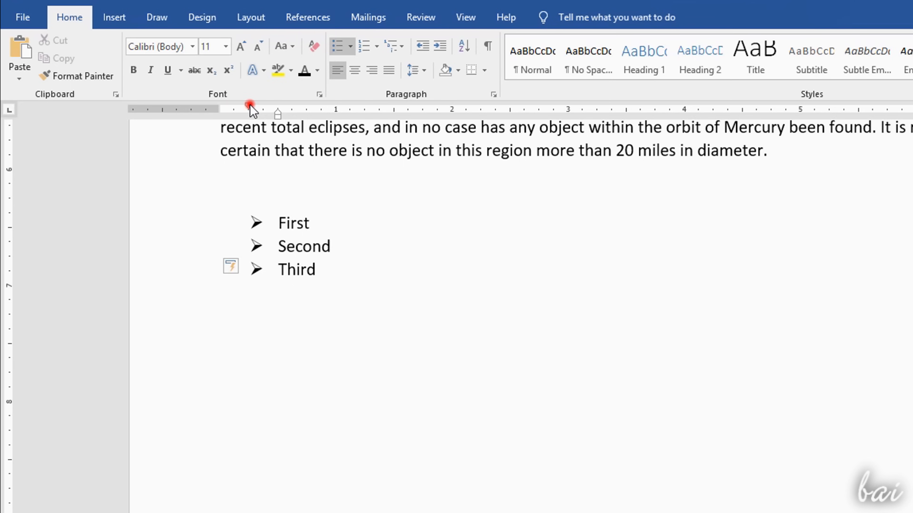
pyautogui.moveTo(220, 108); pyautogui.dragTo(249, 107)
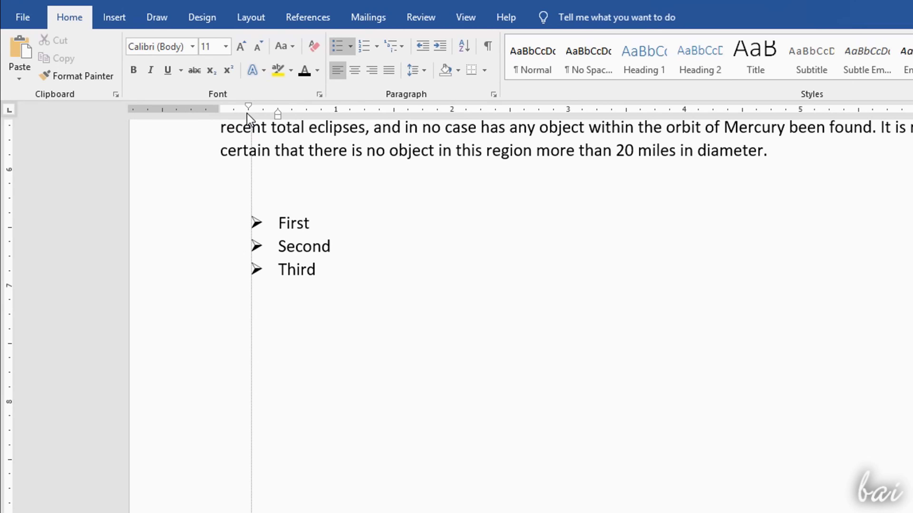
pyautogui.click(284, 227)
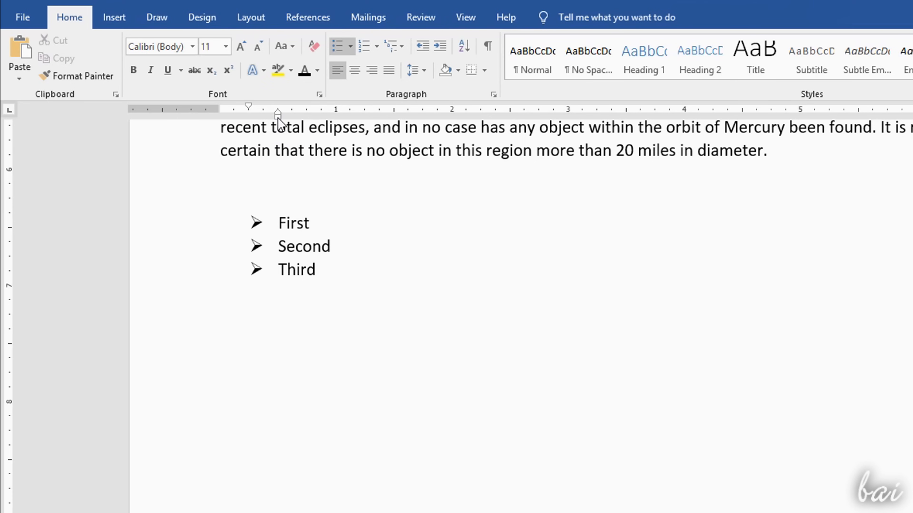
pyautogui.moveTo(279, 114); pyautogui.dragTo(203, 114)
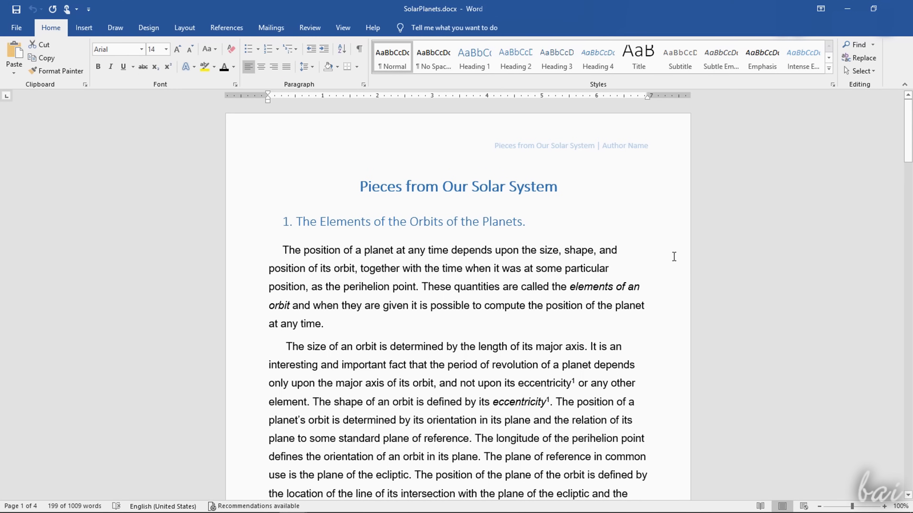
pyautogui.moveTo(578, 145)
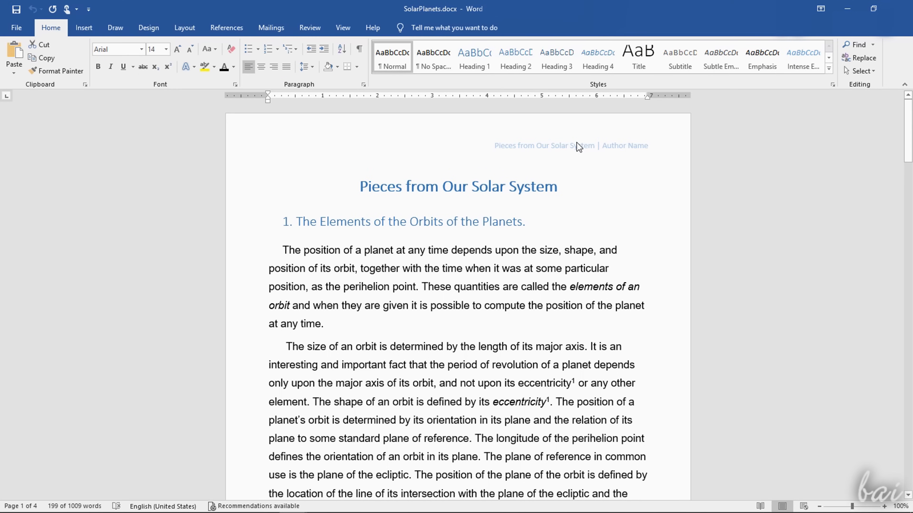
pyautogui.moveTo(606, 152)
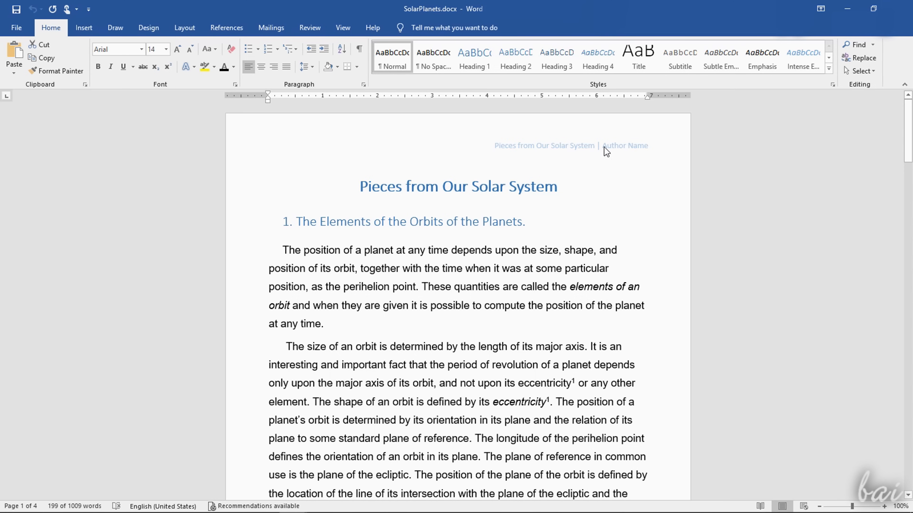
pyautogui.scroll(-3)
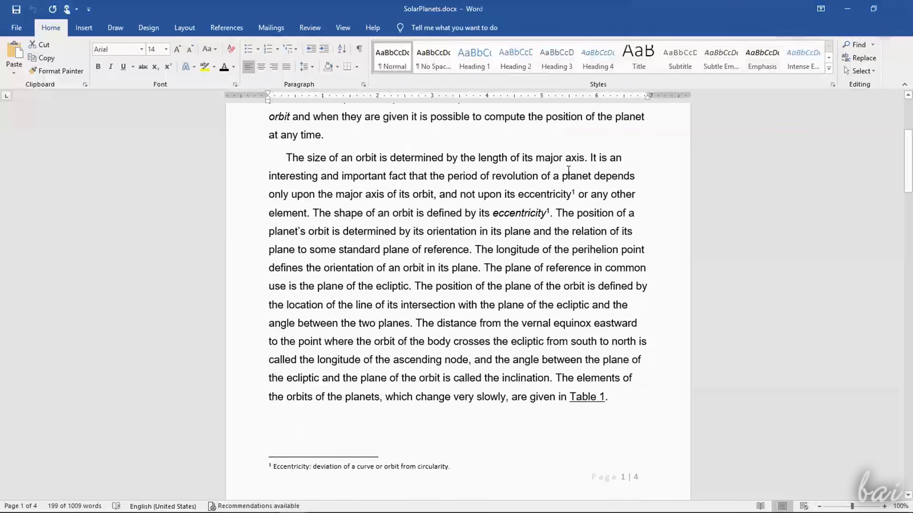
pyautogui.scroll(-3)
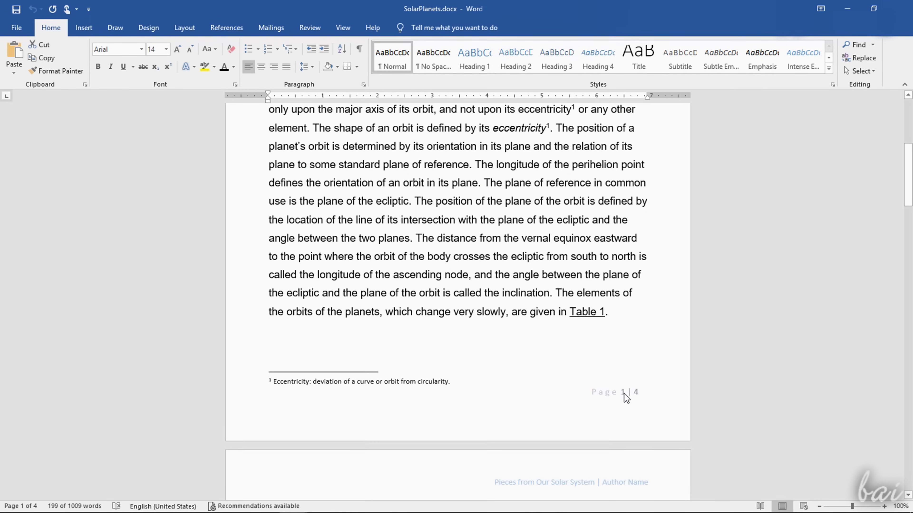
pyautogui.scroll(-3)
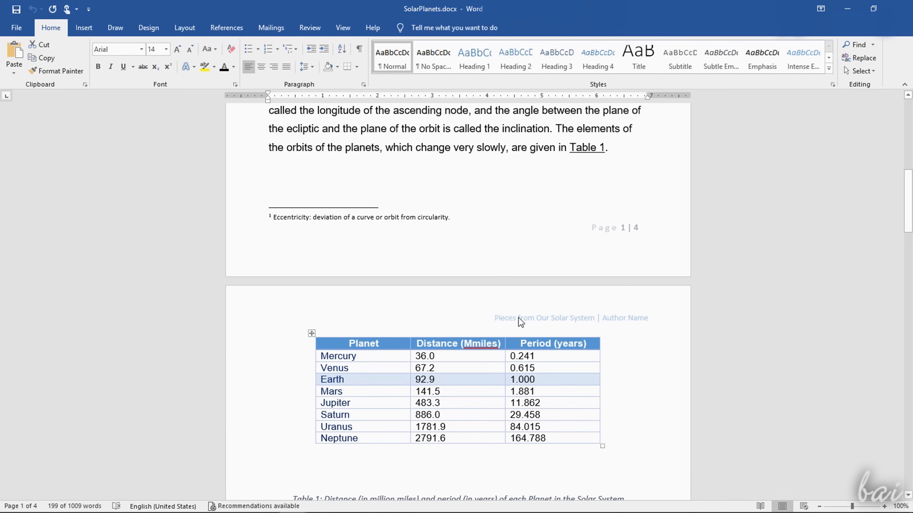
pyautogui.doubleClick(570, 318)
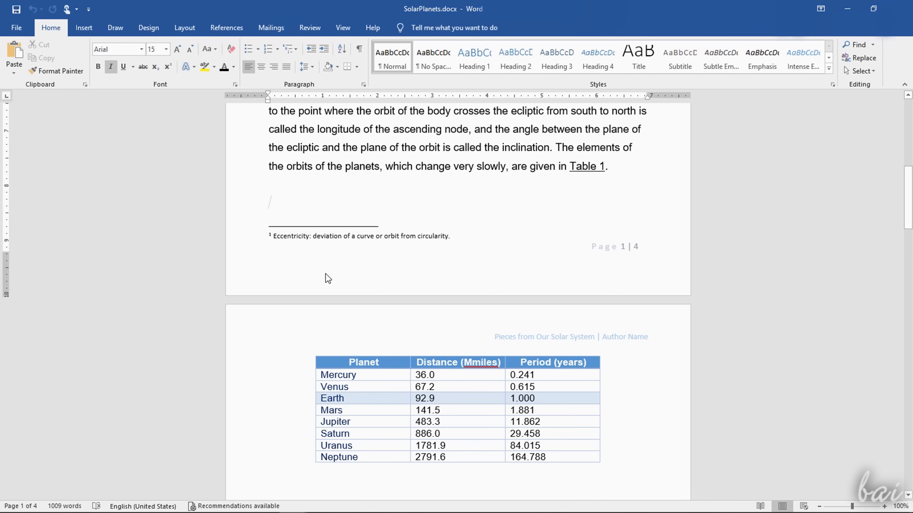
pyautogui.moveTo(384, 284)
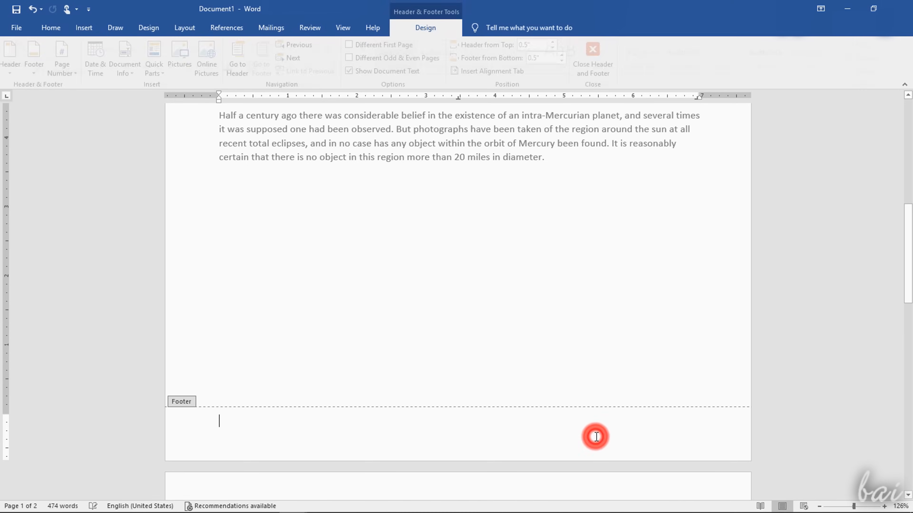
# - Edit the footer of Document1 and review the page numbering options
pyautogui.write('Pieces from Our Solar System')
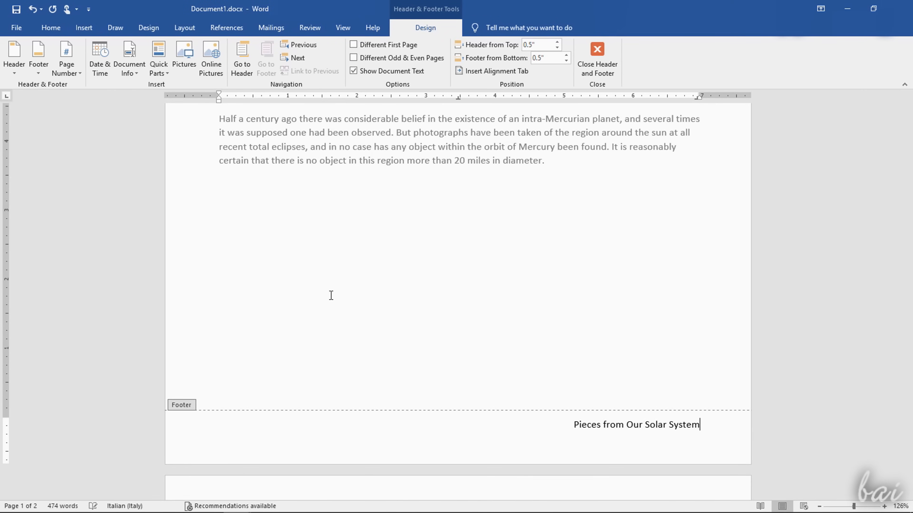
pyautogui.write('Document')
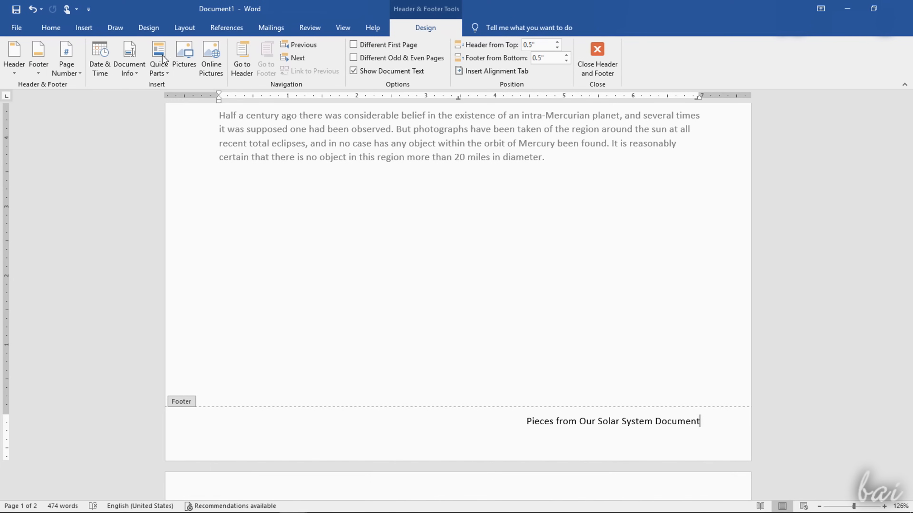
pyautogui.click(65, 58)
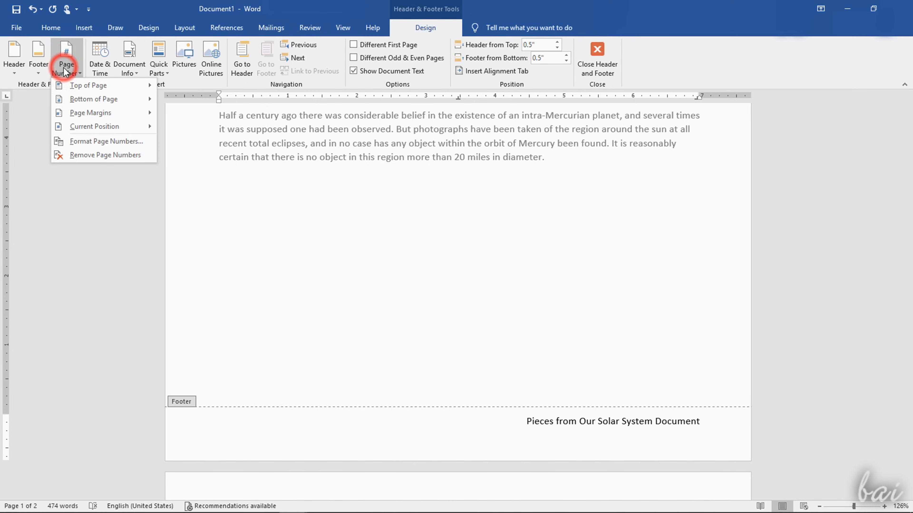
pyautogui.click(94, 99)
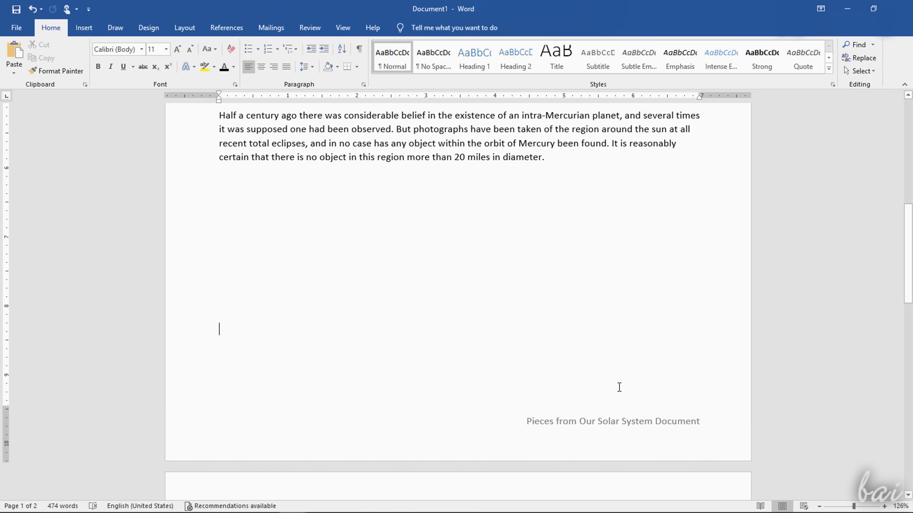
pyautogui.moveTo(62, 428)
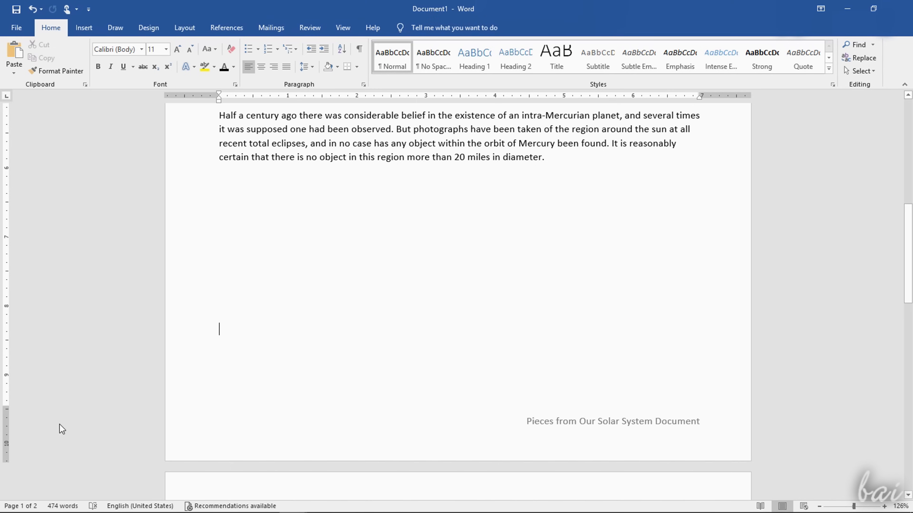
# - Insert Bottom of Page Accent Bar 1 numbers ('1 | Page') and close the footer
pyautogui.click(79, 55)
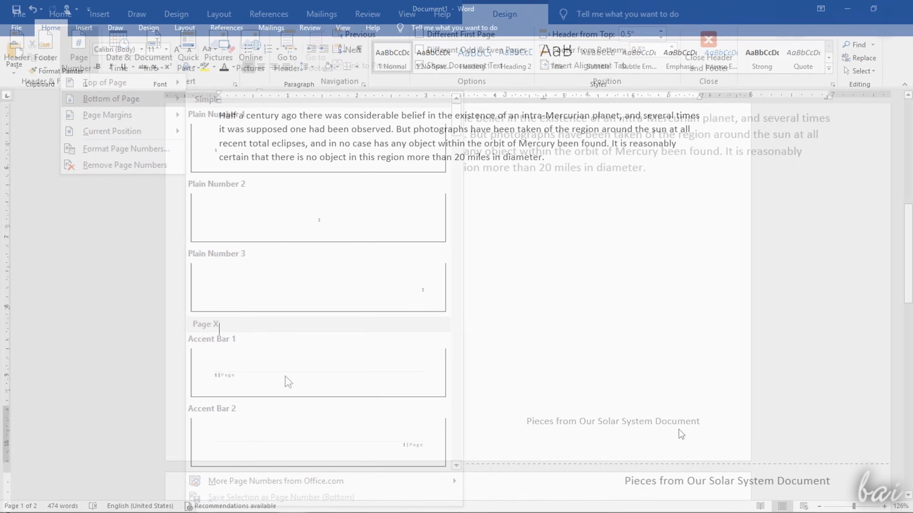
pyautogui.moveTo(346, 388)
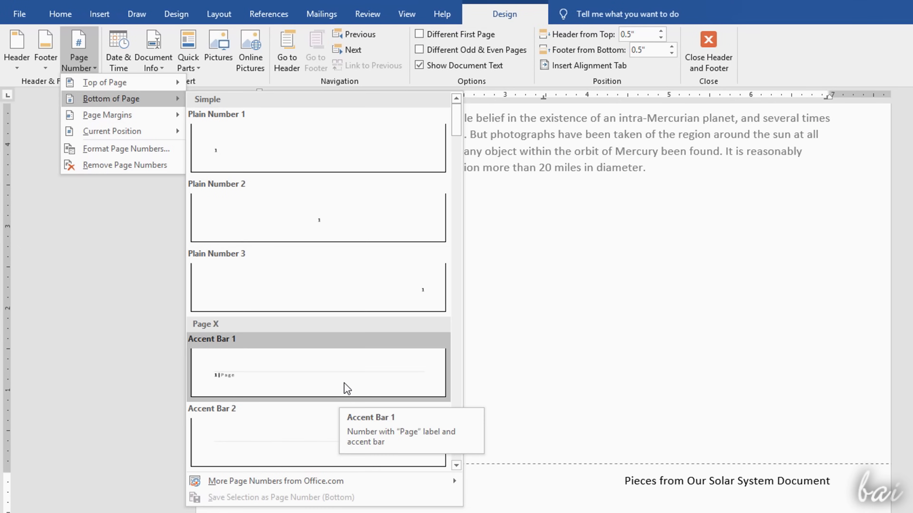
pyautogui.click(317, 373)
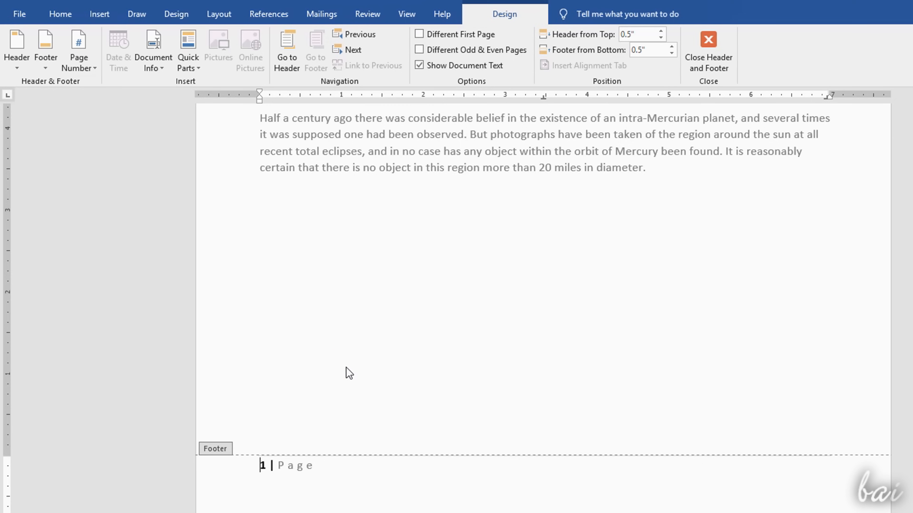
pyautogui.click(708, 50)
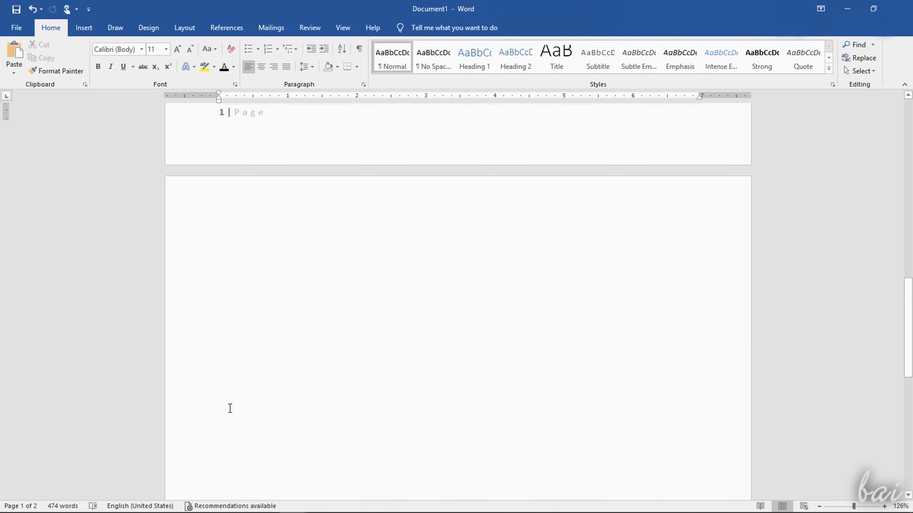
pyautogui.scroll(-3)
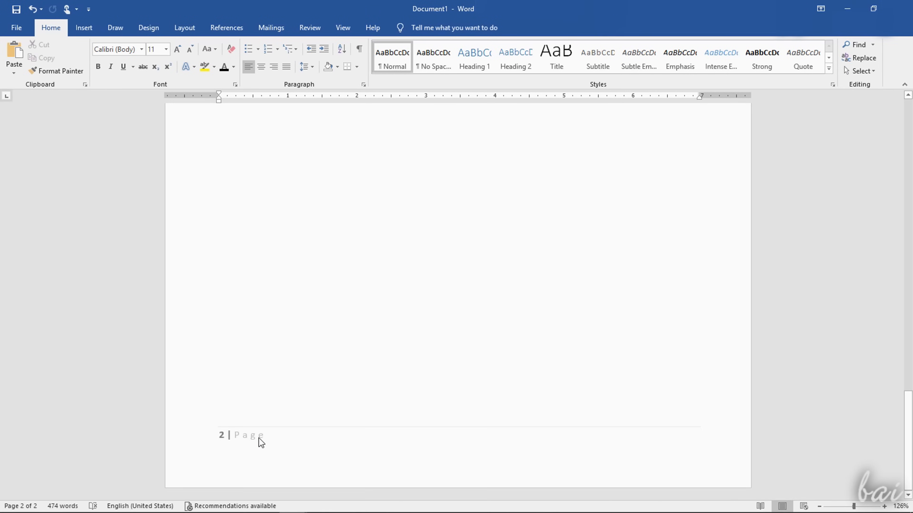
pyautogui.scroll(3)
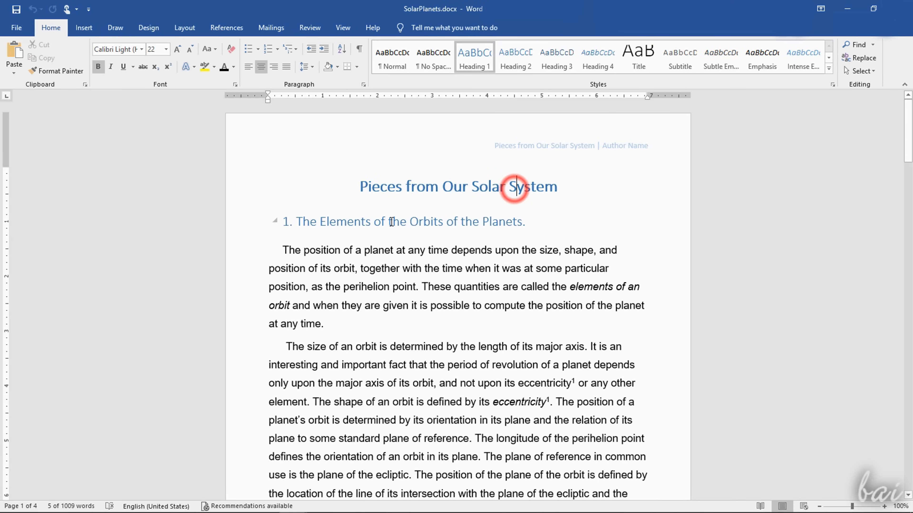
# - Make the title a numbered Heading 1 '1. Pieces from Our Solar System', bold and coloured
pyautogui.scroll(-3)
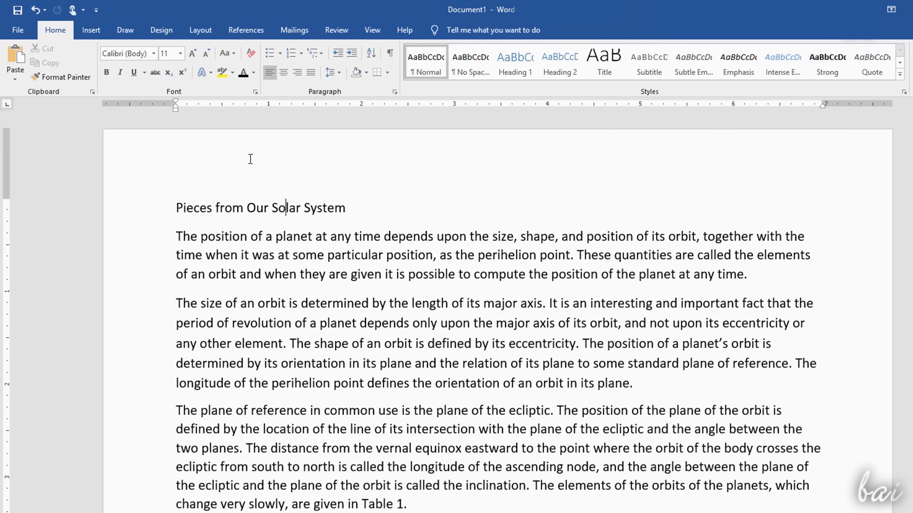
pyautogui.click(106, 73)
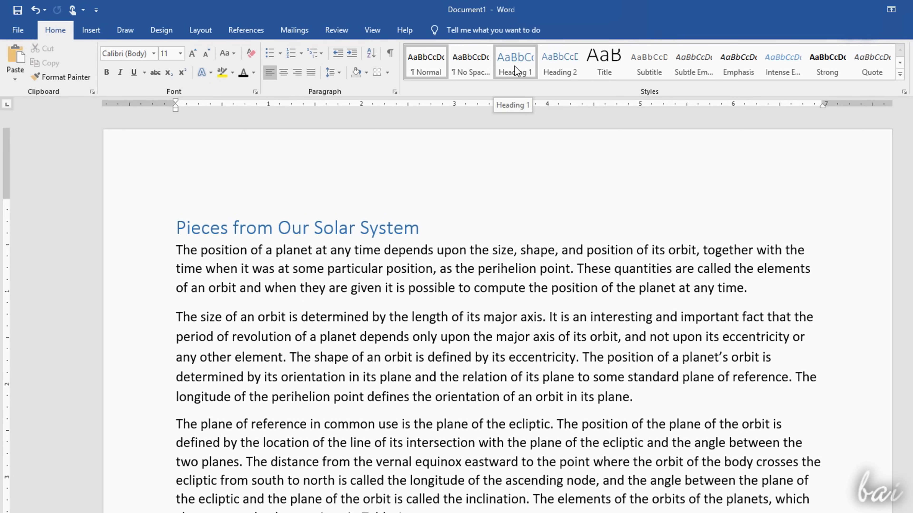
pyautogui.click(177, 228)
pyautogui.write('Text for first subtitle')
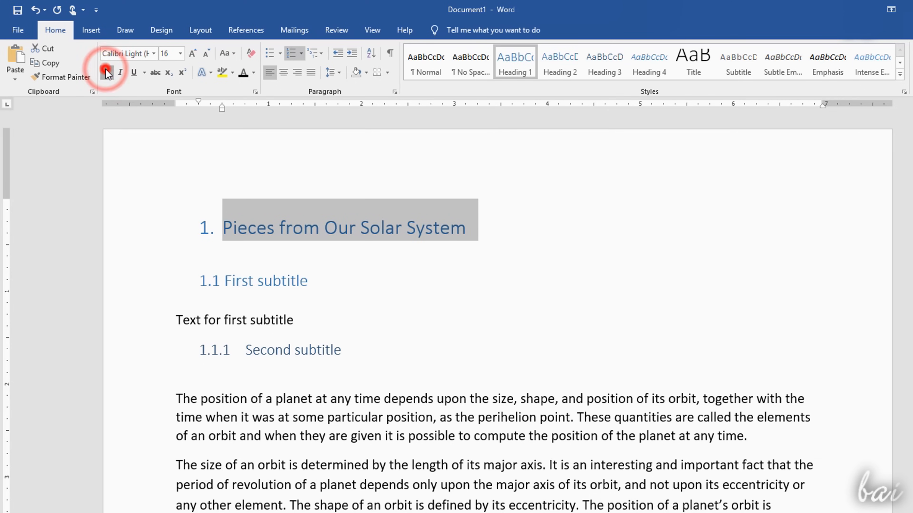
pyautogui.click(254, 72)
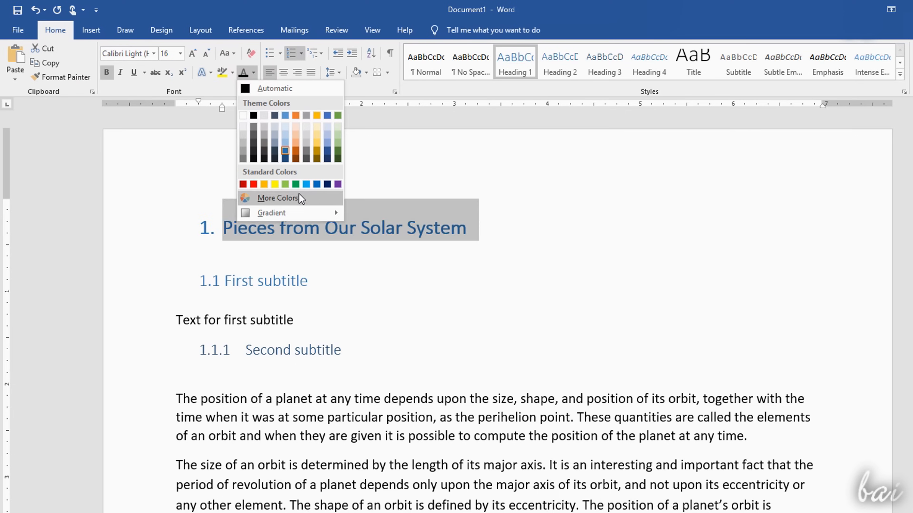
pyautogui.click(254, 184)
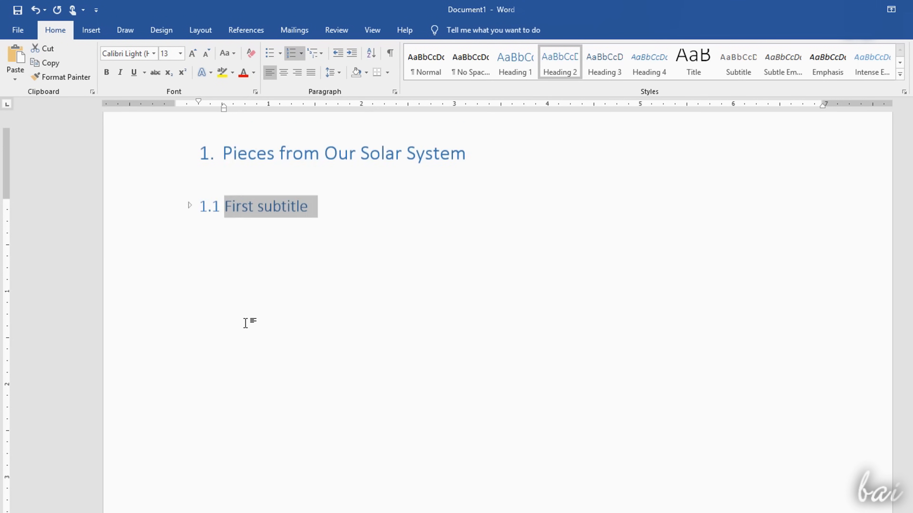
pyautogui.click(192, 228)
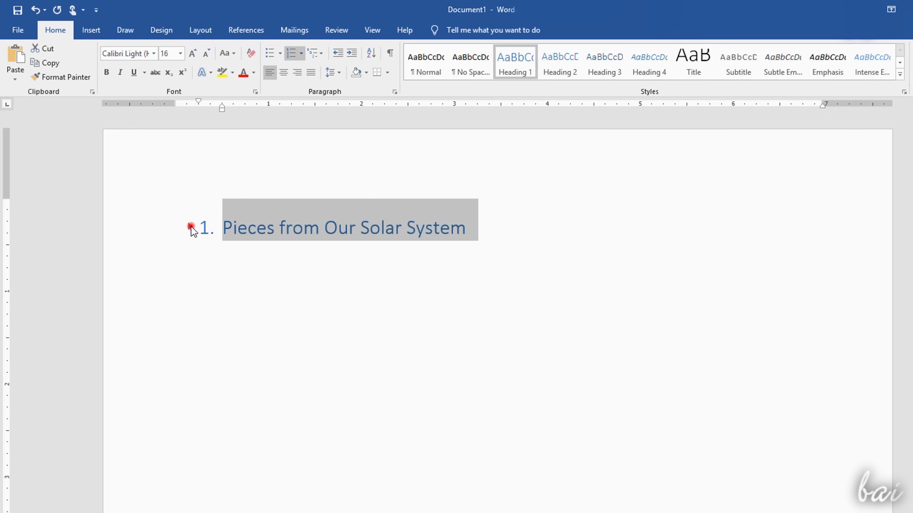
# - Add 'First subtitle' and 'Second subtitle' headings and browse them in the Navigation pane
pyautogui.write('First subtitle')
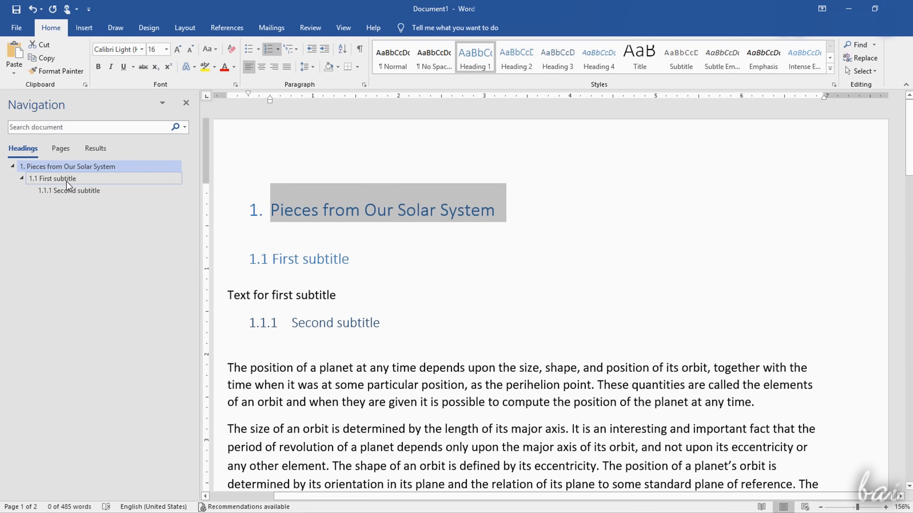
pyautogui.click(72, 190)
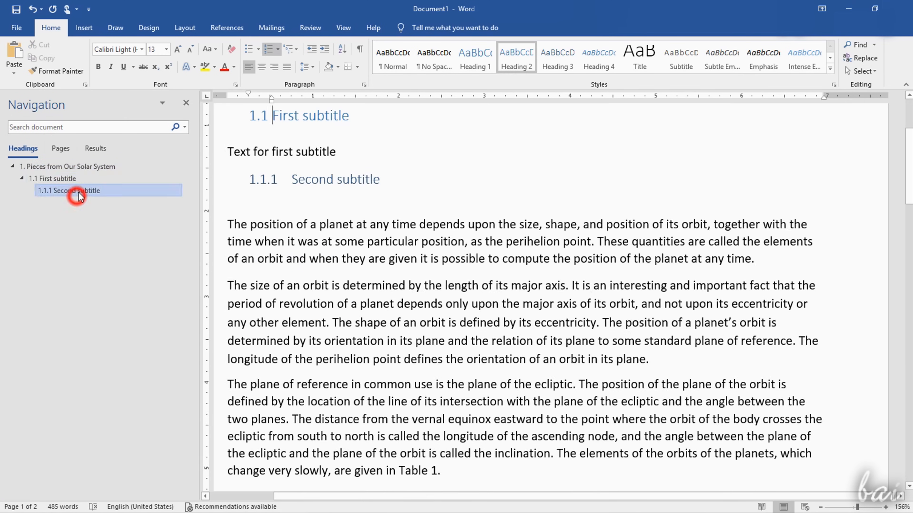
pyautogui.click(68, 165)
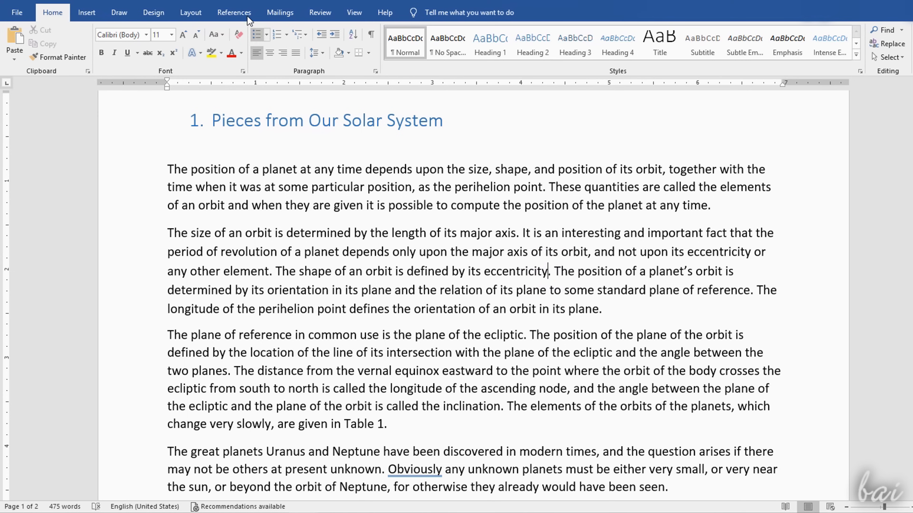
# - Footnote 'eccentricity' as deviation of a curve or orbit from circularity
pyautogui.click(234, 13)
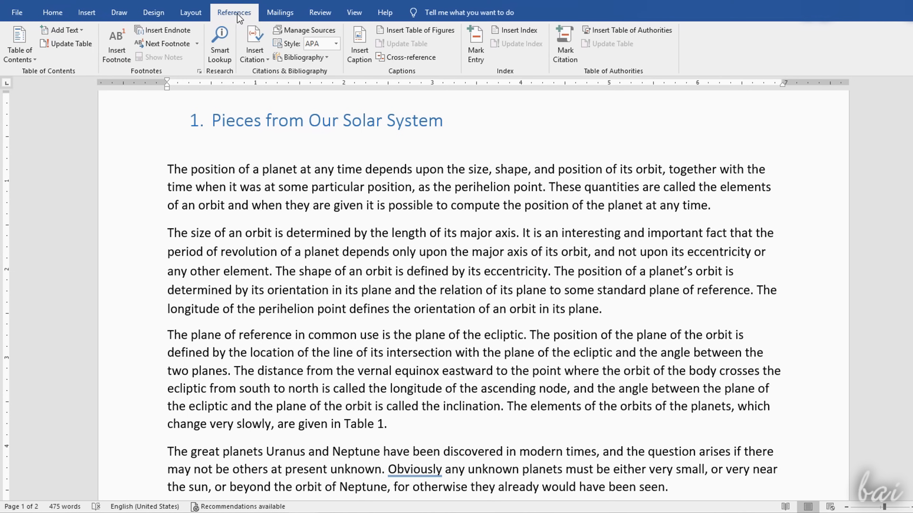
pyautogui.click(116, 44)
pyautogui.write('Eccentricity: deviation')
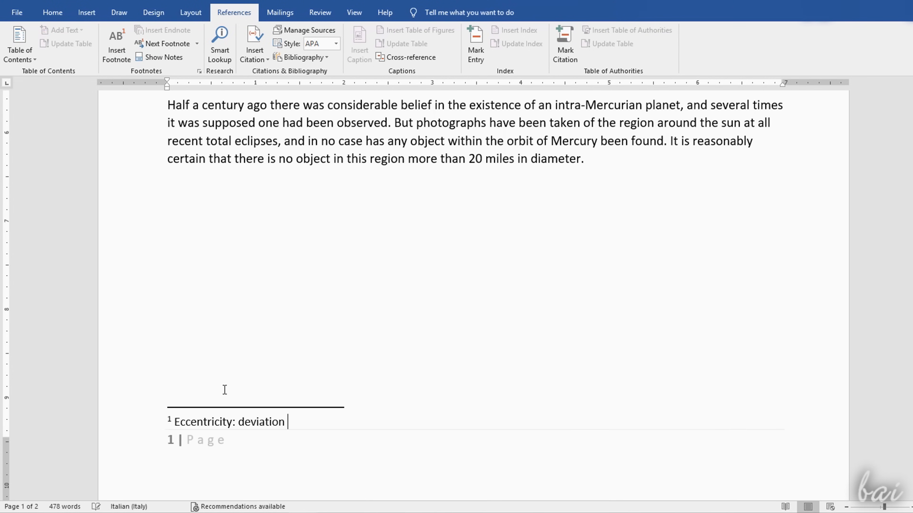
pyautogui.write('of a curve or orbit from circularity.')
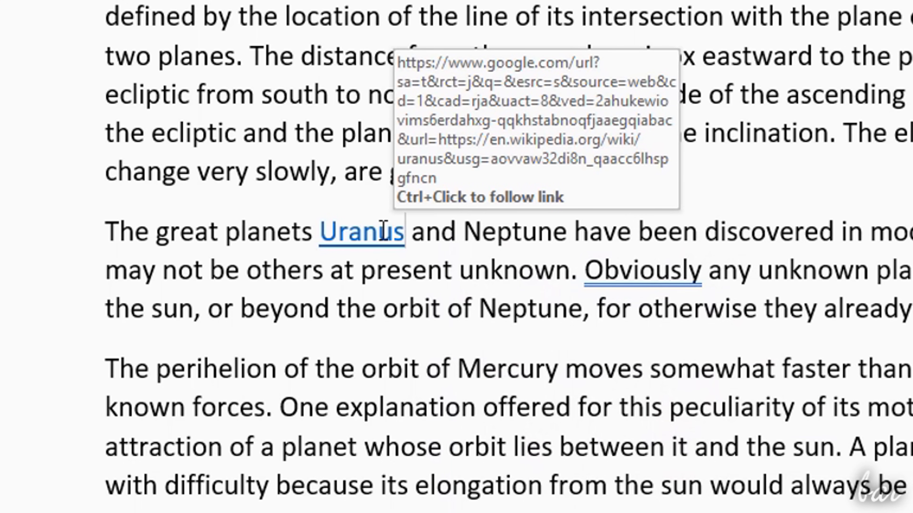
pyautogui.moveTo(377, 245)
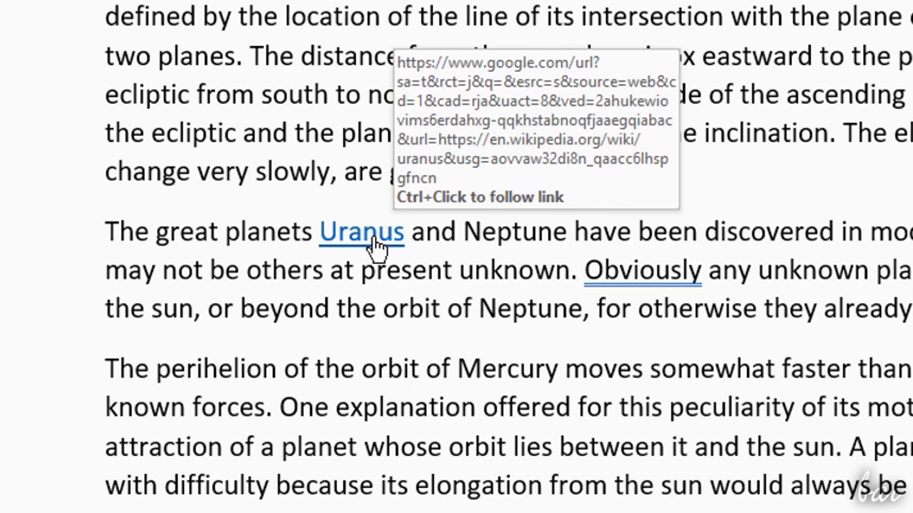
# - Open Insert Link for 'Uranus' and paste its Wikipedia URL as the address
pyautogui.click(98, 32)
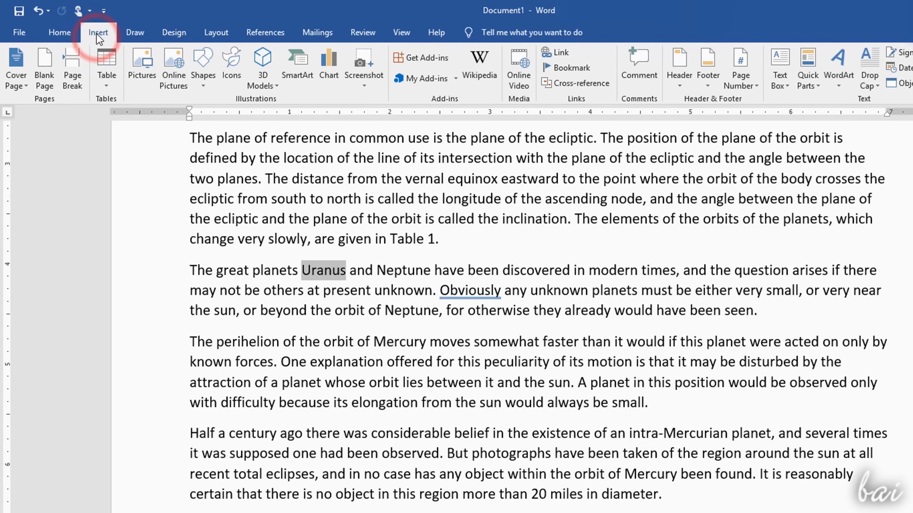
pyautogui.moveTo(556, 53)
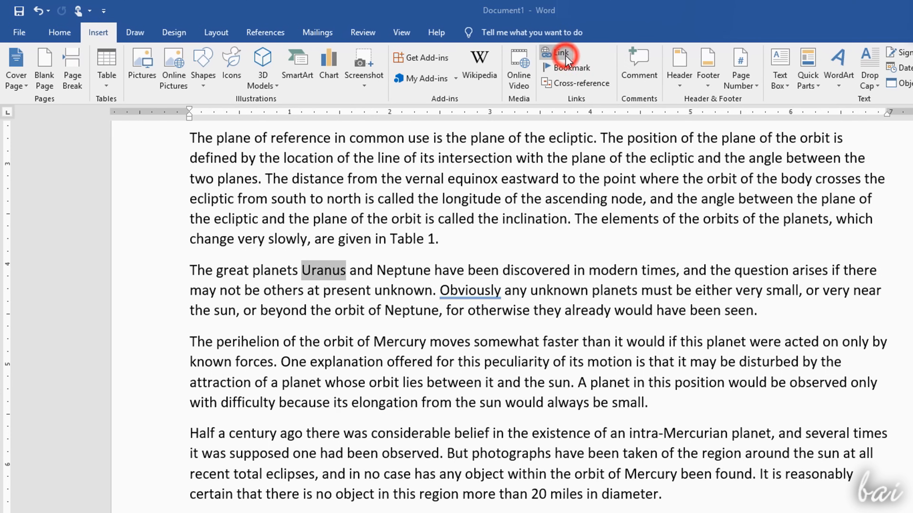
pyautogui.click(557, 55)
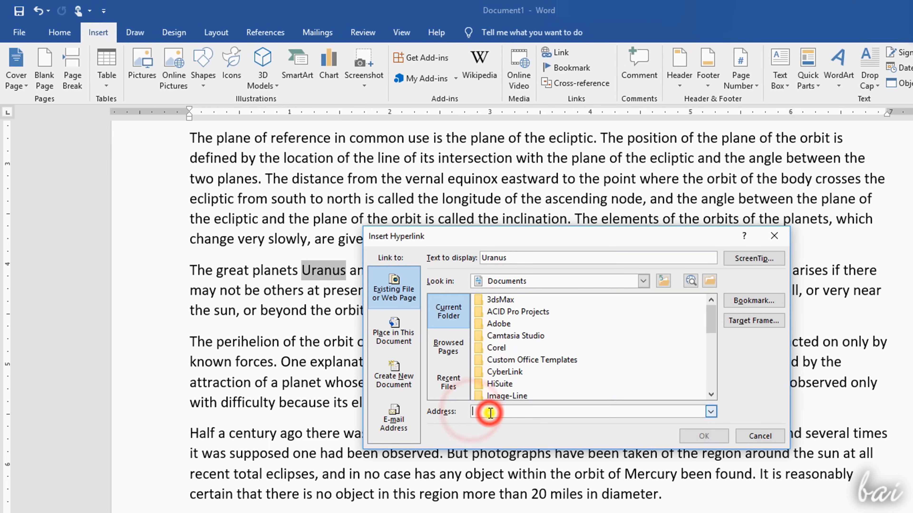
pyautogui.write('lia.org%2Fwiki%2FUranus&usg=AOvVaw32Di8N_QAACC6IhspgfncN')
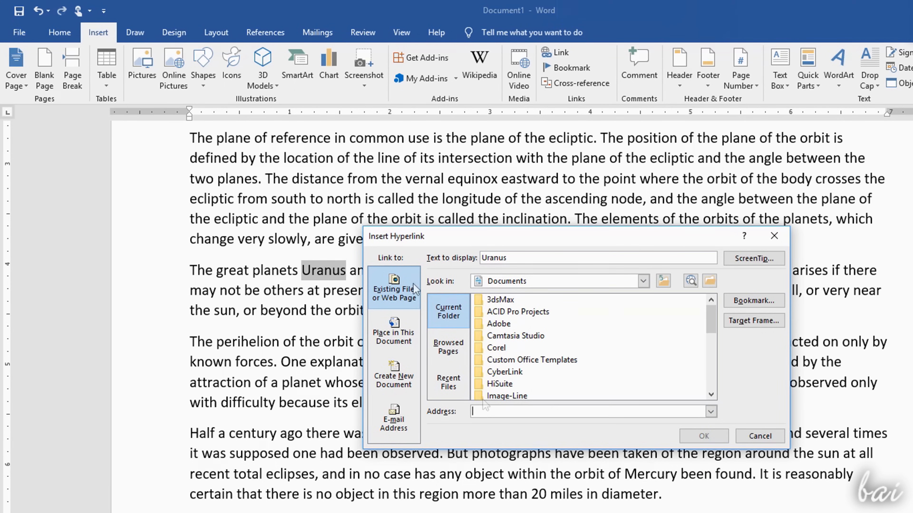
# - Browse the other link-type options, confirm the web link and check it on Uranus
pyautogui.click(393, 330)
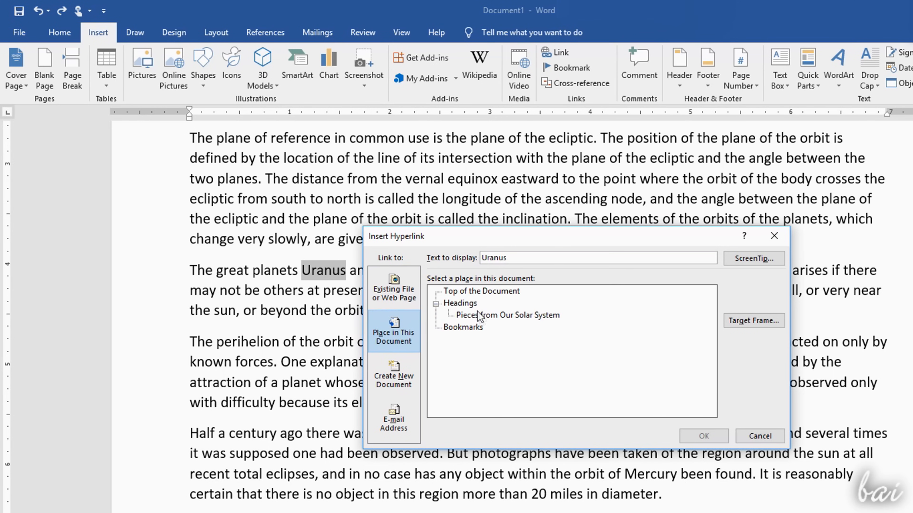
pyautogui.click(508, 315)
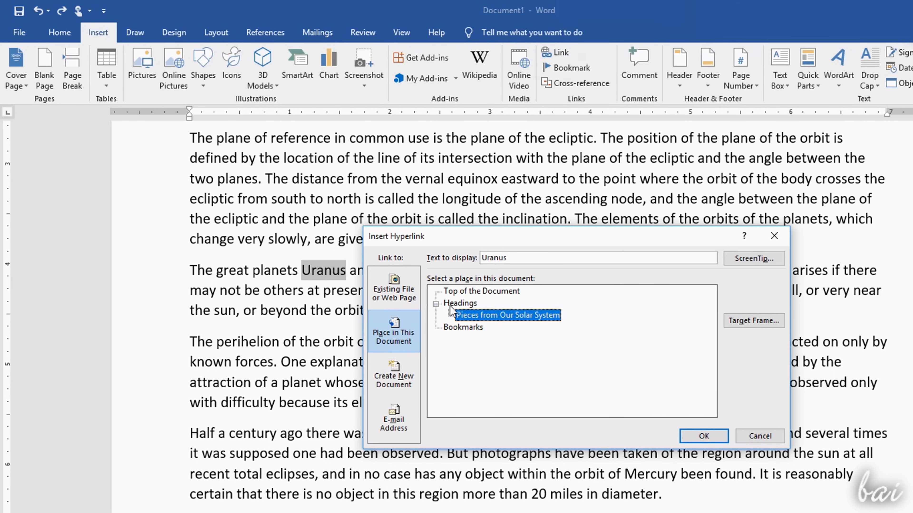
pyautogui.click(393, 374)
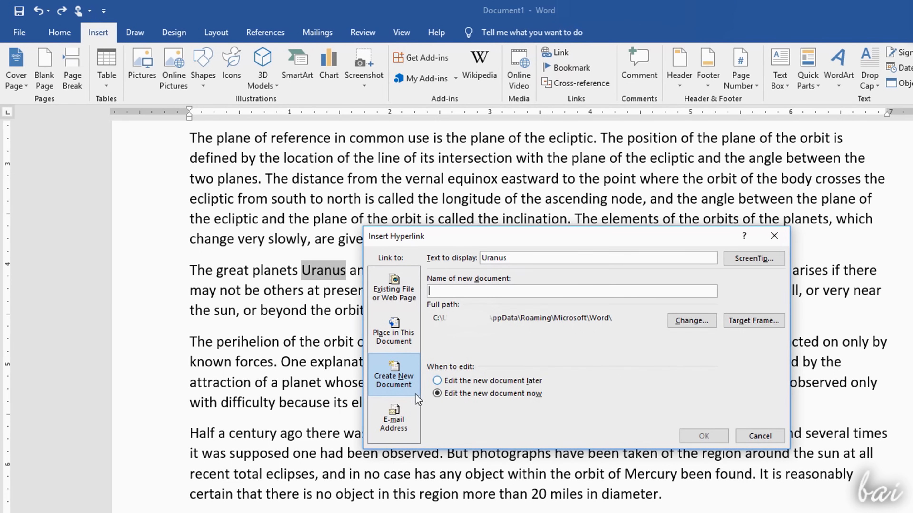
pyautogui.click(393, 418)
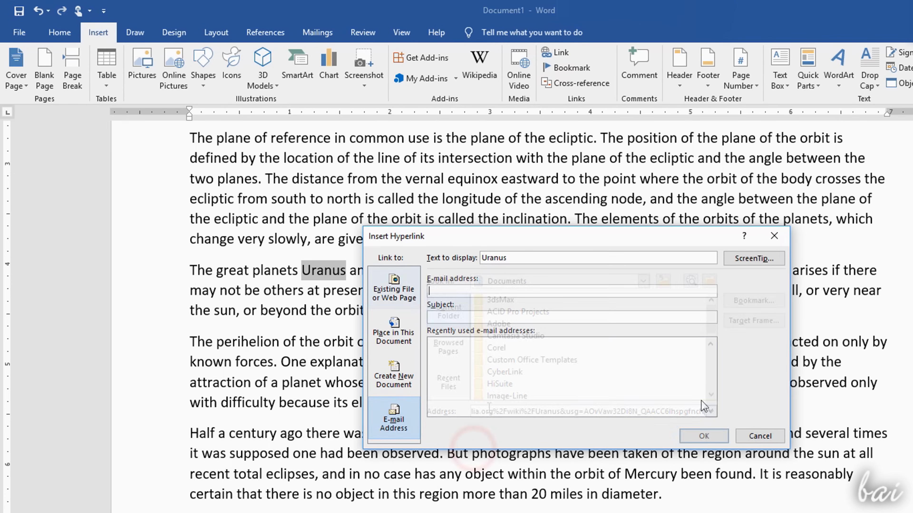
pyautogui.click(702, 436)
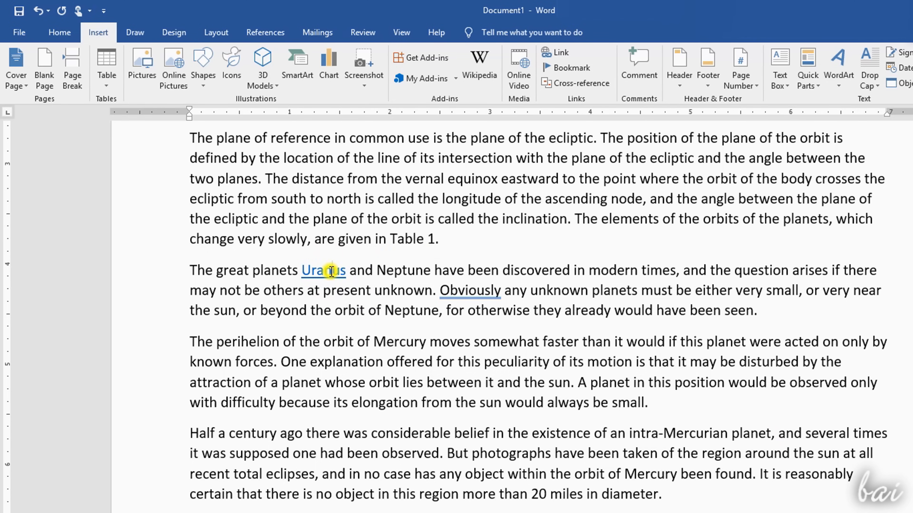
pyautogui.rightClick(325, 270)
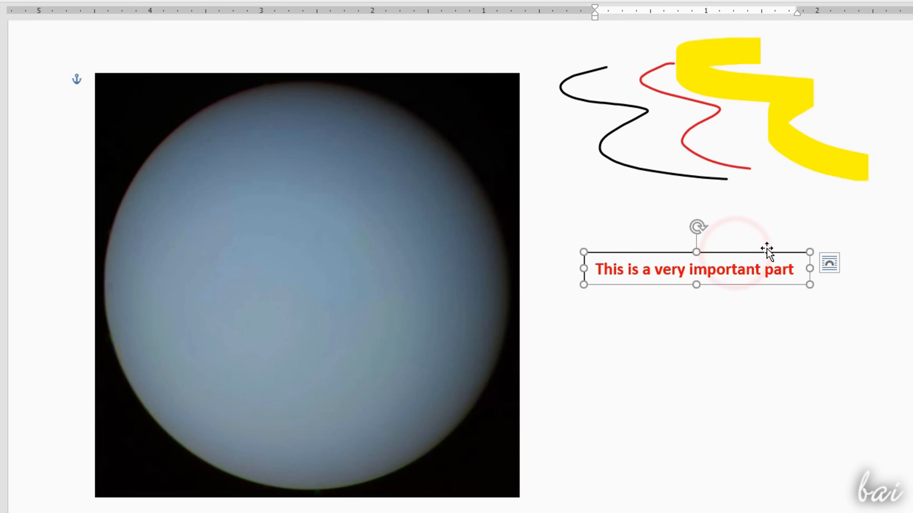
# - Insert a 3x3 Planet/Distance/Period table for Mercury and Earth with a blue-accented style
pyautogui.click(98, 32)
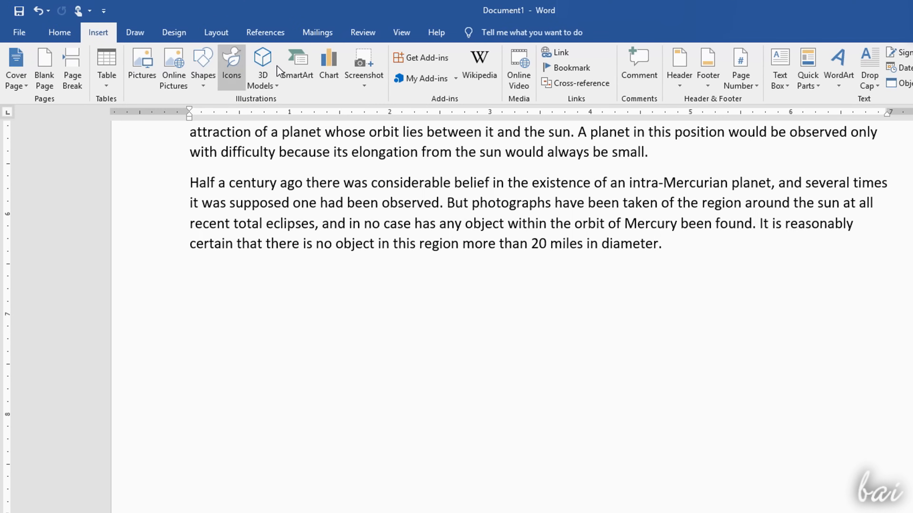
pyautogui.click(106, 65)
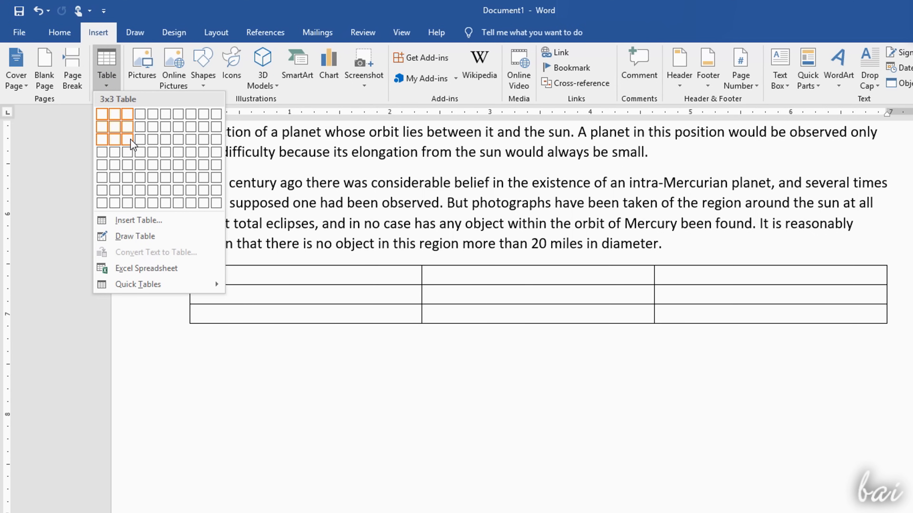
pyautogui.click(122, 141)
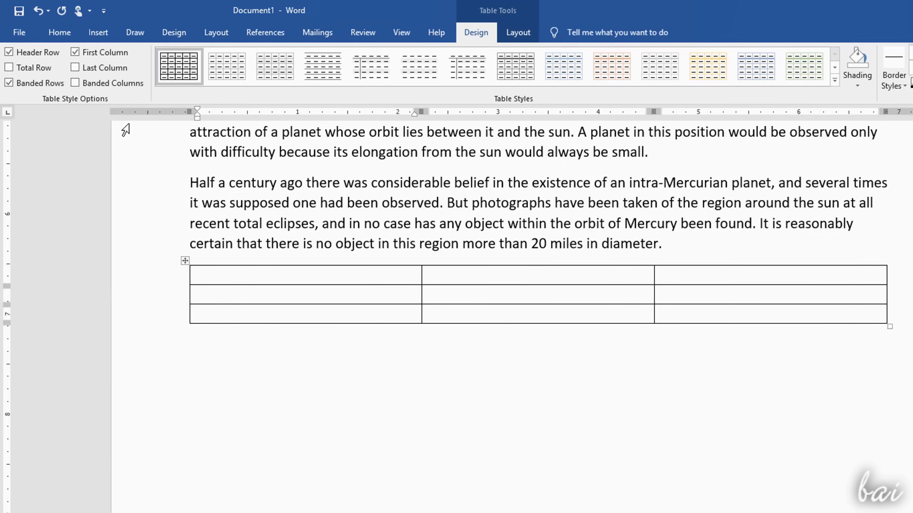
pyautogui.write('Planet')
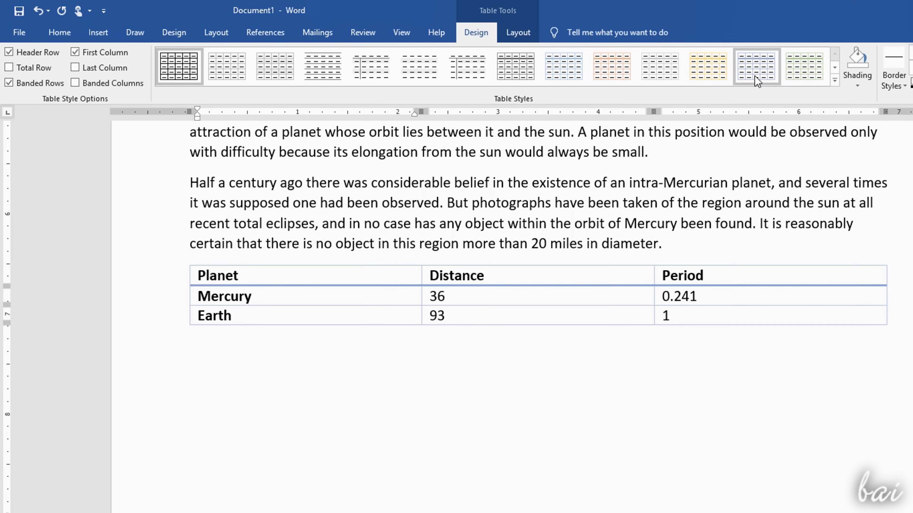
pyautogui.click(563, 65)
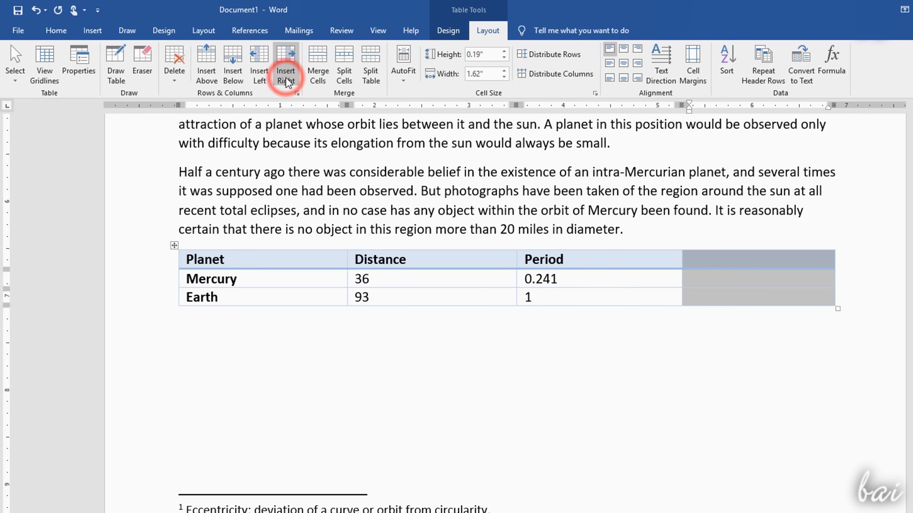
pyautogui.moveTo(211, 109)
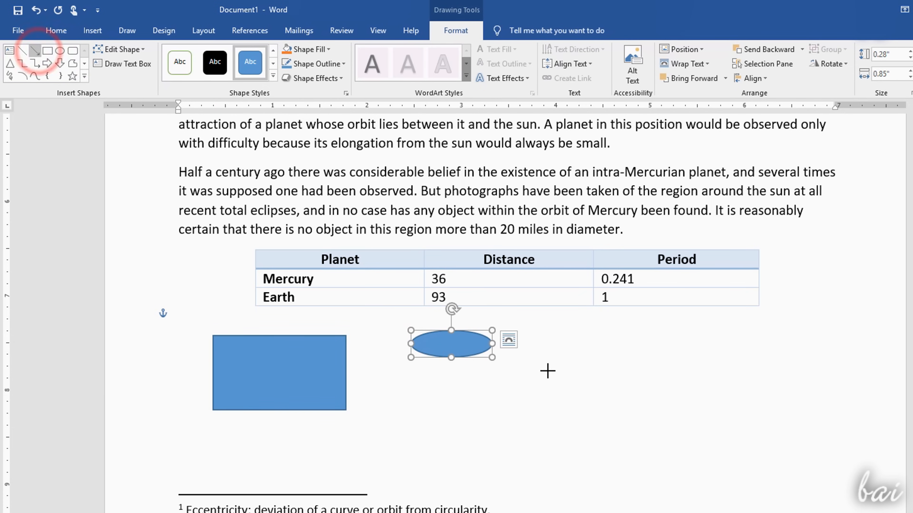
# - Add a rectangle and oval below the table and colour the important-part text box wording red
pyautogui.click(191, 61)
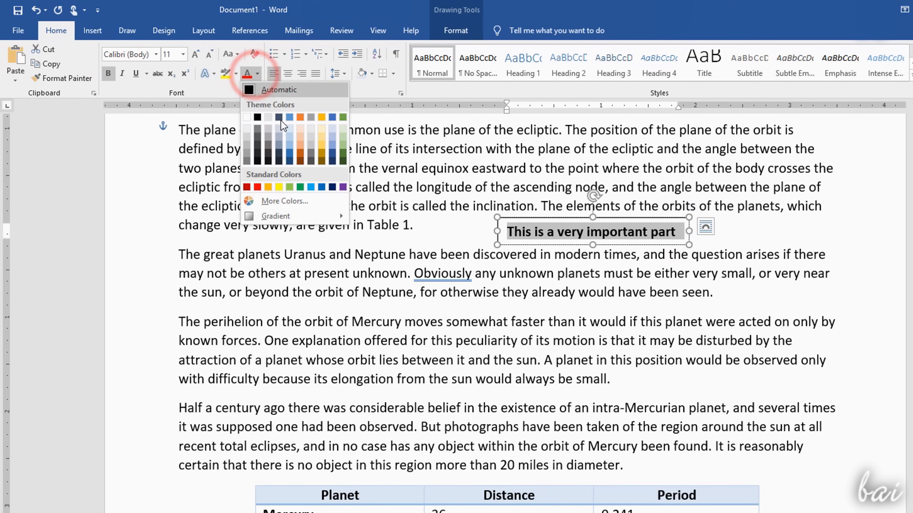
pyautogui.click(235, 187)
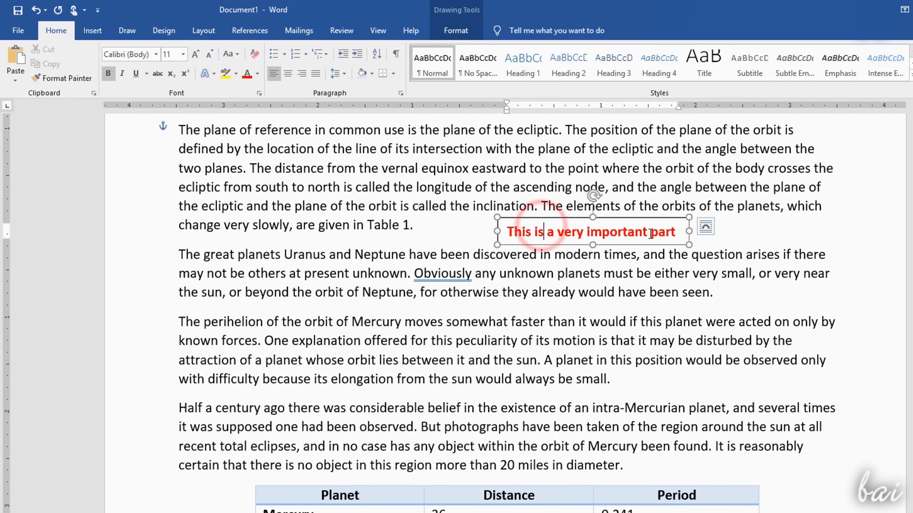
# - Insert the Uranus.jpg photo onto the blank page
pyautogui.click(91, 31)
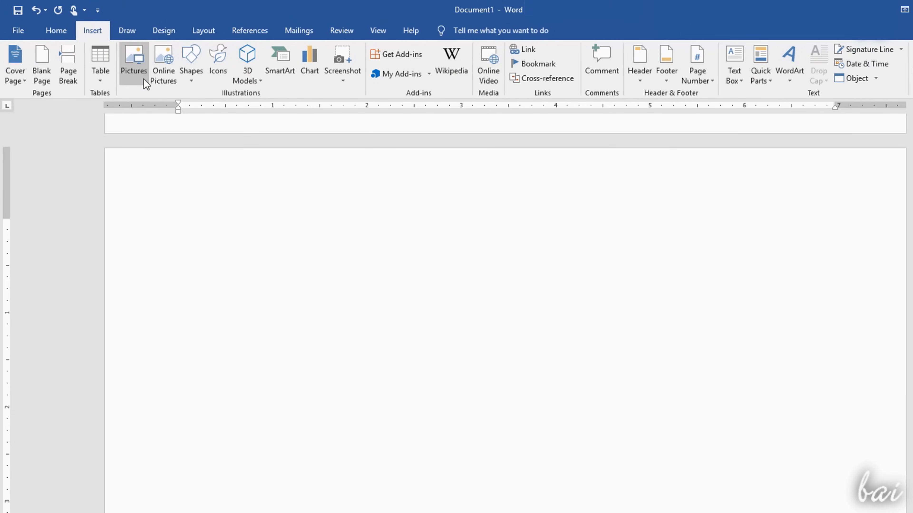
pyautogui.click(134, 63)
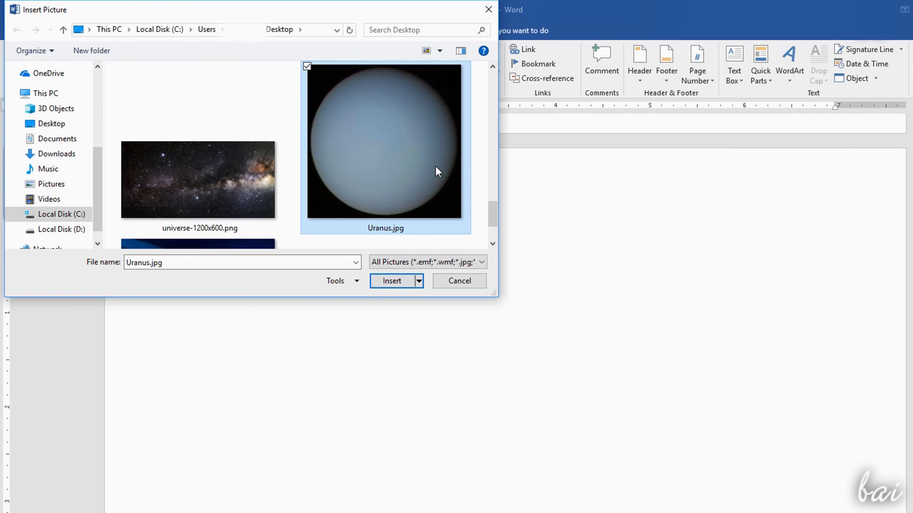
pyautogui.click(392, 281)
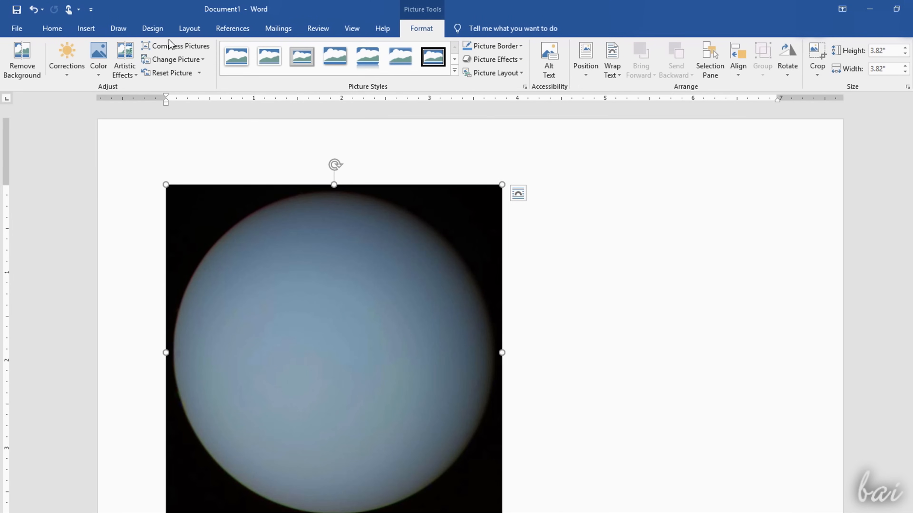
# - Preview Corrections and Artistic Effects without applying, then crop the photo to a patch of the surface
pyautogui.click(66, 58)
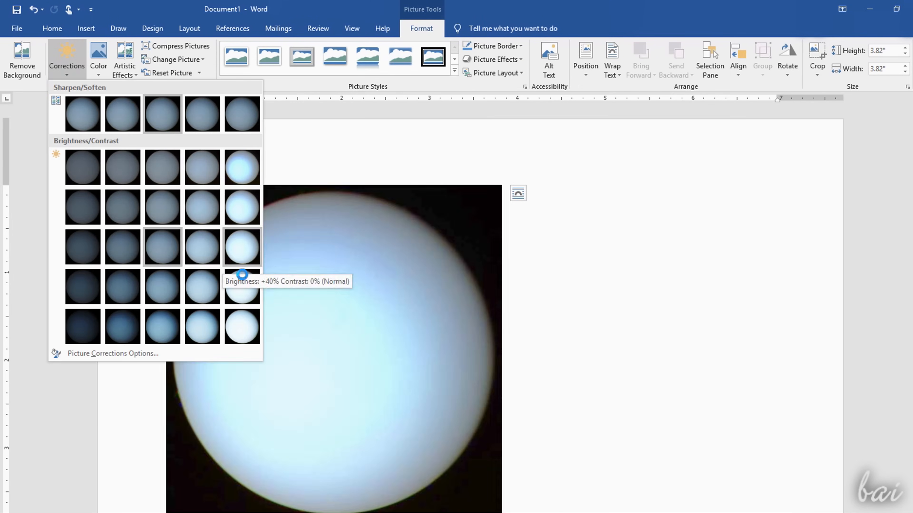
pyautogui.click(124, 58)
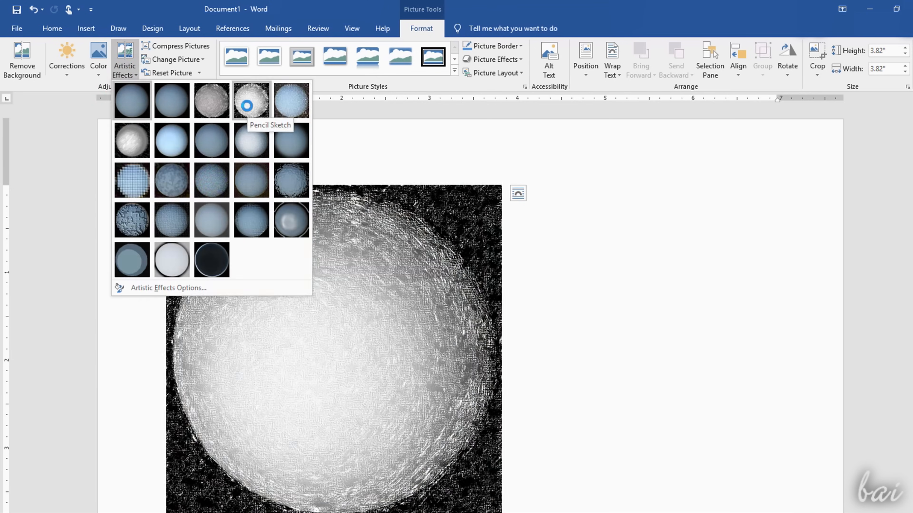
pyautogui.click(132, 100)
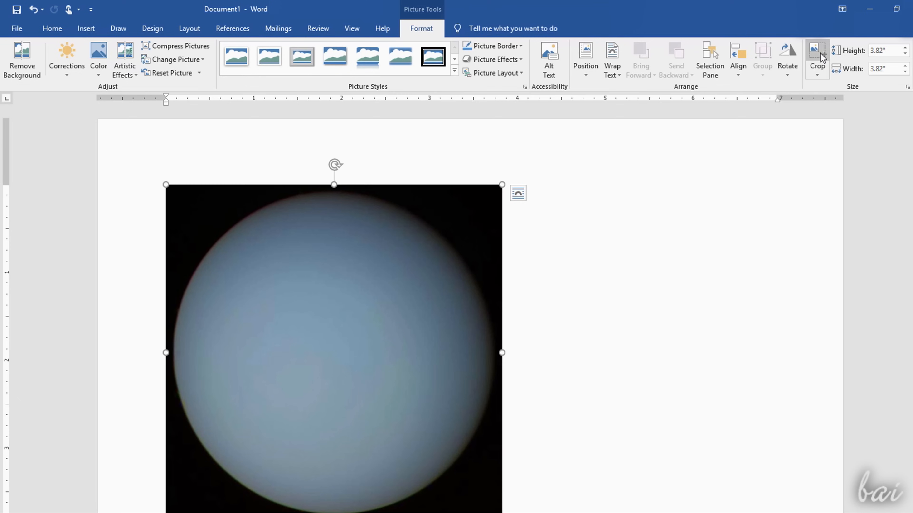
pyautogui.click(817, 55)
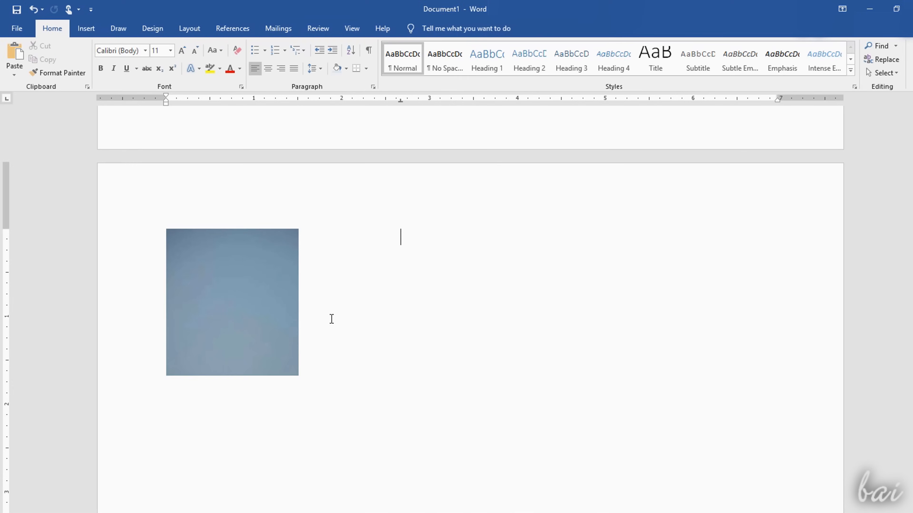
# - Draw black and red pen squiggles and a thick yellow highlighter stroke beside the Uranus photo
pyautogui.click(135, 32)
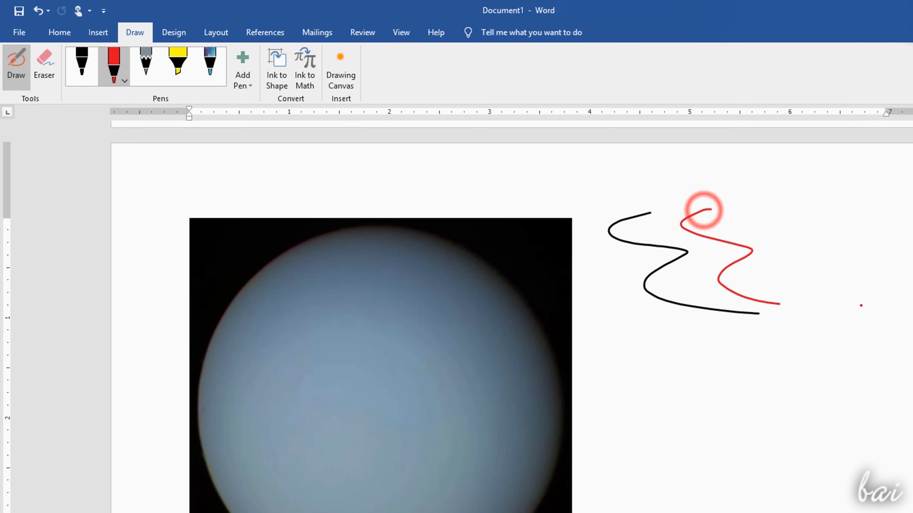
pyautogui.click(177, 65)
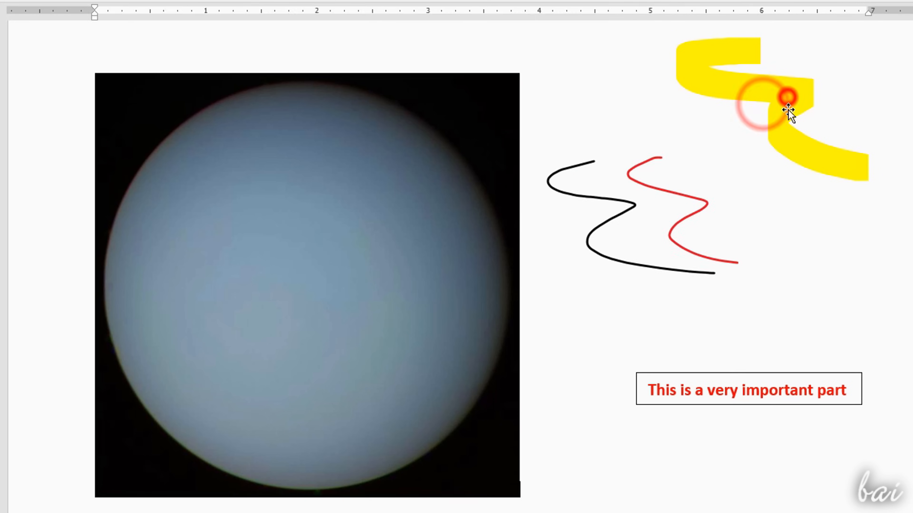
pyautogui.click(789, 111)
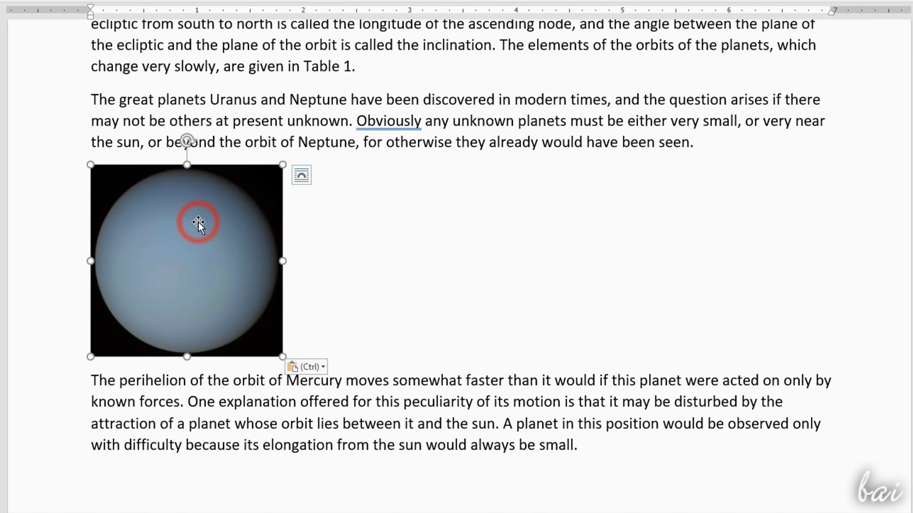
pyautogui.moveTo(301, 175)
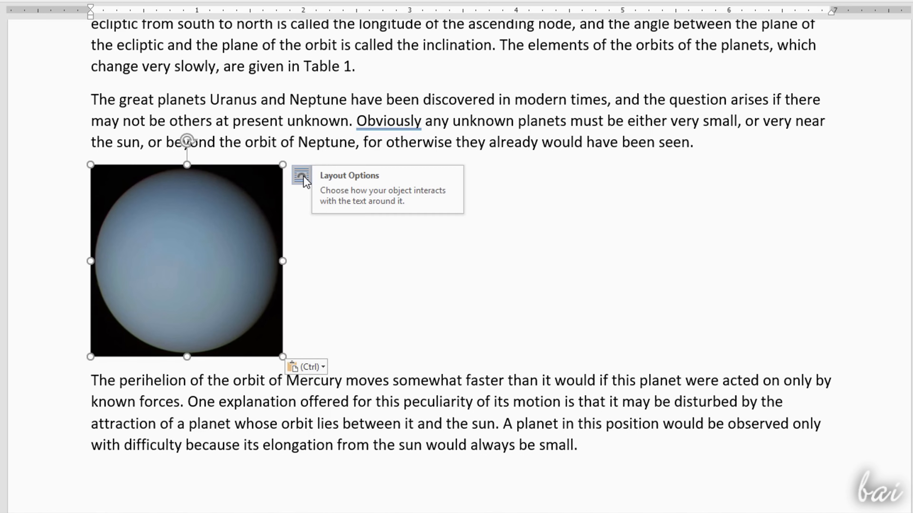
# - Set the Uranus picture's layout from In Line to Square, then Tight text wrapping
pyautogui.click(300, 178)
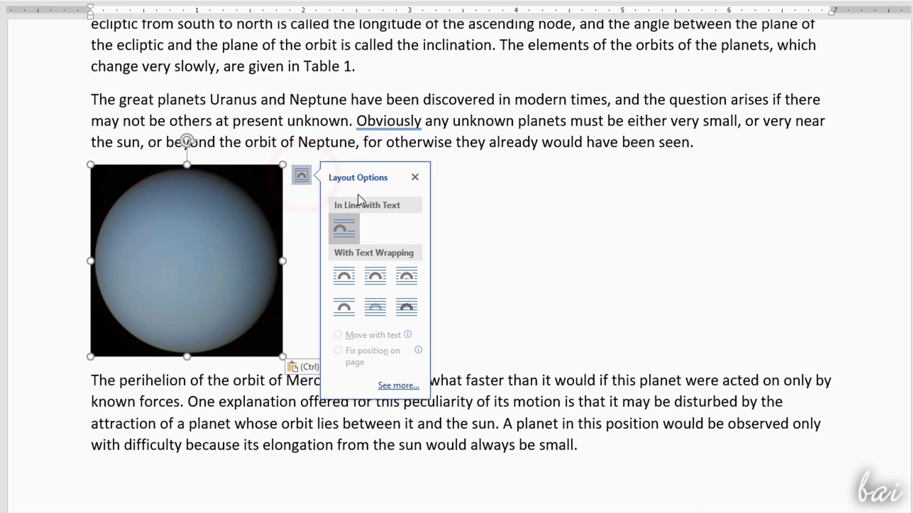
pyautogui.moveTo(378, 200)
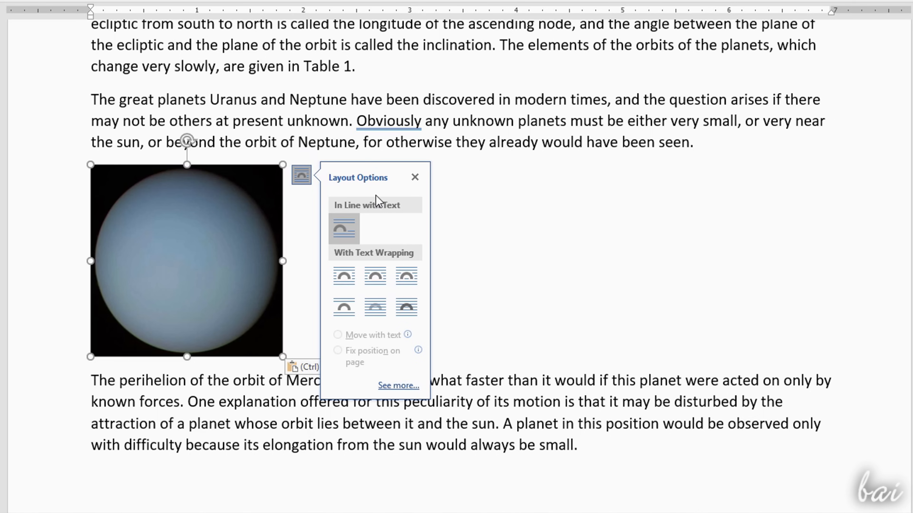
pyautogui.moveTo(343, 227)
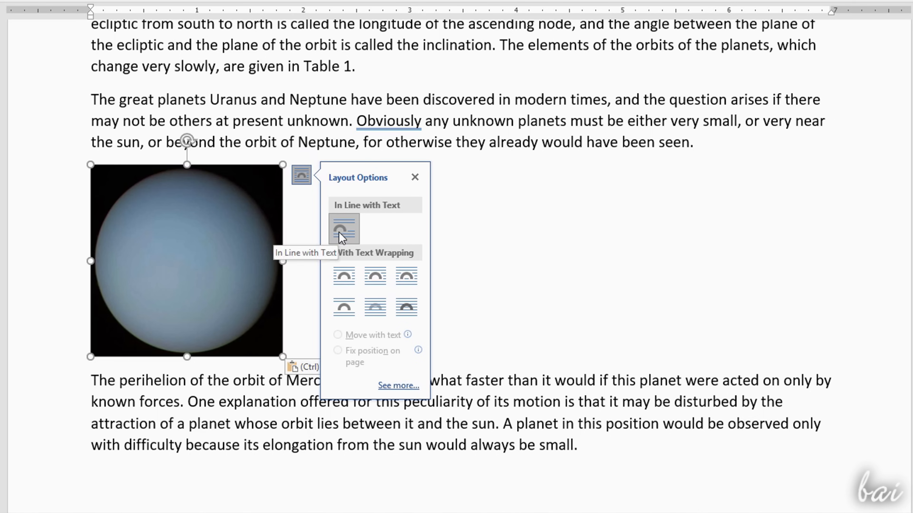
pyautogui.click(343, 227)
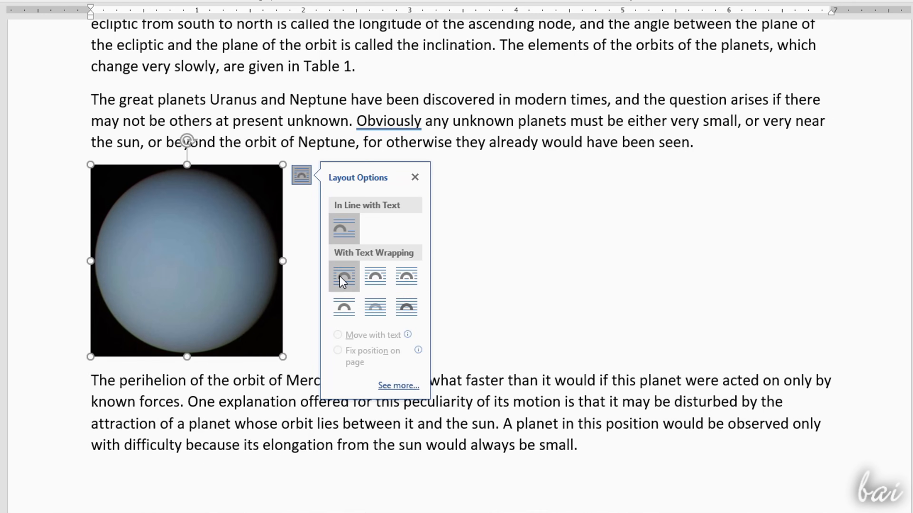
pyautogui.click(343, 276)
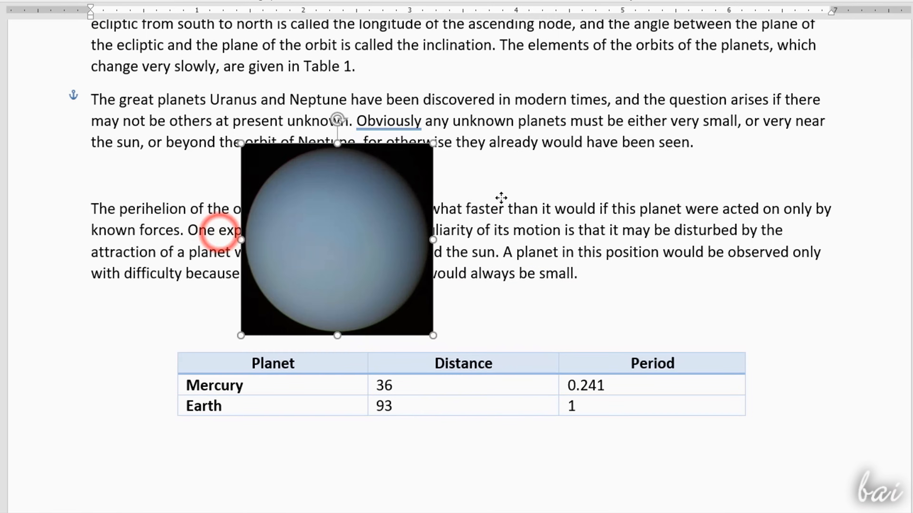
pyautogui.click(297, 148)
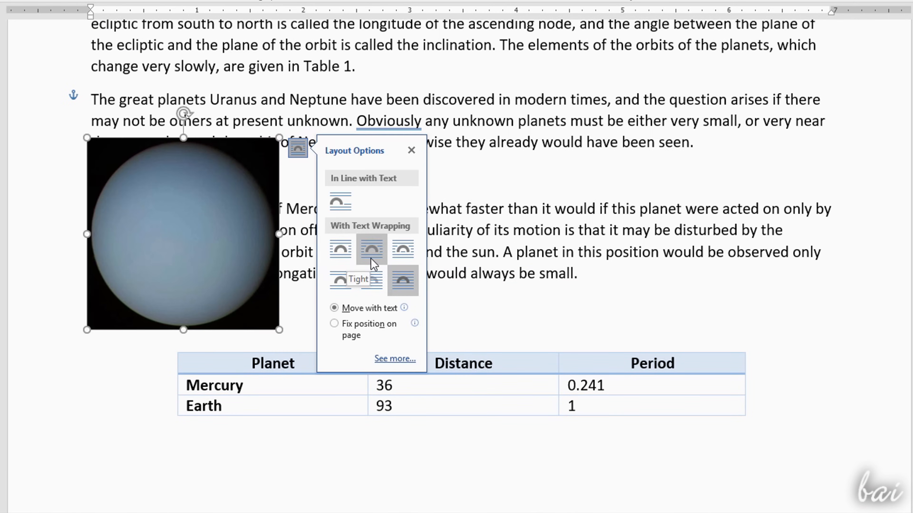
pyautogui.click(371, 248)
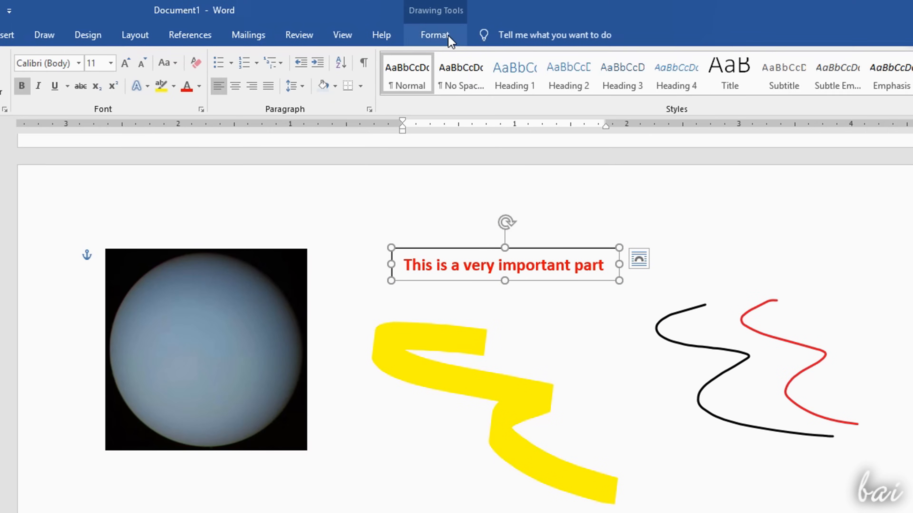
# - Give the important-part text box a new Shape Fill, Text Fill colour and Text Outline
pyautogui.click(254, 57)
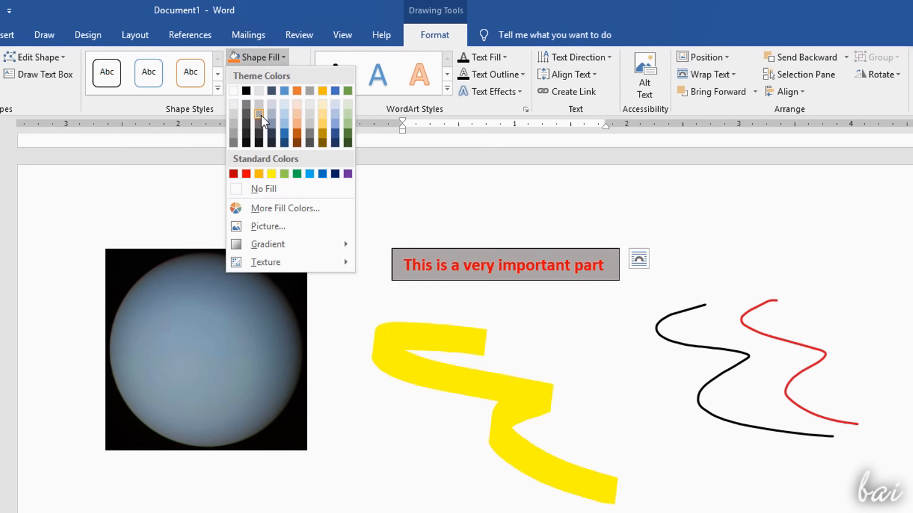
pyautogui.click(262, 74)
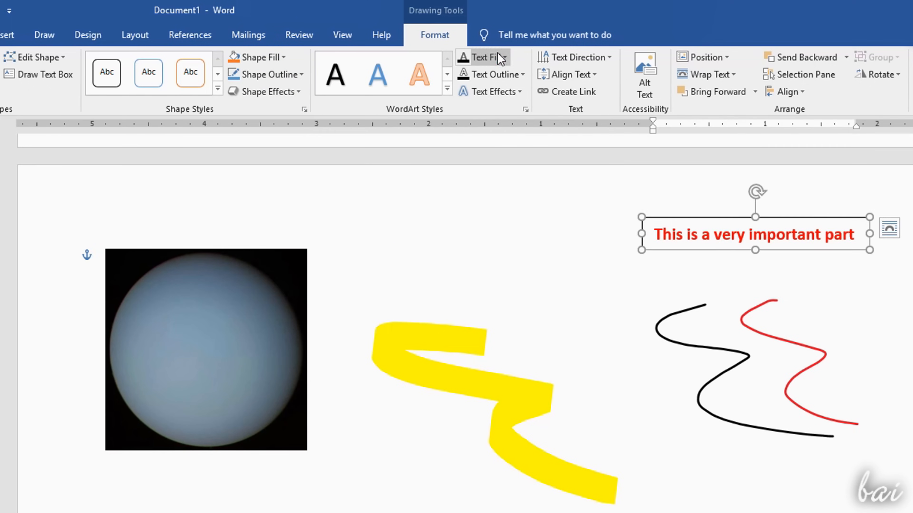
pyautogui.click(480, 57)
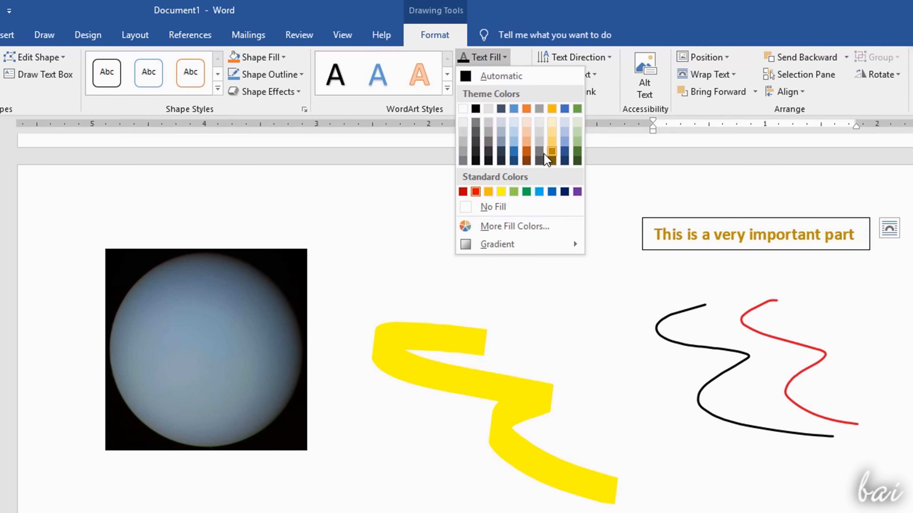
pyautogui.click(490, 75)
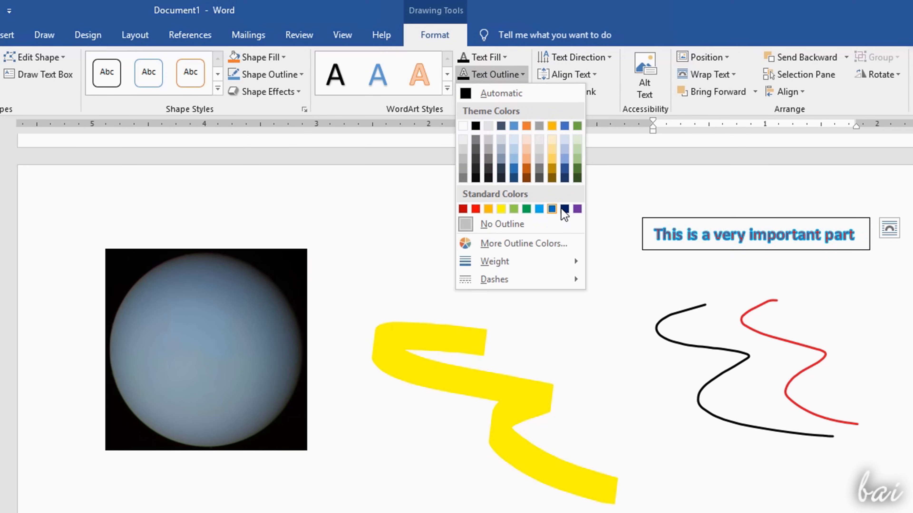
pyautogui.click(490, 91)
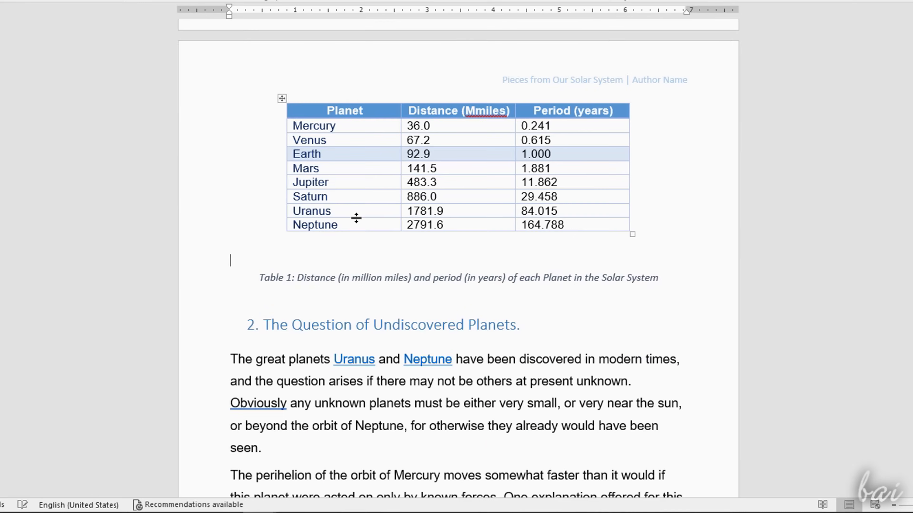
pyautogui.moveTo(457, 132)
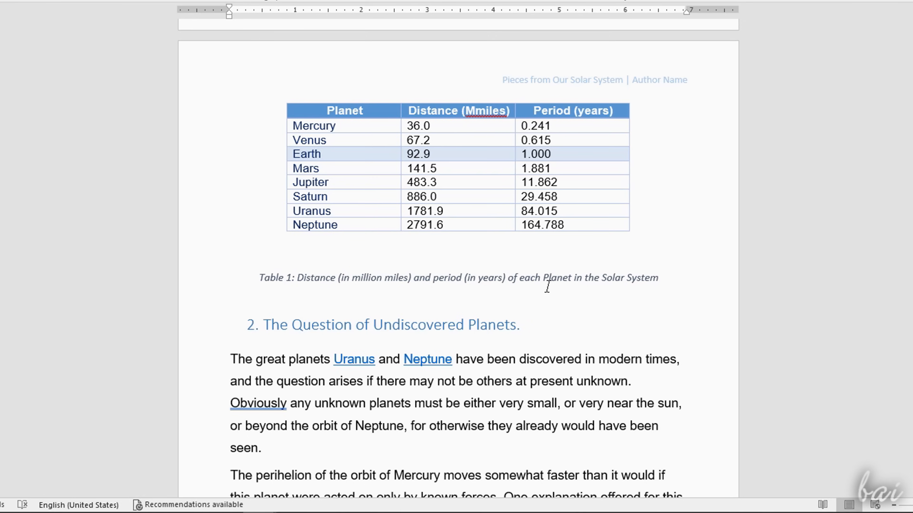
# - Caption the distance-and-period table as Table 1 with the Table label
pyautogui.scroll(-3)
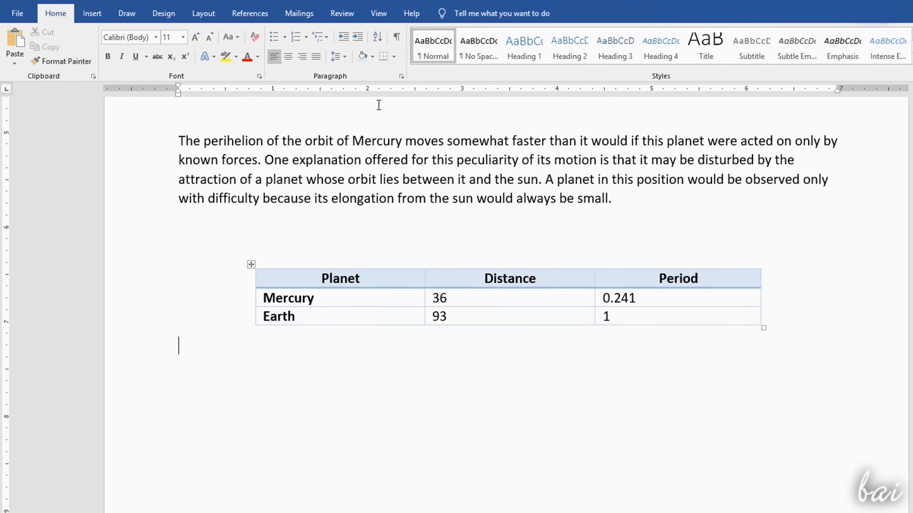
pyautogui.click(250, 13)
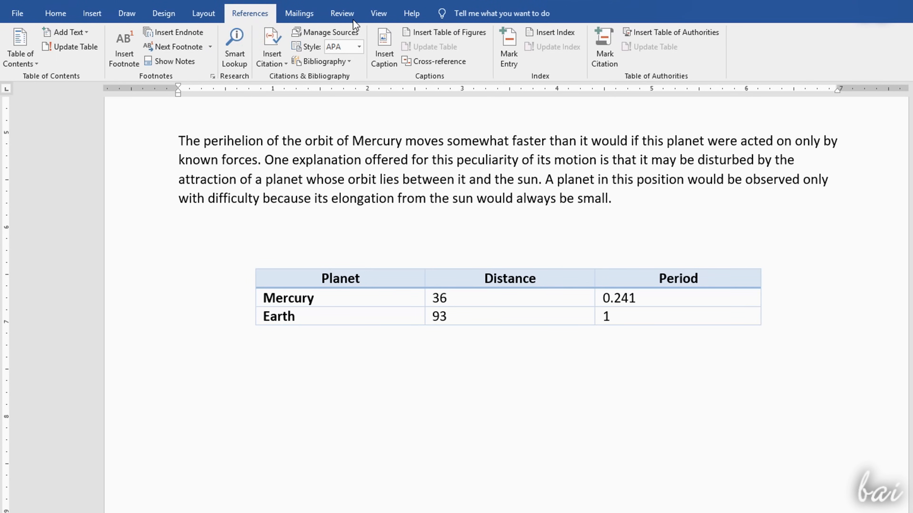
pyautogui.click(384, 47)
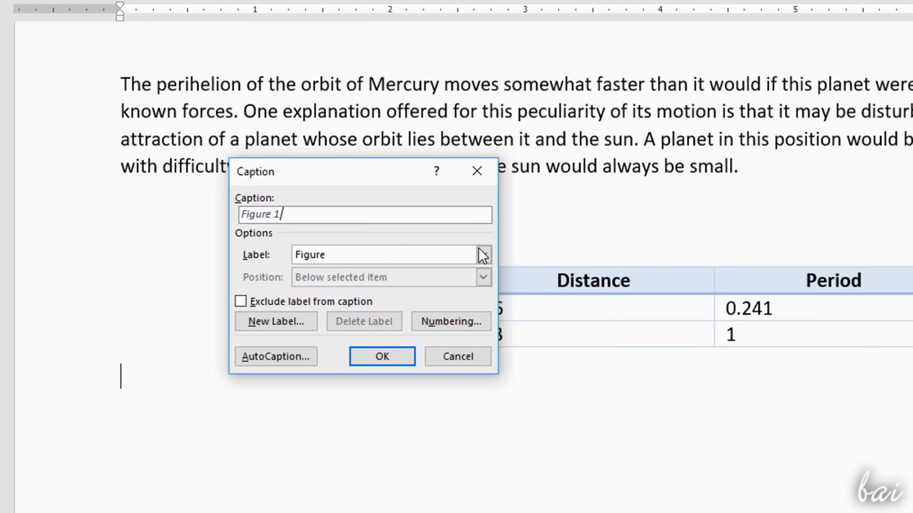
pyautogui.click(482, 254)
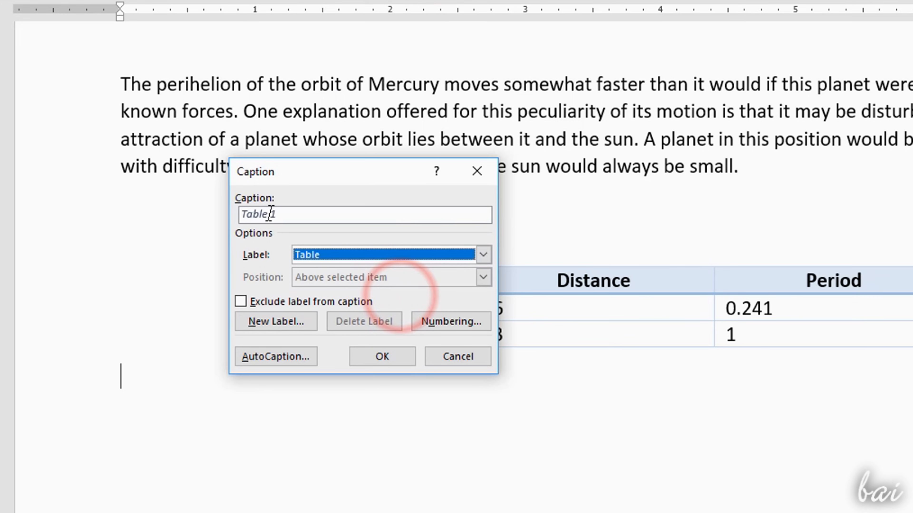
pyautogui.click(381, 356)
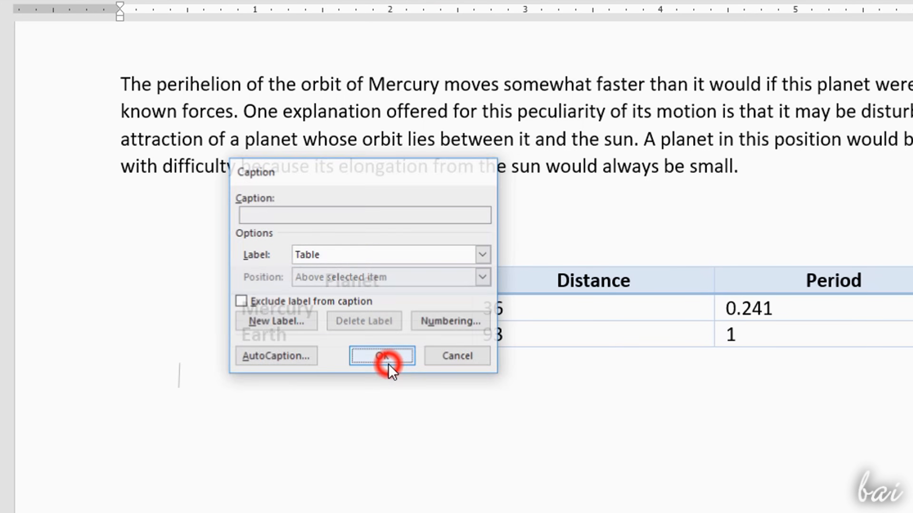
pyautogui.click(381, 355)
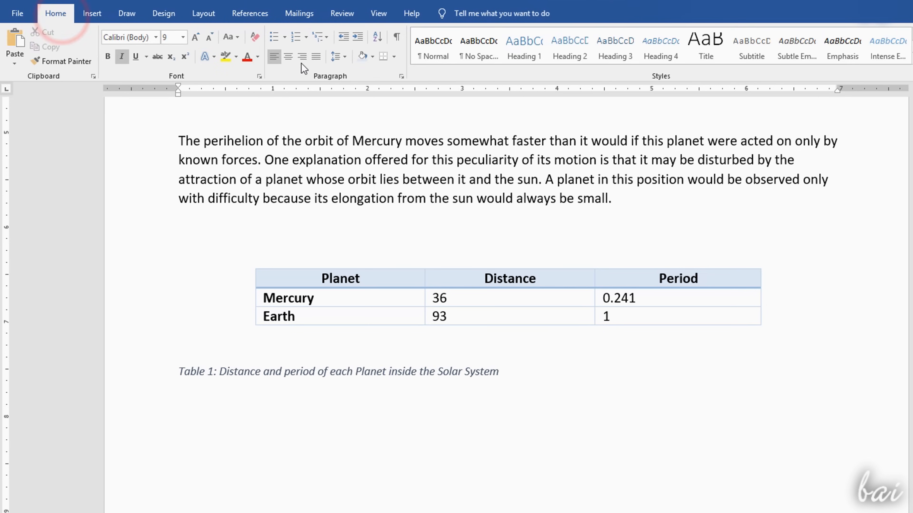
# - Caption the second table as 'Table 2: Uranus and Neptune'
pyautogui.click(383, 46)
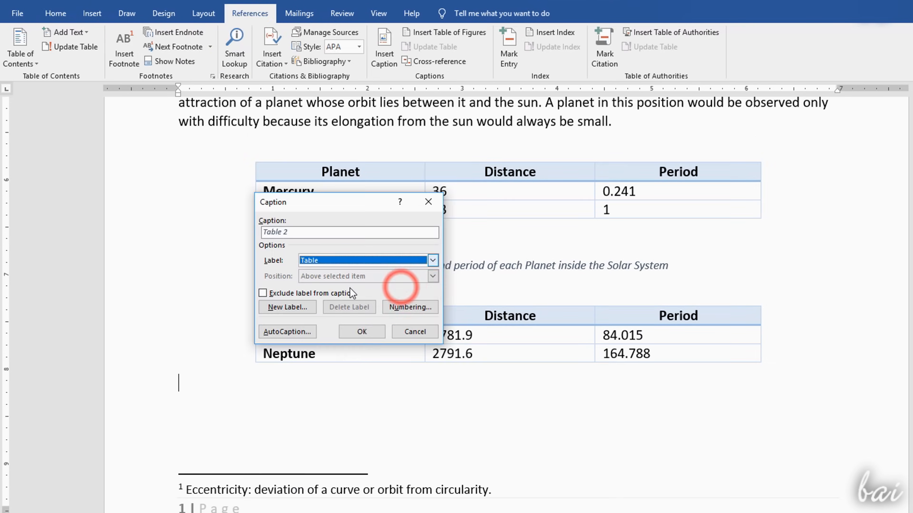
pyautogui.click(360, 332)
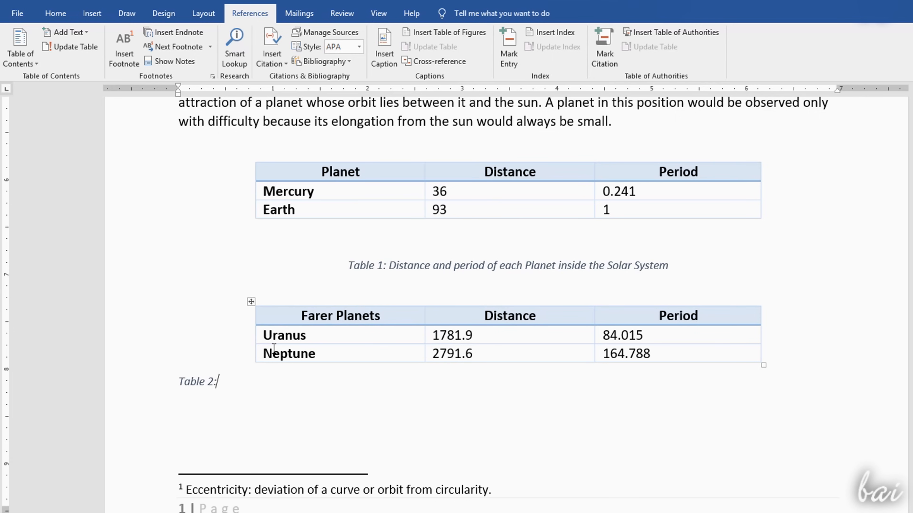
pyautogui.write('Uranus and Neptune')
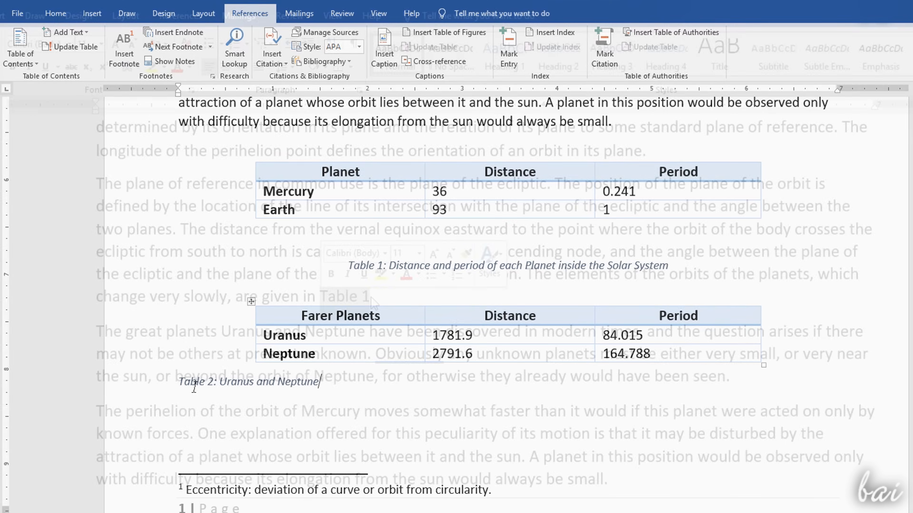
# - Insert a linked Table 1 cross-reference (only label and number) after 'are given in'
pyautogui.click(55, 13)
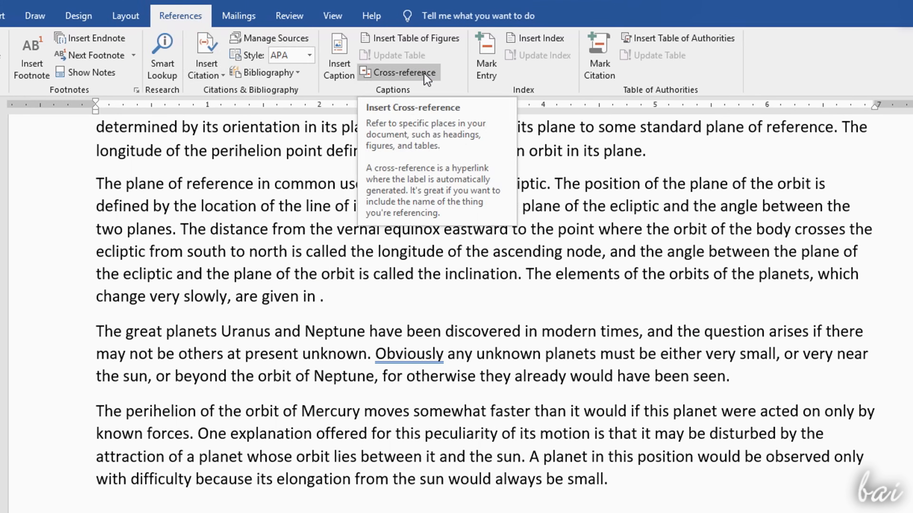
pyautogui.click(404, 72)
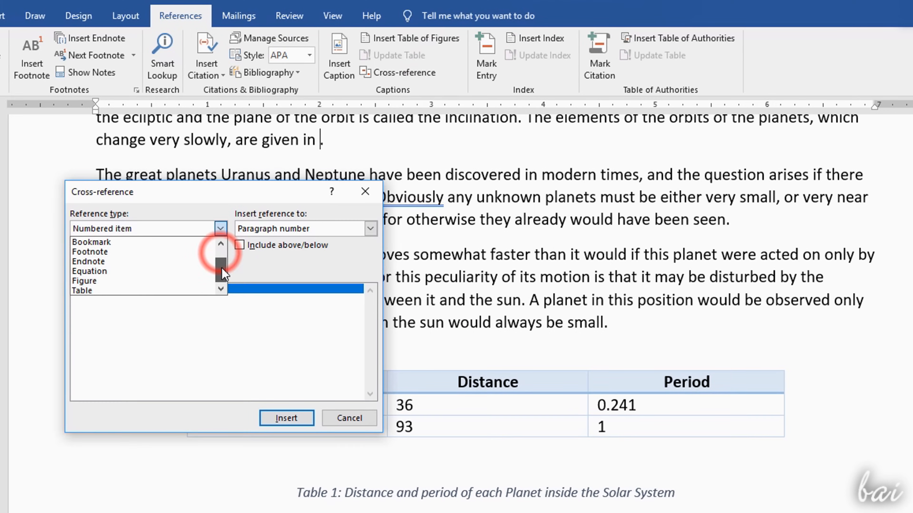
pyautogui.click(82, 290)
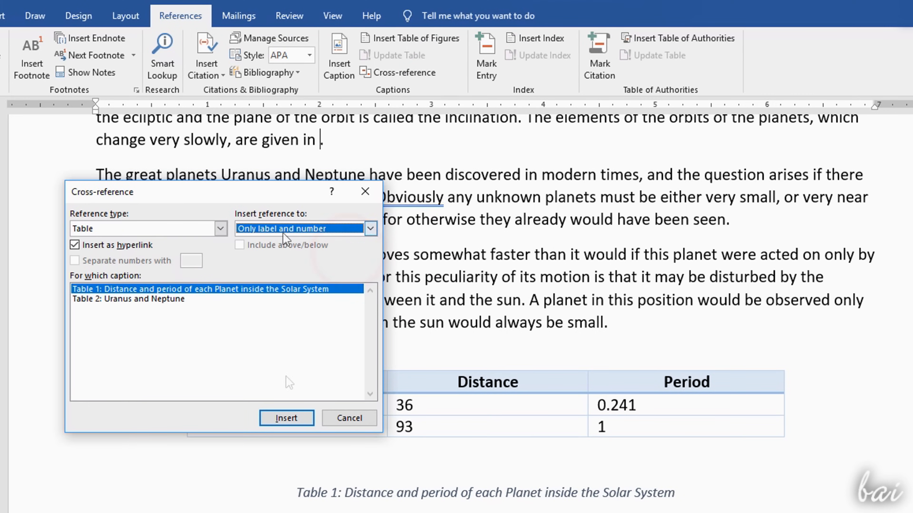
pyautogui.click(286, 418)
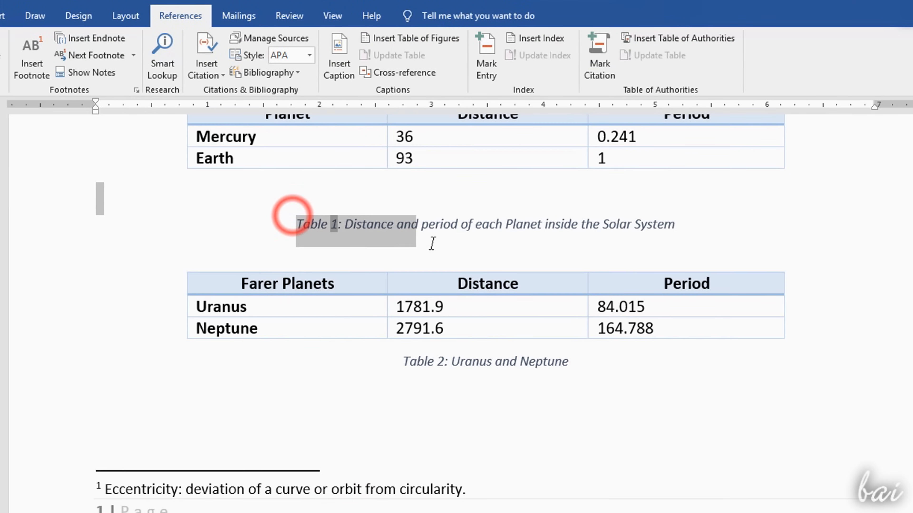
pyautogui.scroll(3)
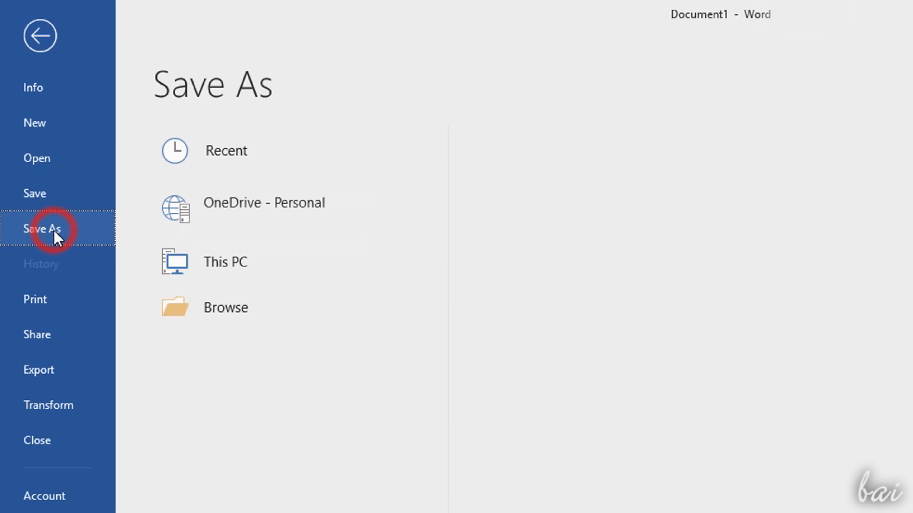
# - Save the document as 'Pieces from Our Solar System.docx' in Documents
pyautogui.click(225, 307)
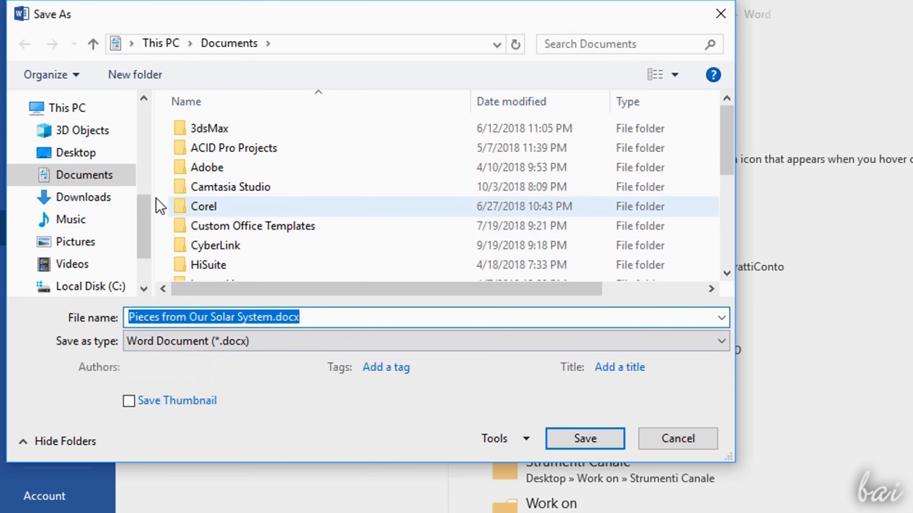